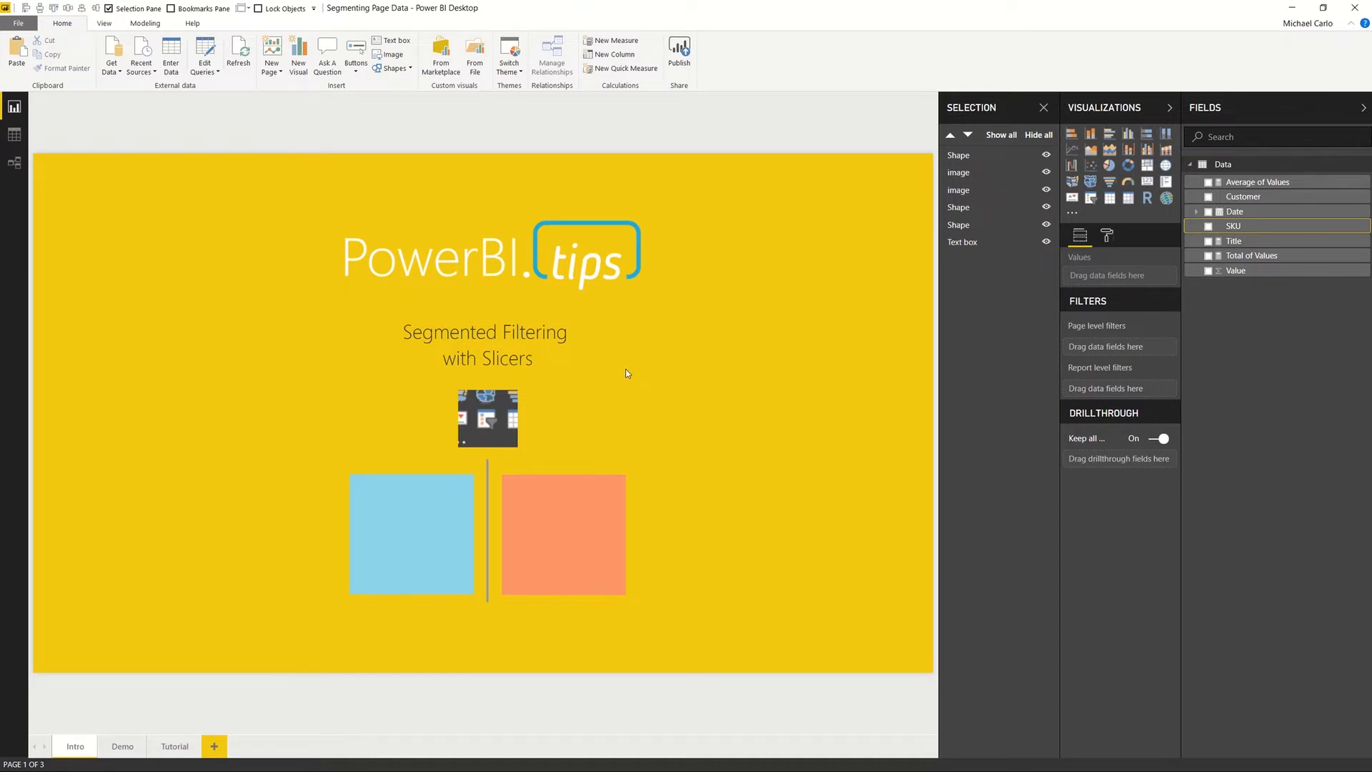
mouse_move(587, 343)
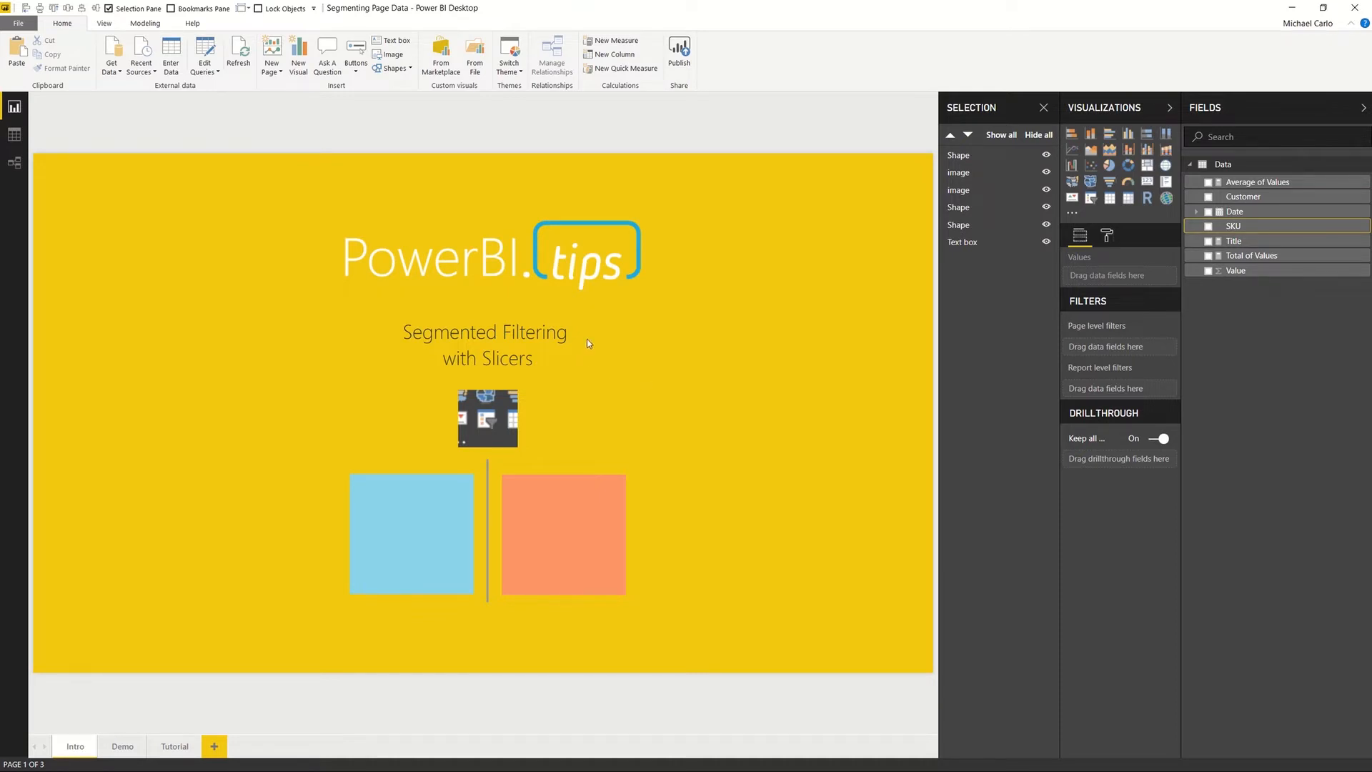
Step: Switch from the Intro title page to the Demo report page
left_click(122, 746)
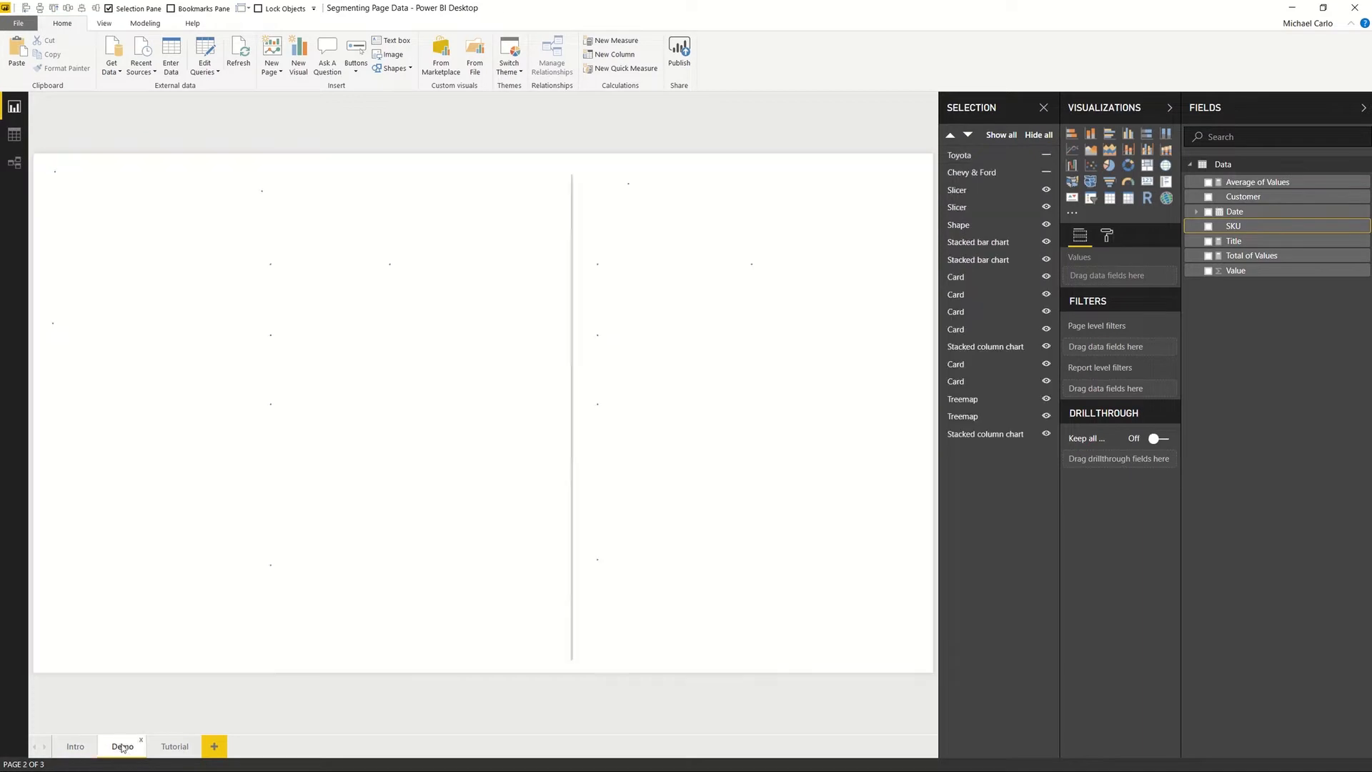
Step: Collapse the side panes so the Demo page fills the canvas
left_click(122, 746)
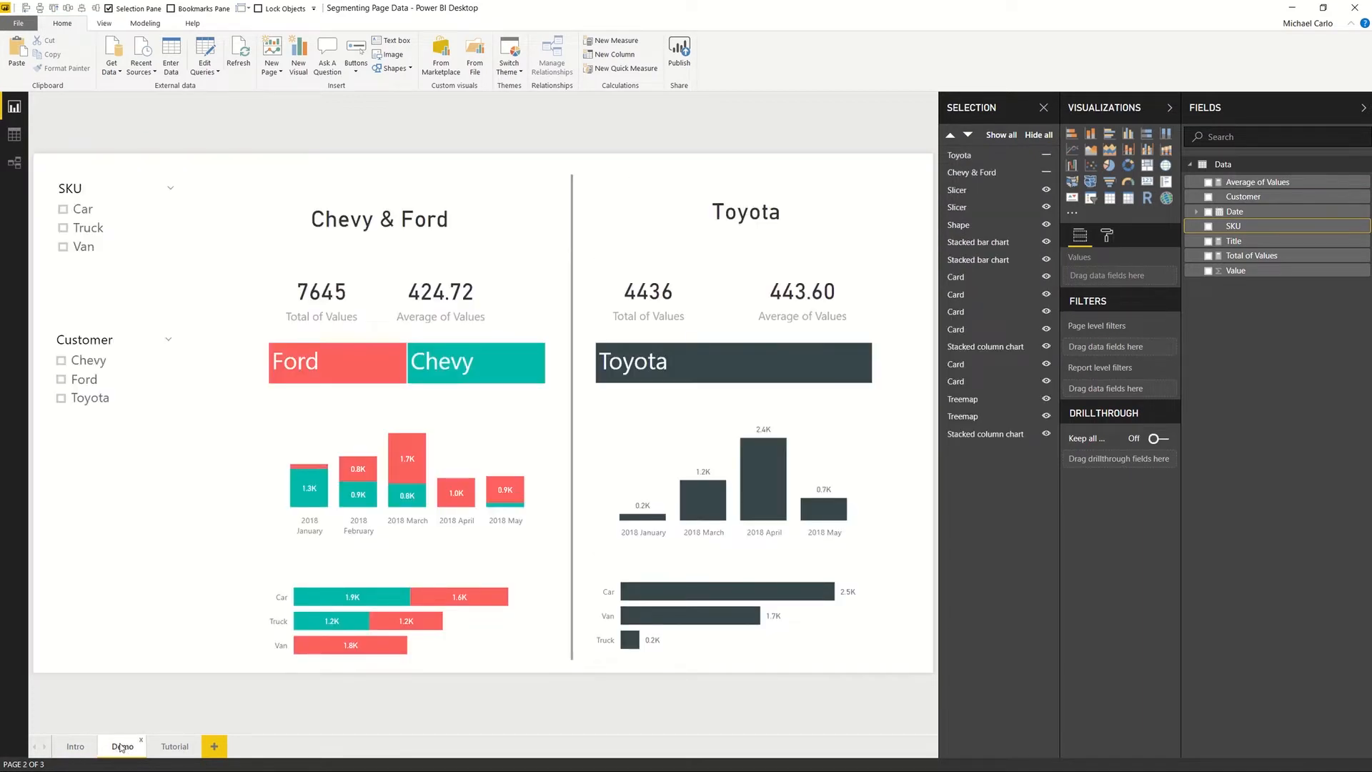
left_click(1044, 107)
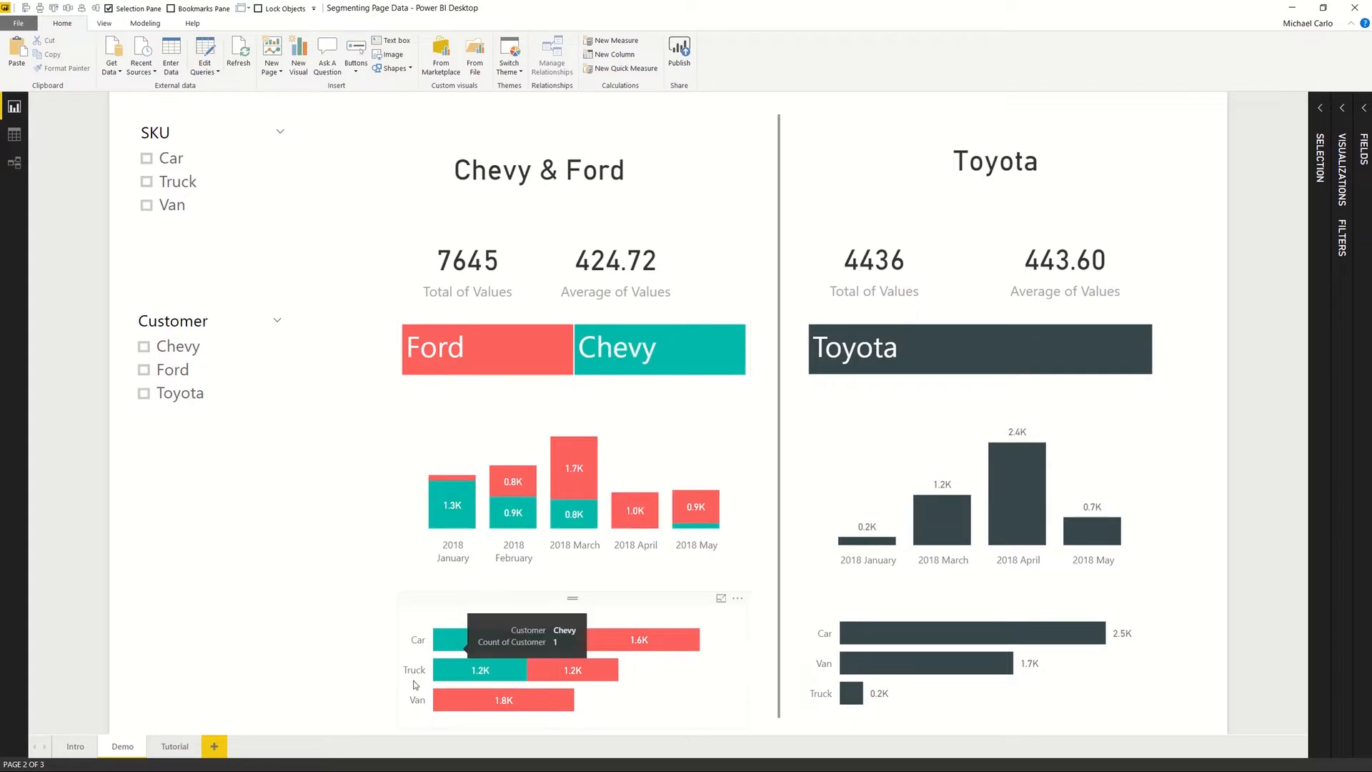
mouse_move(420, 652)
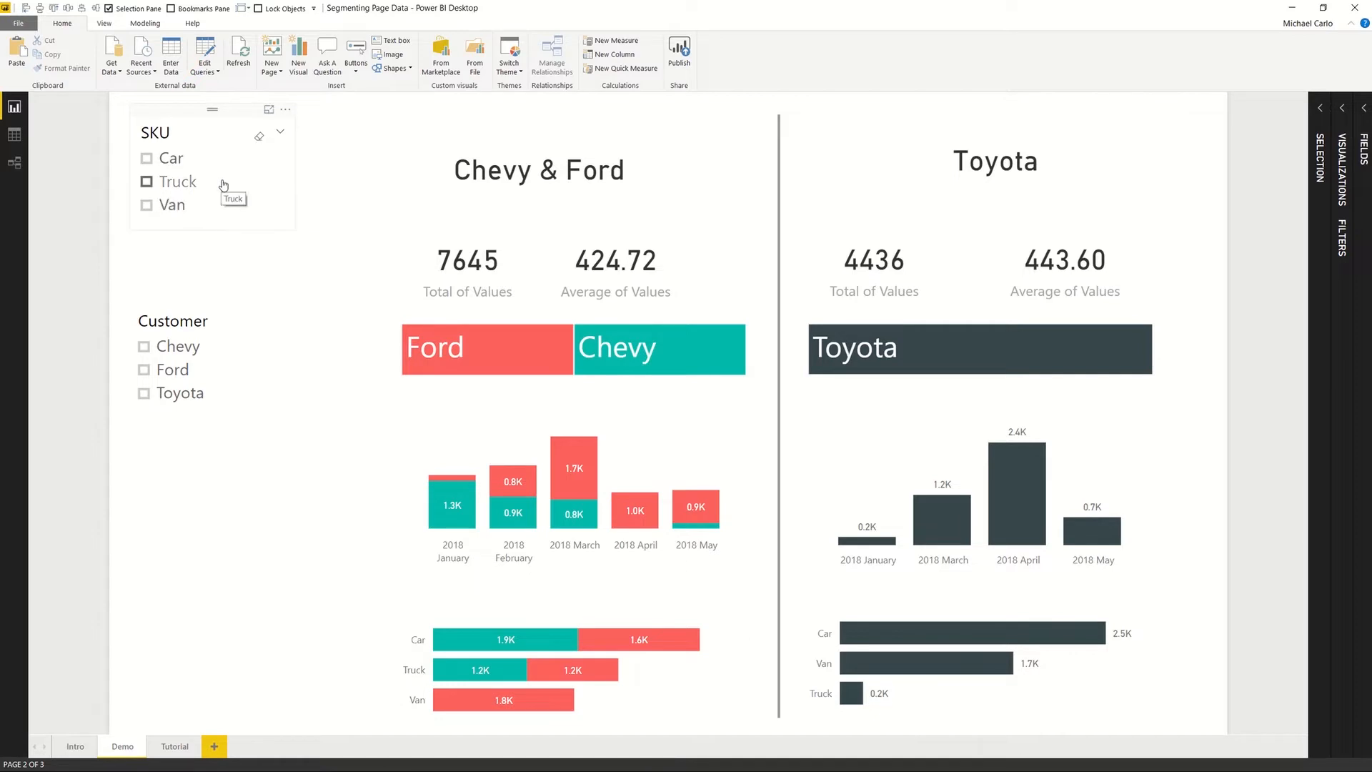
Step: Filter the whole page to Car in the SKU slicer, then clear it again
left_click(147, 158)
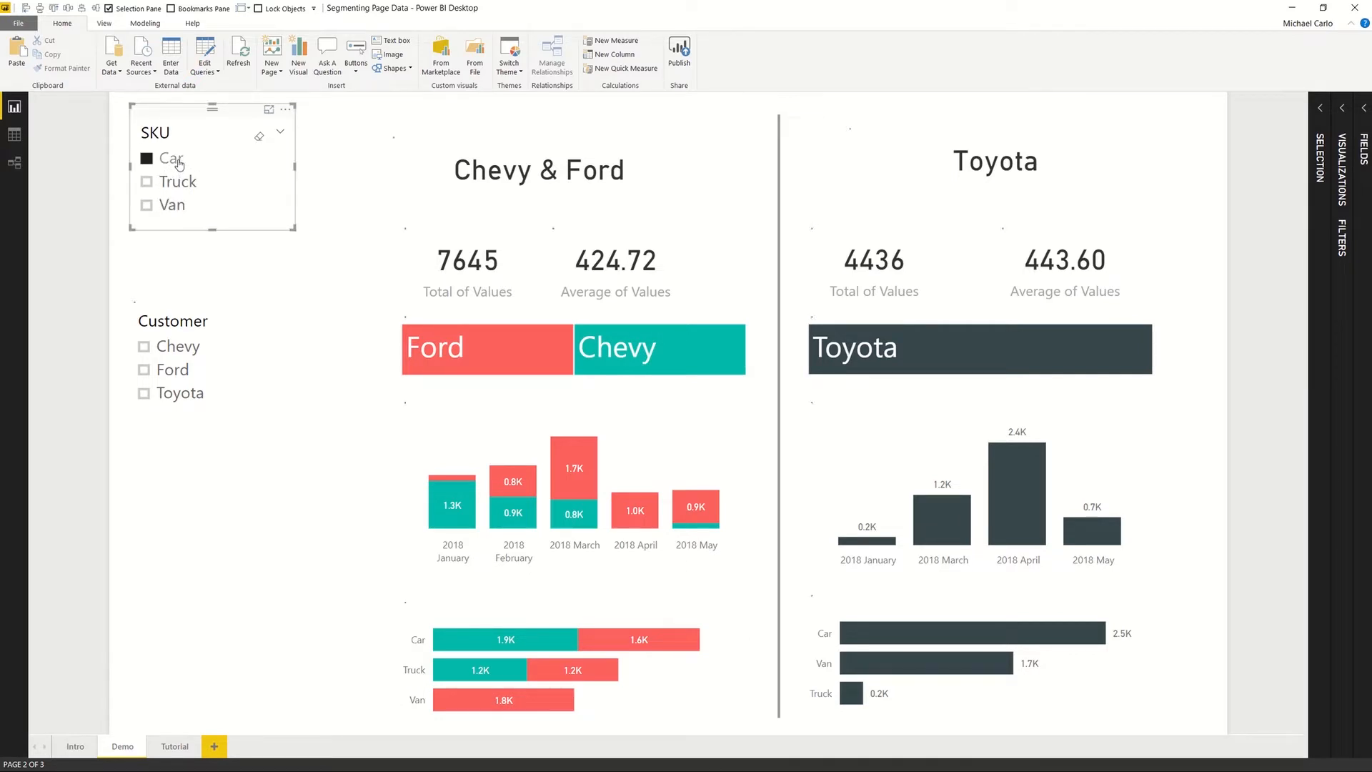
left_click(171, 159)
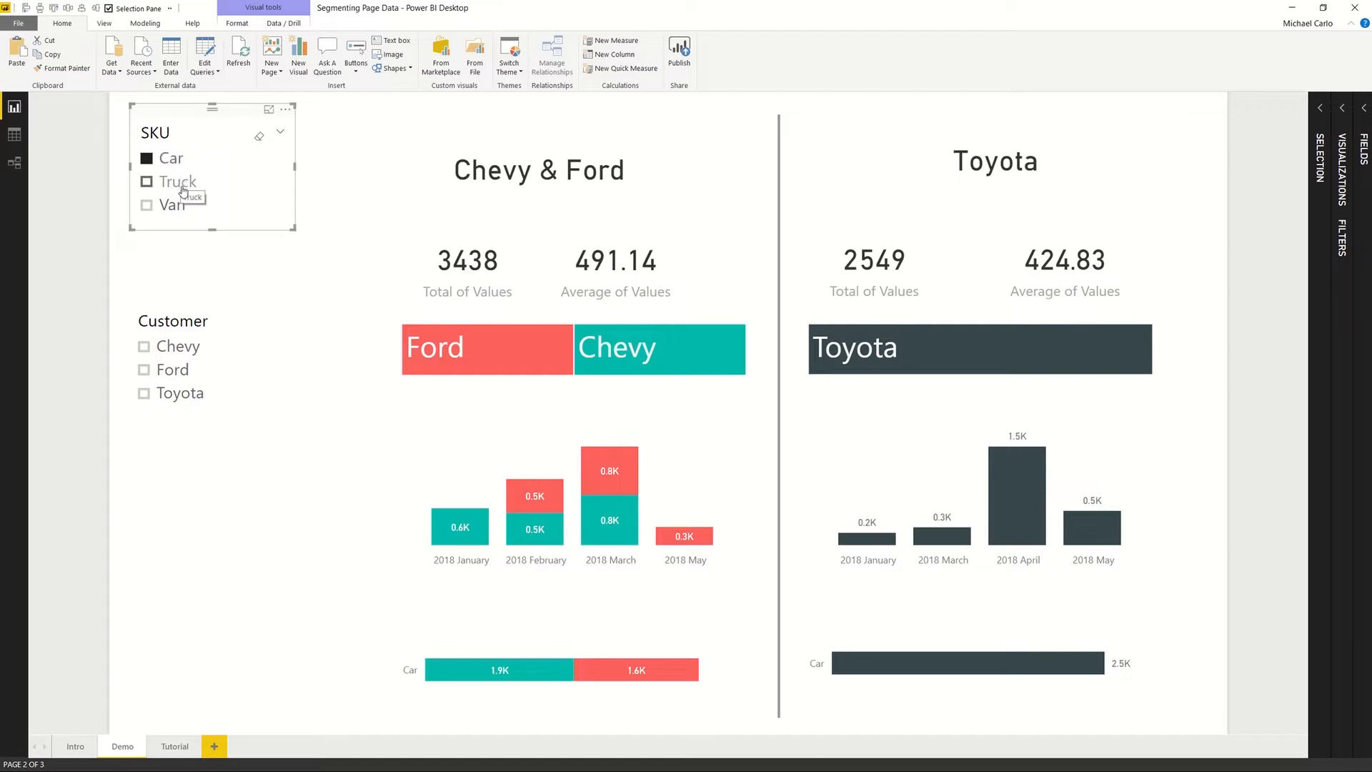
left_click(147, 182)
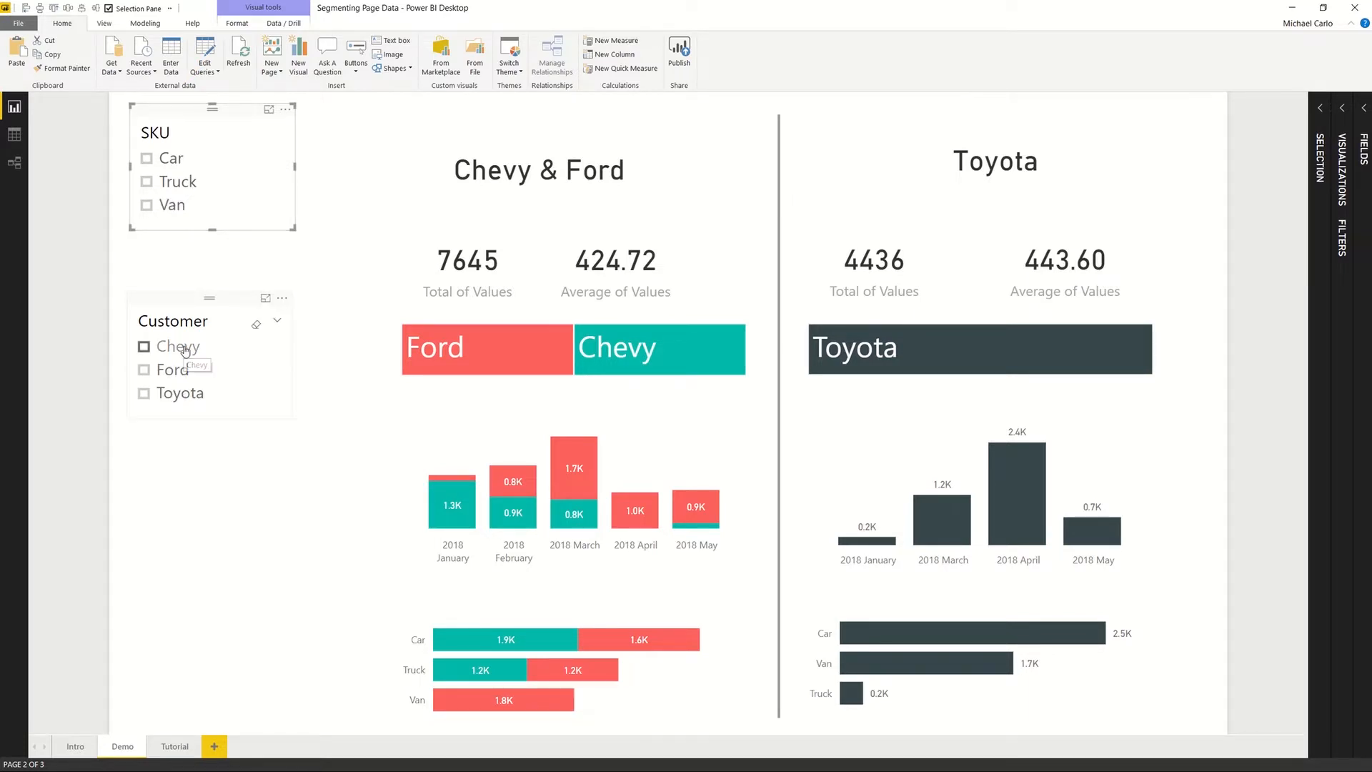
Step: Cycle the customer slicer through Chevy, Ford and Toyota, then clear it back to unfiltered totals
left_click(180, 345)
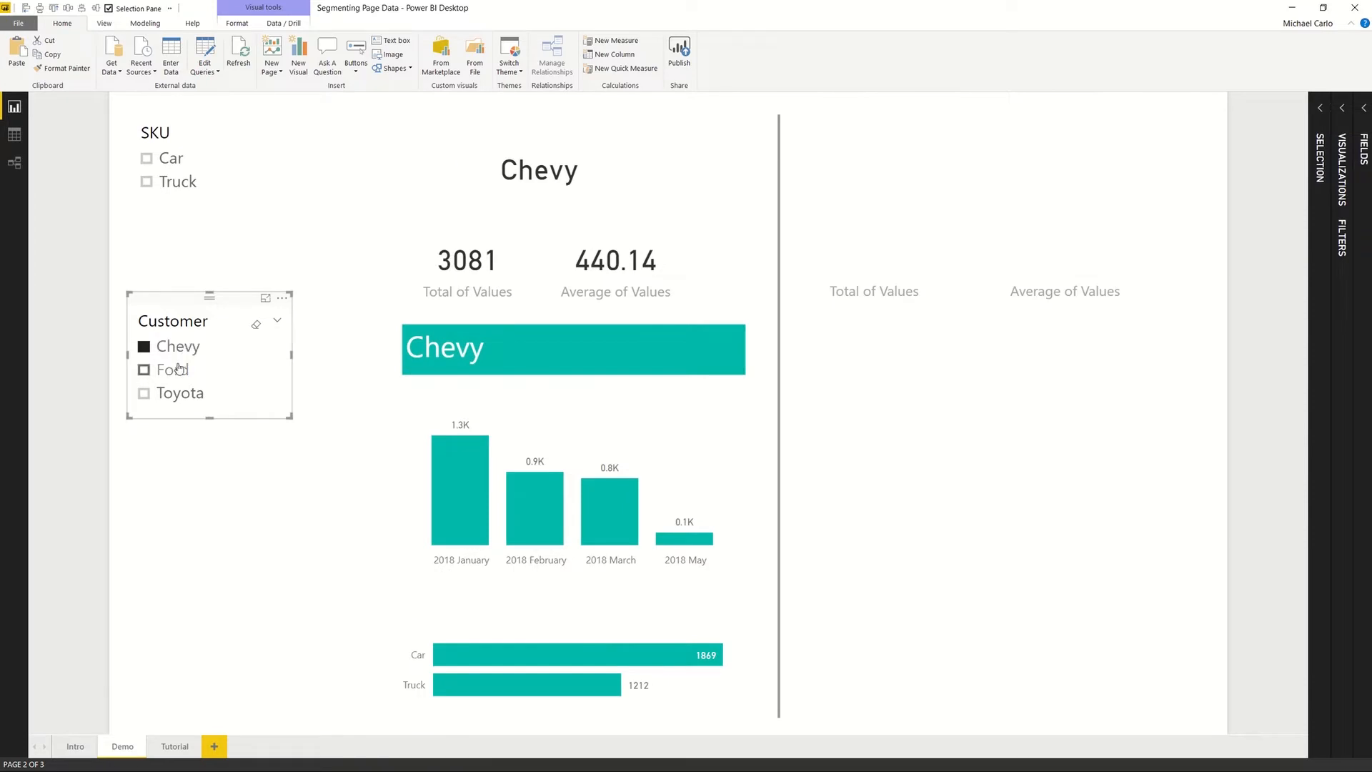
left_click(171, 369)
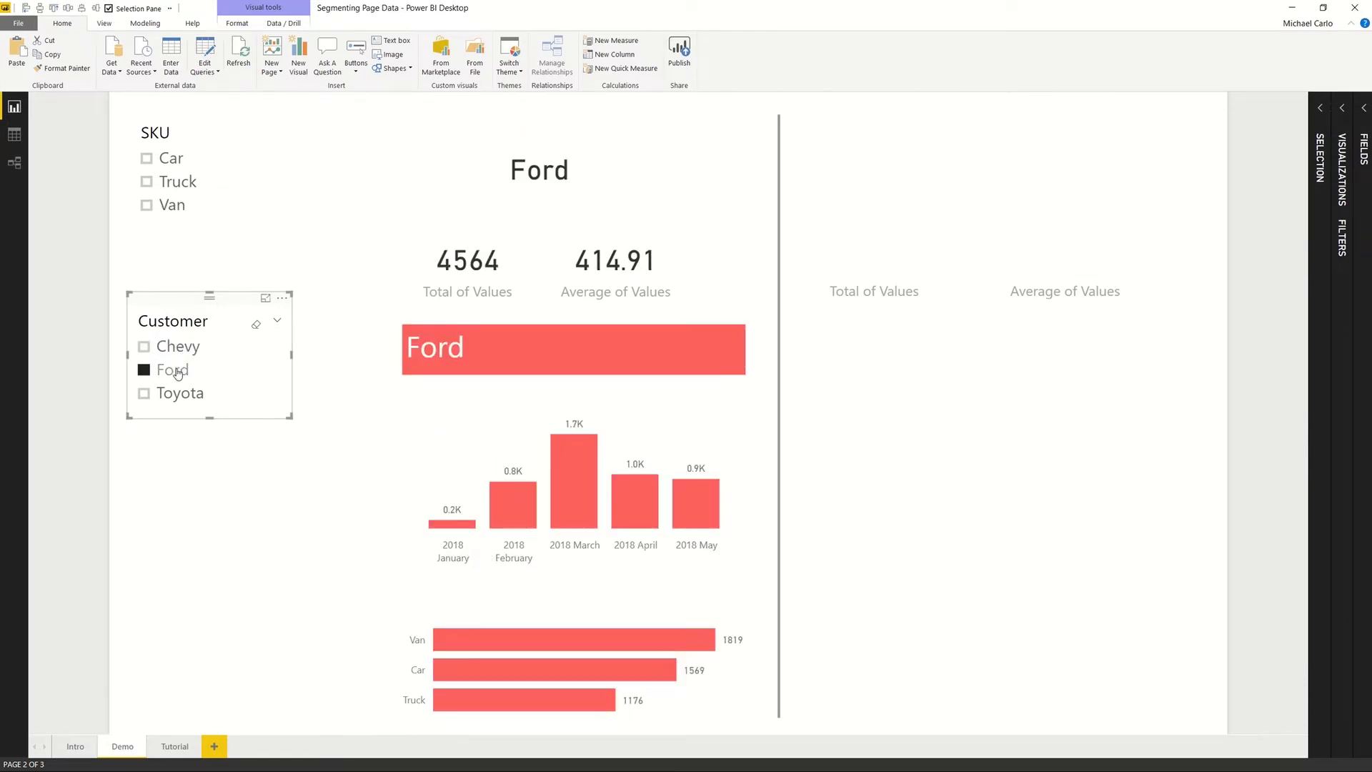
left_click(177, 346)
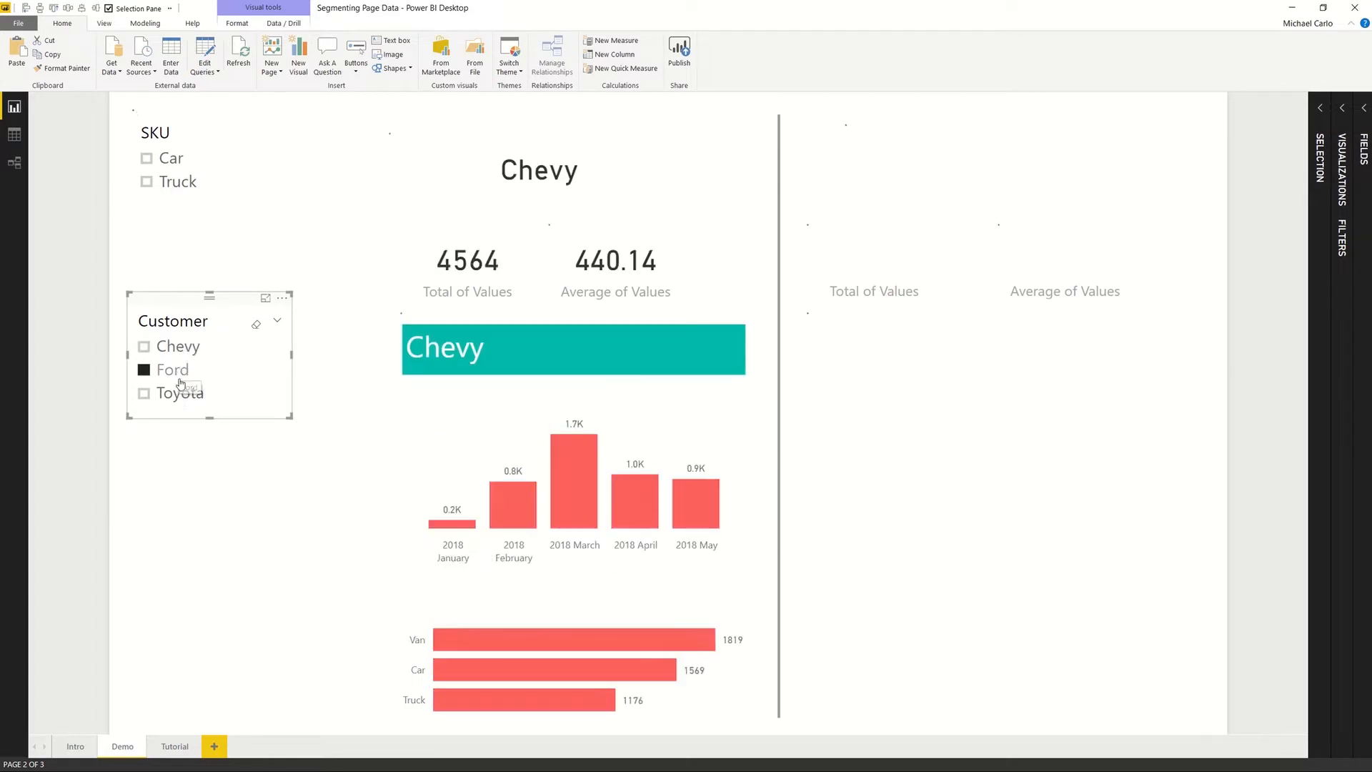
left_click(143, 391)
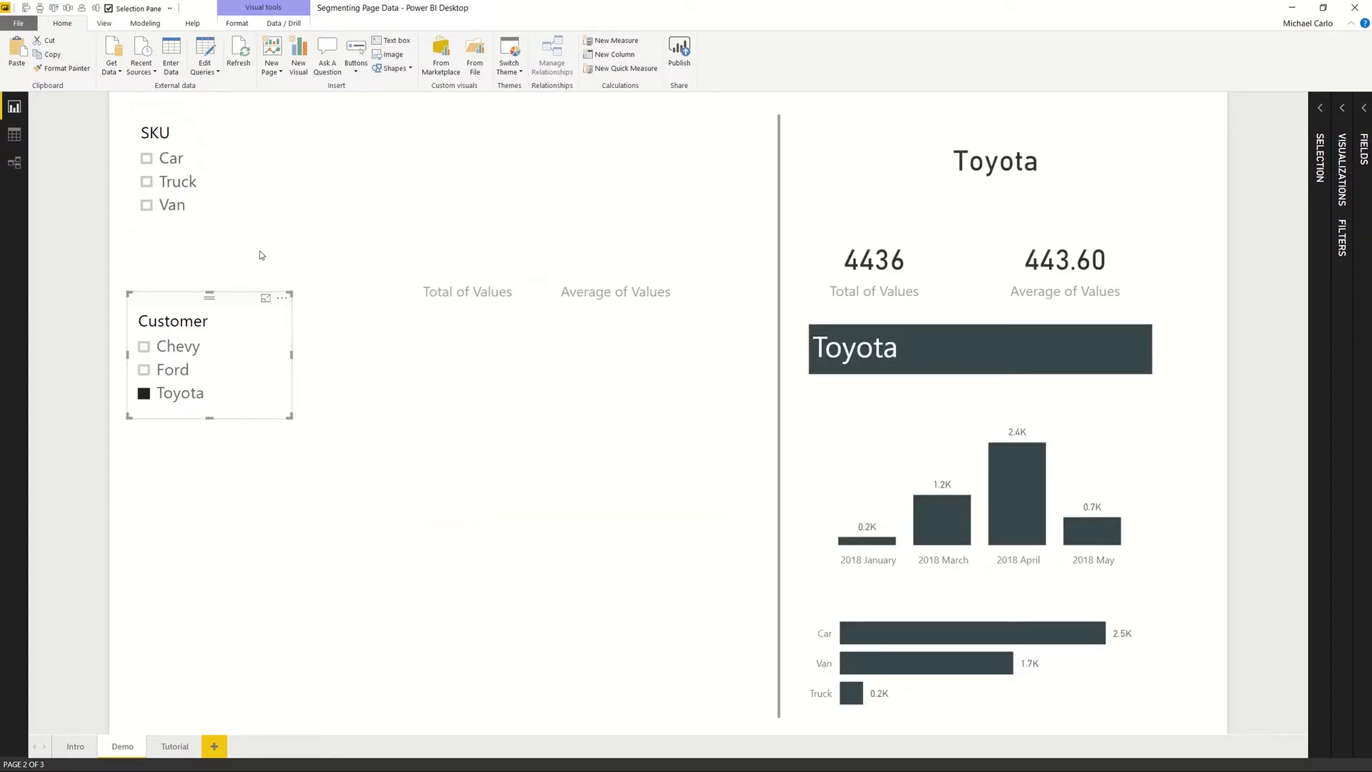
left_click(143, 391)
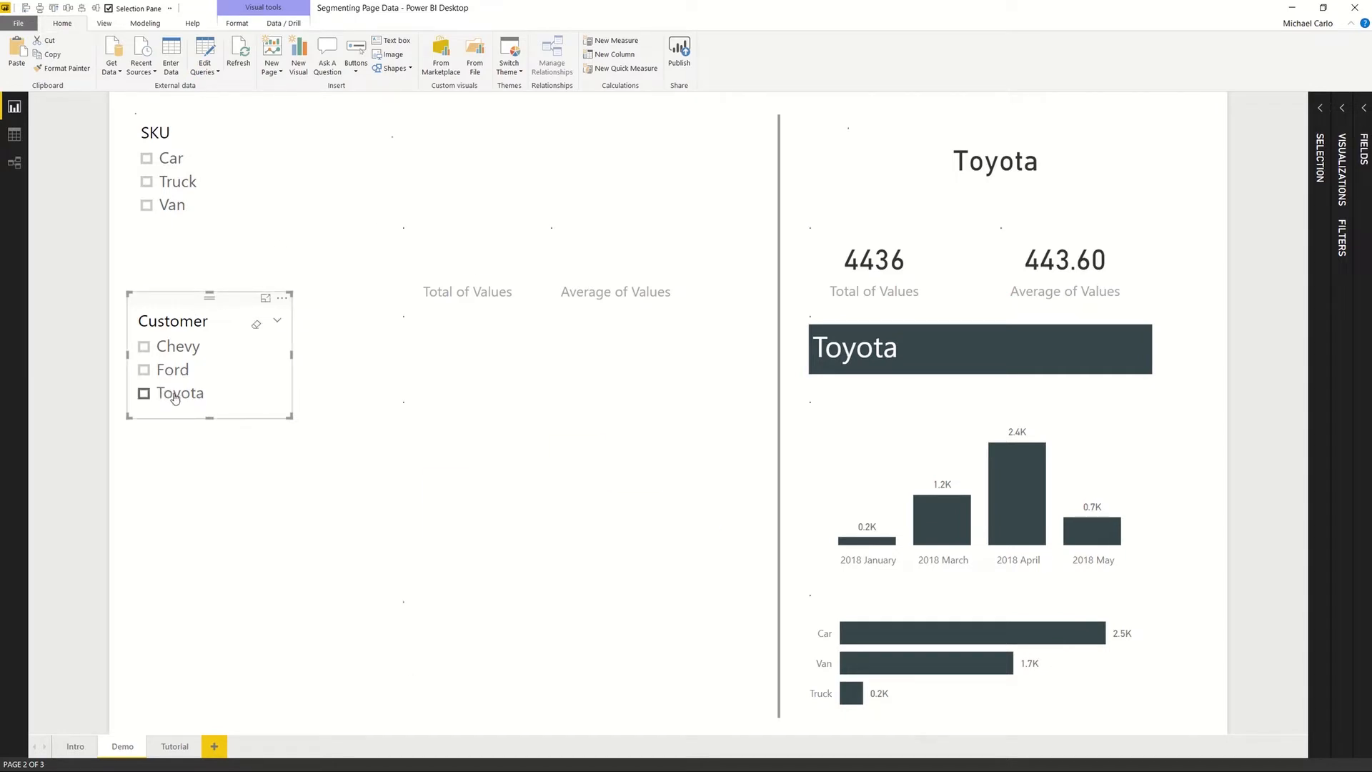
left_click(143, 393)
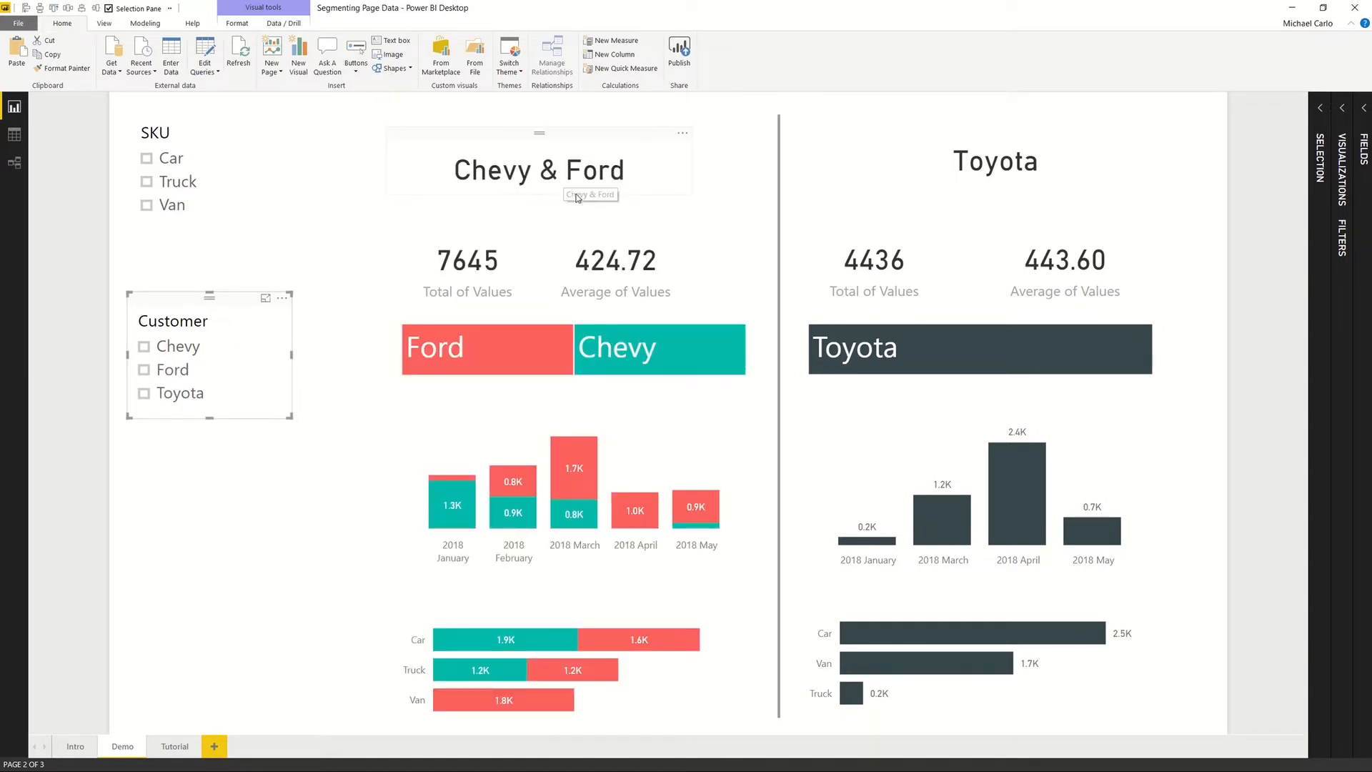
mouse_move(960, 465)
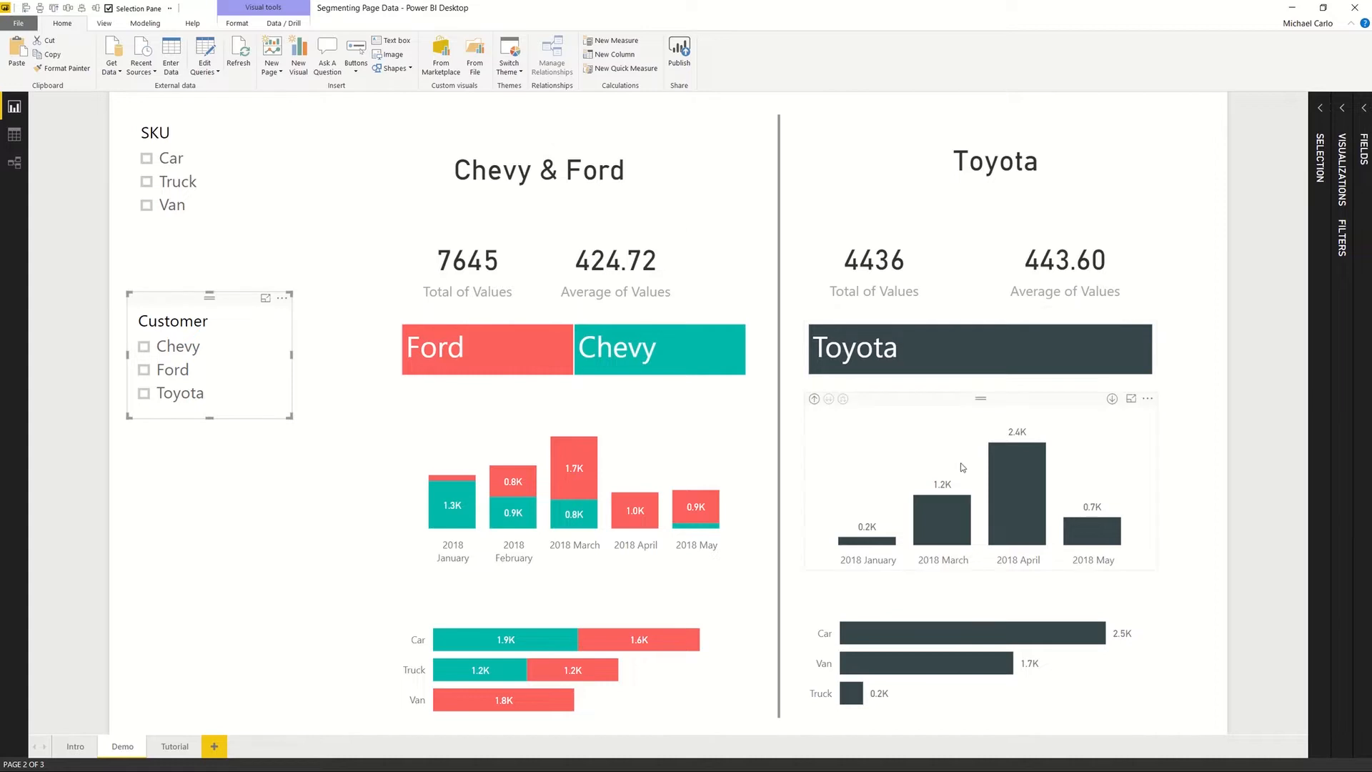
mouse_move(655, 347)
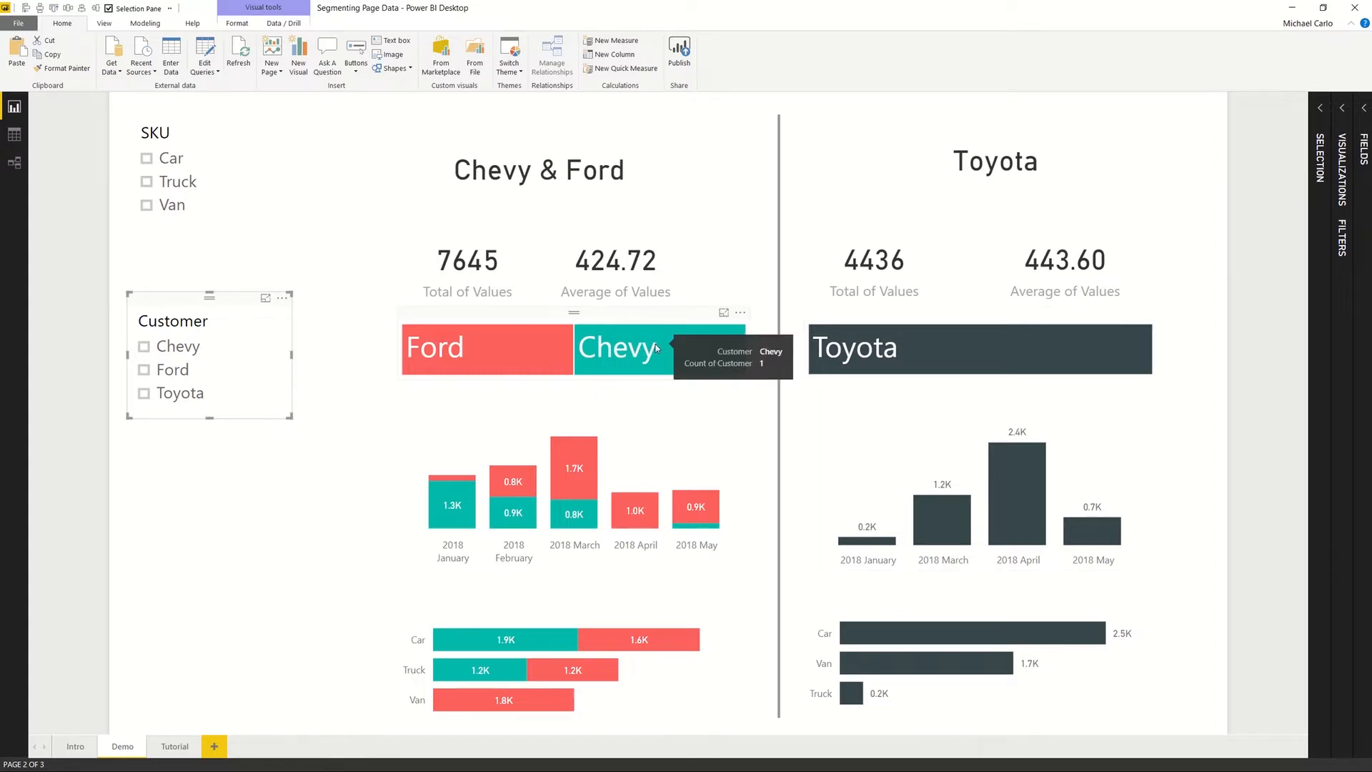
mouse_move(642, 363)
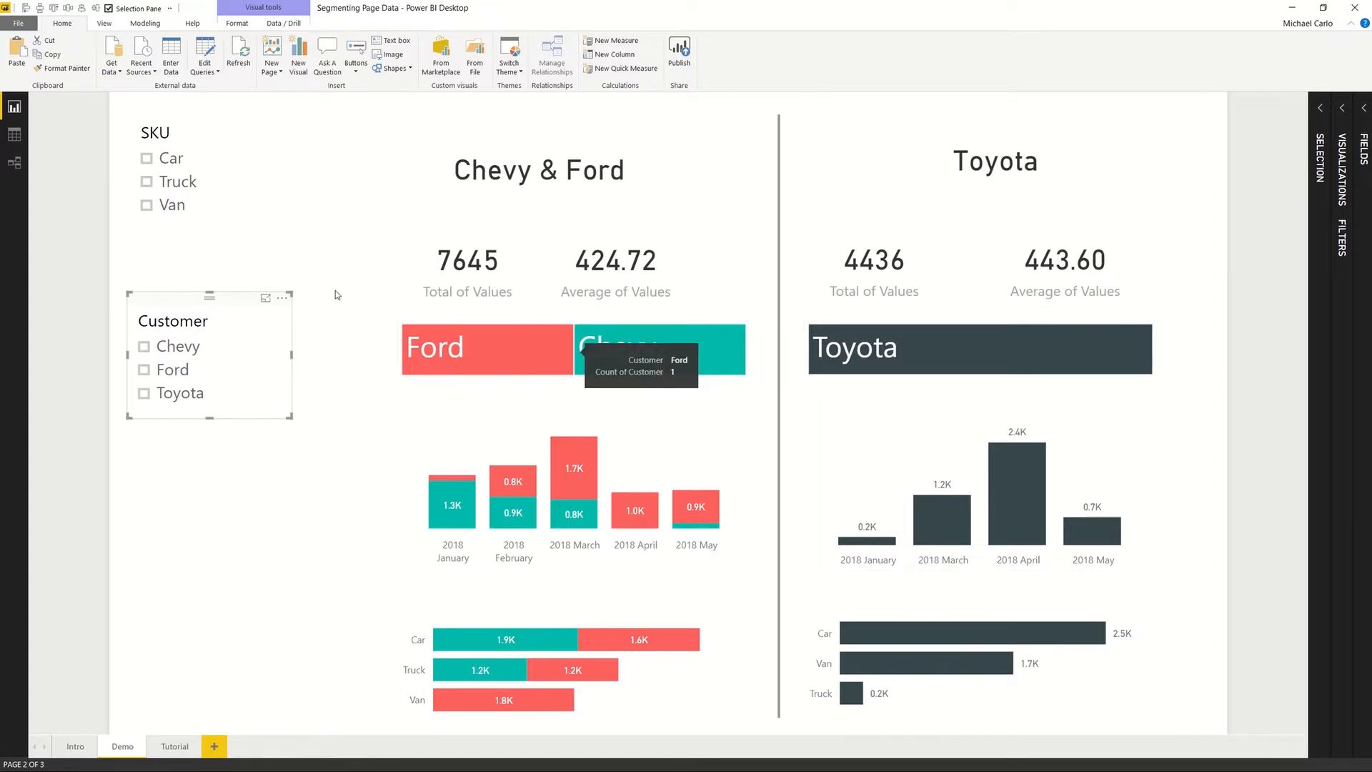
mouse_move(795, 557)
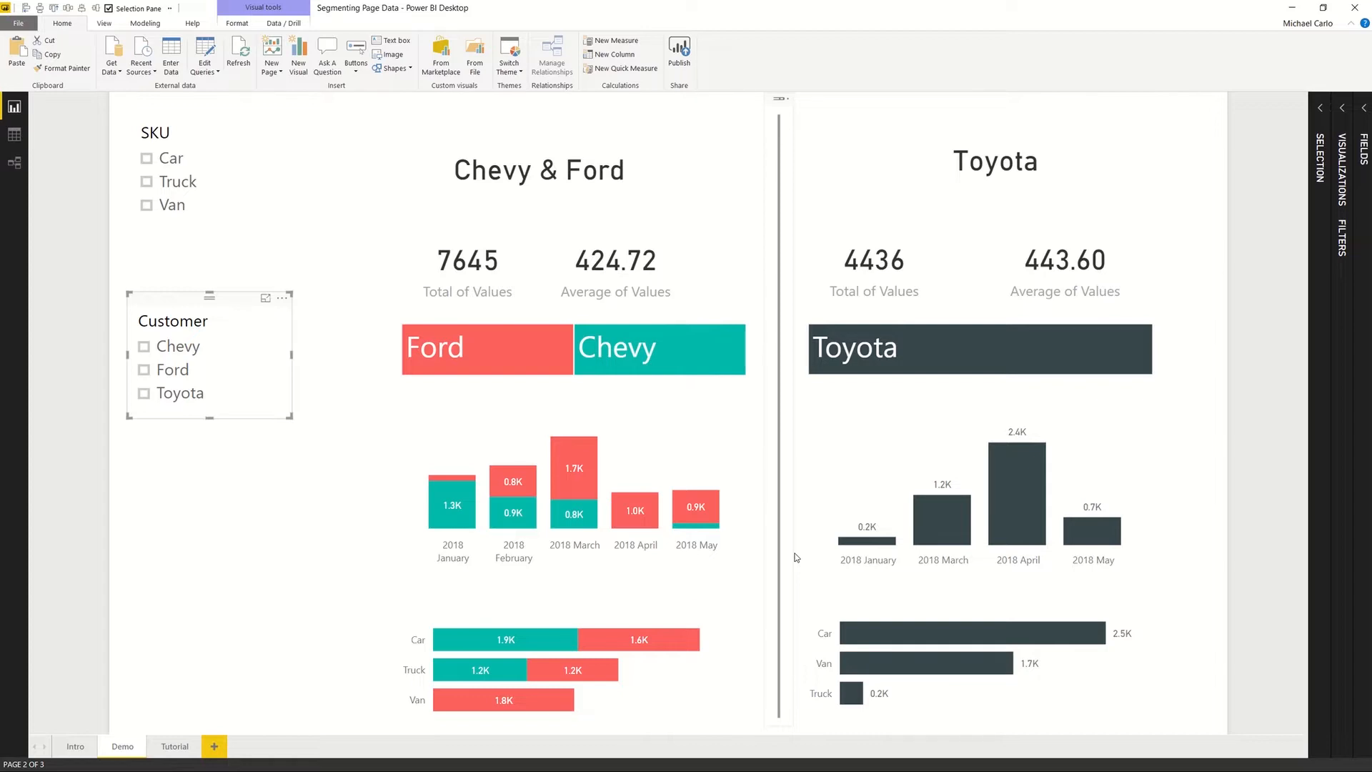
mouse_move(1336, 283)
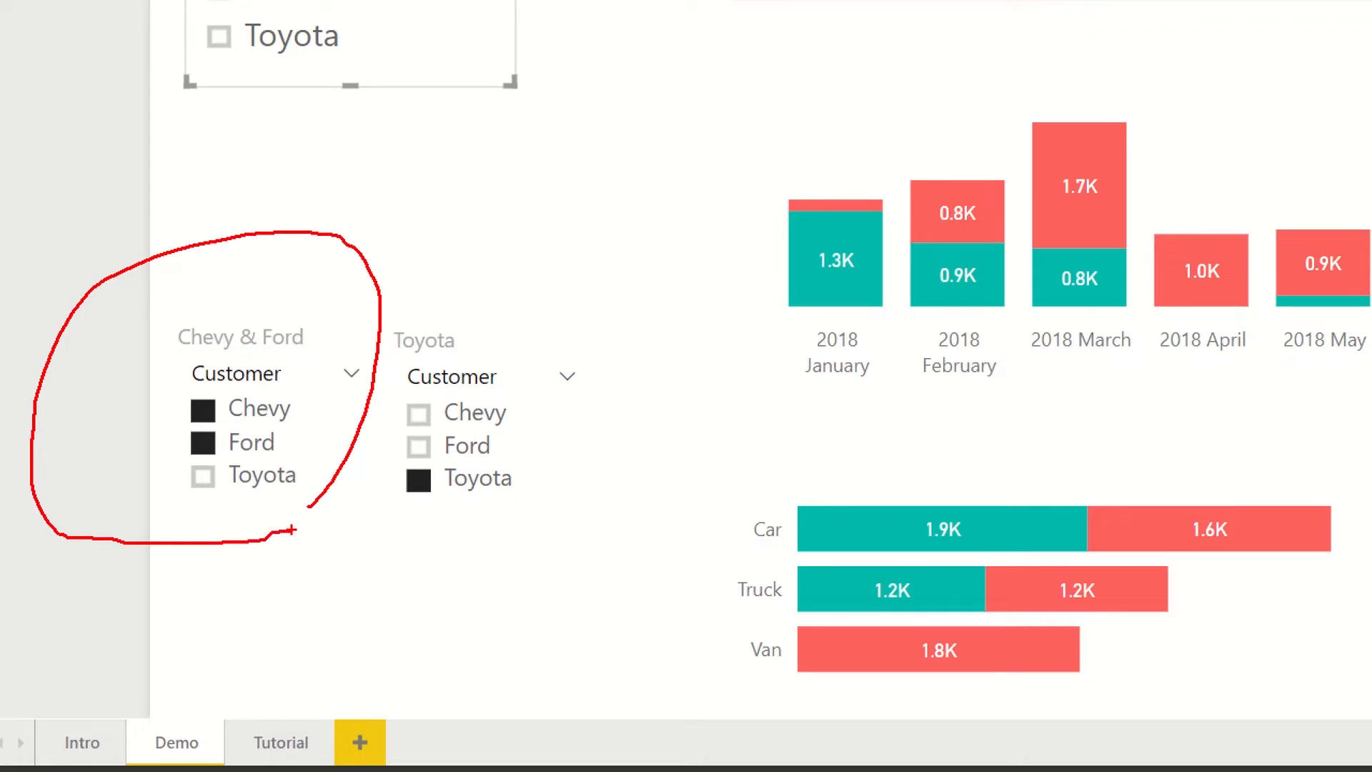
mouse_move(290, 528)
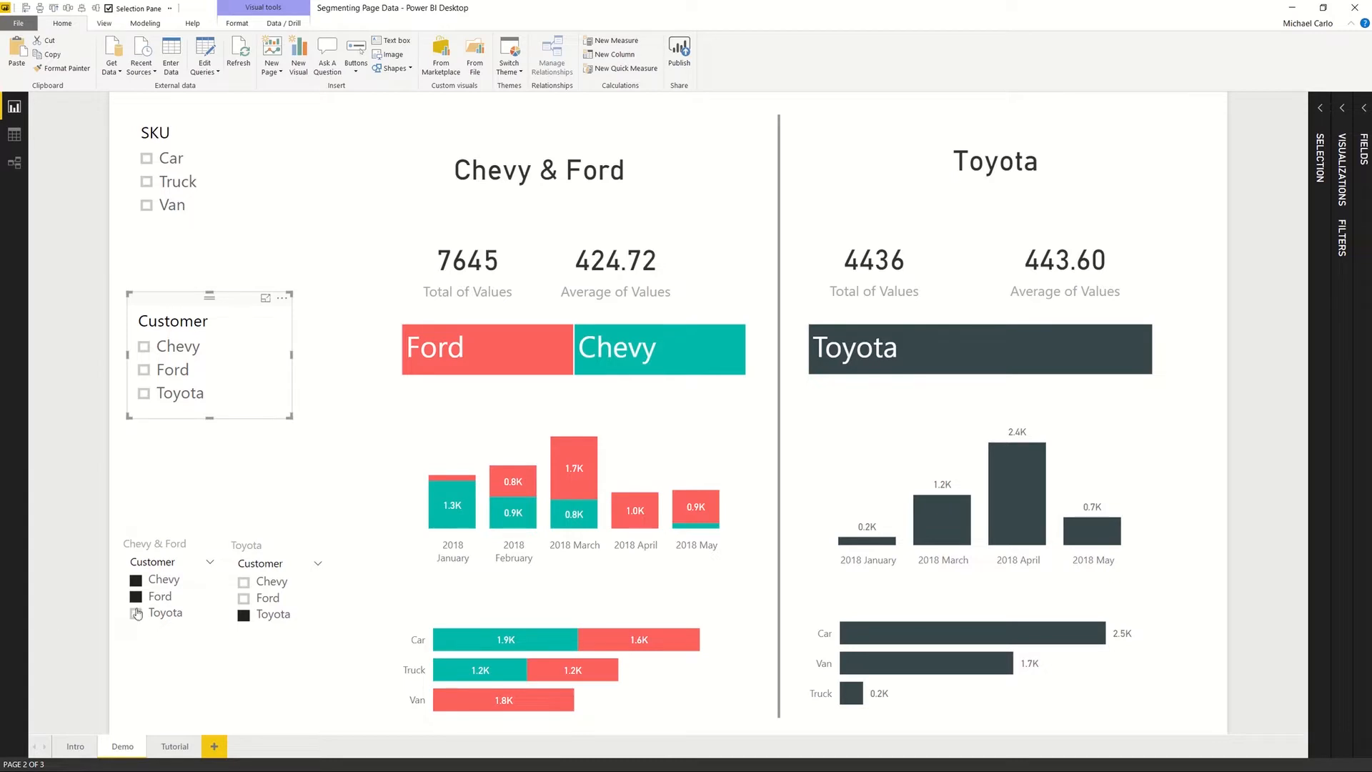
Step: Test the half-specific slicers: Ford and Toyota on the left, Chevy on the right, then restore Chevy & Ford
left_click(160, 596)
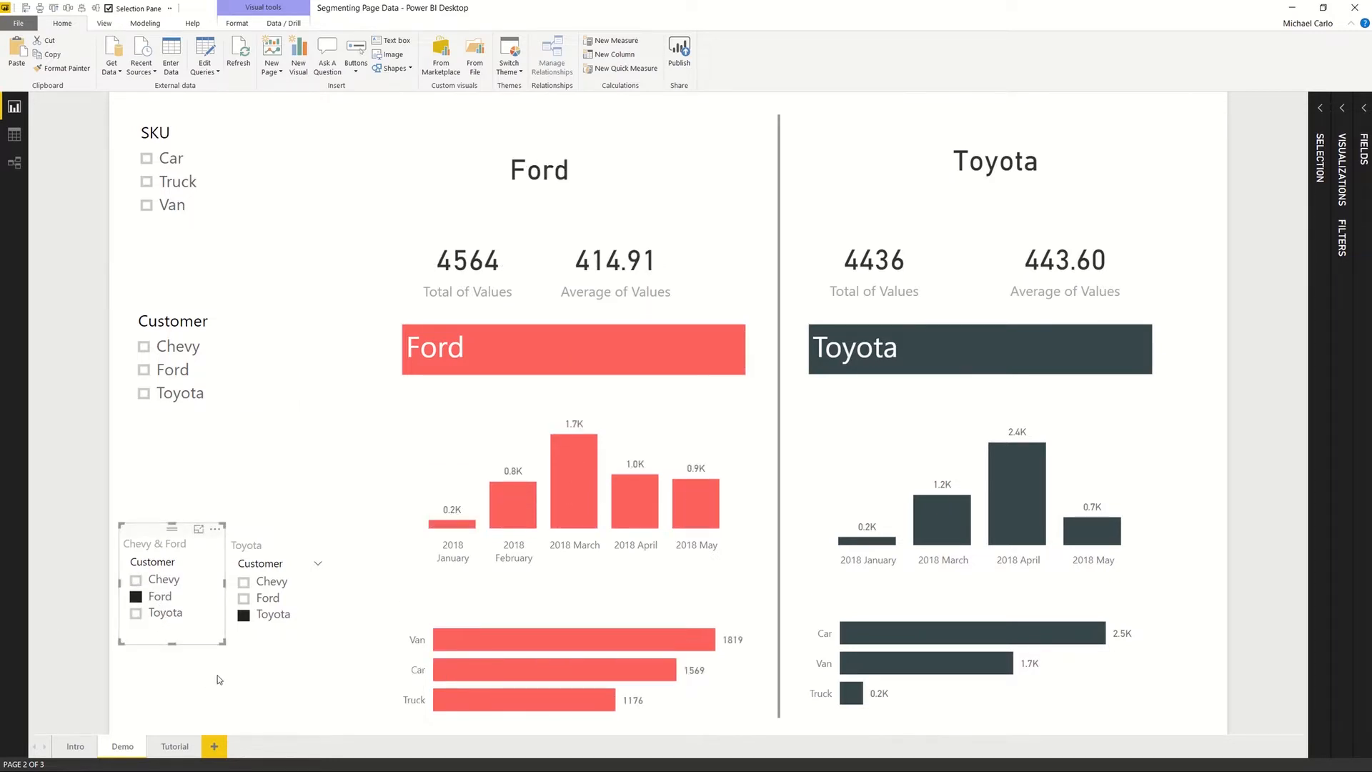
mouse_move(239, 670)
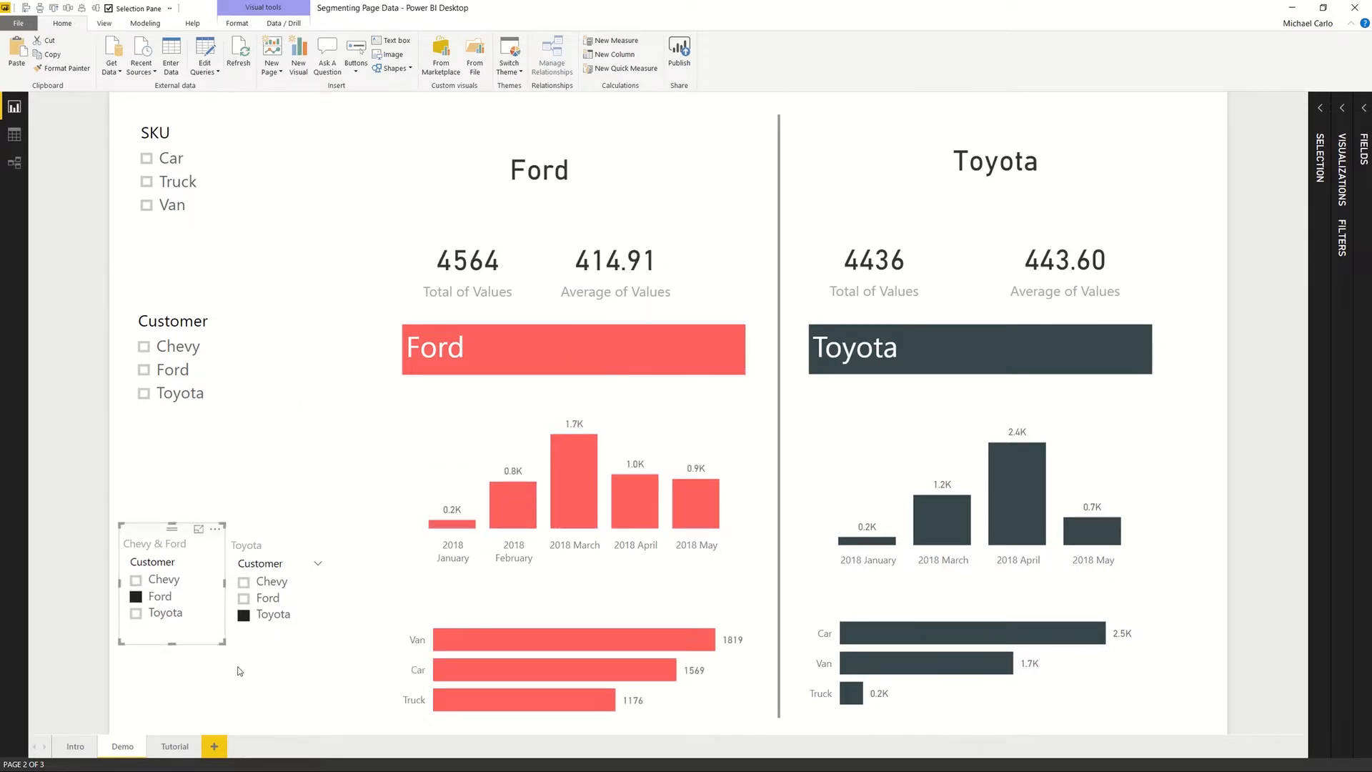
left_click(272, 581)
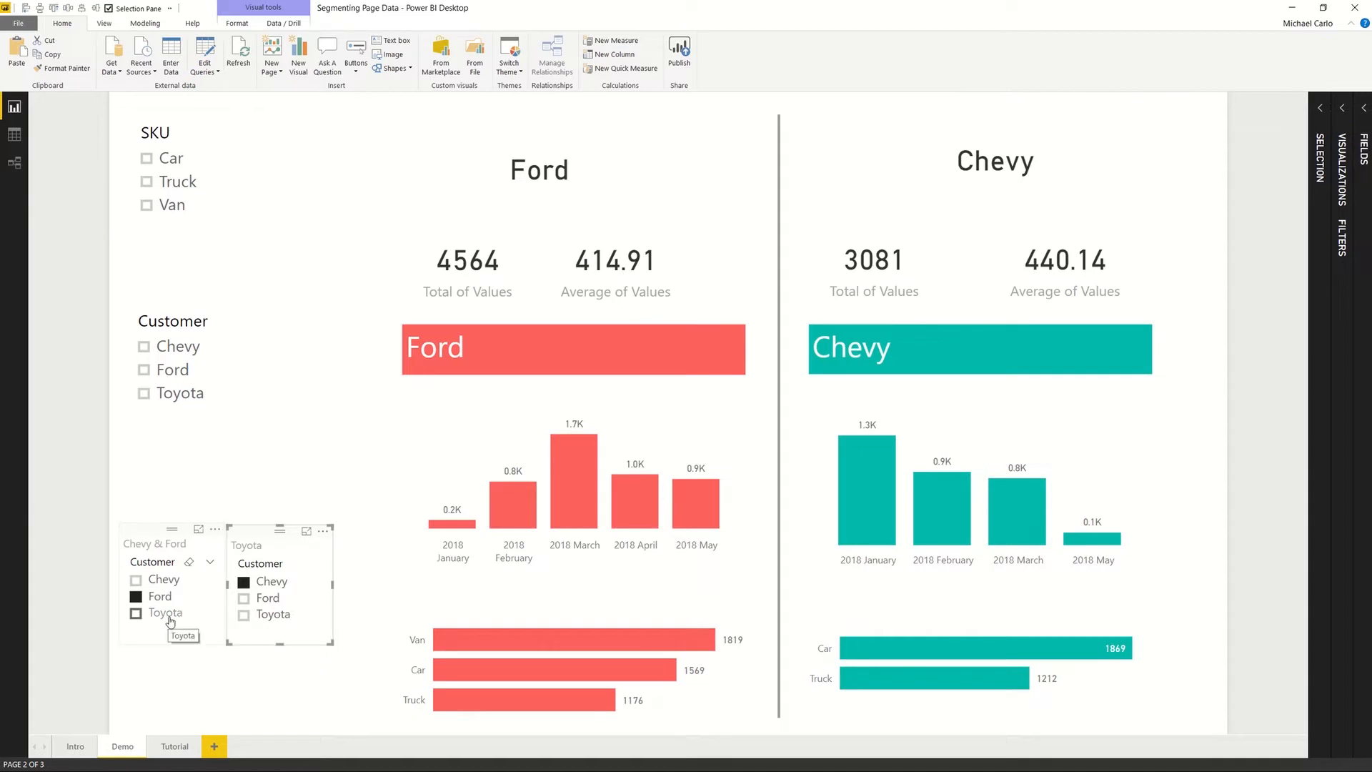
left_click(138, 613)
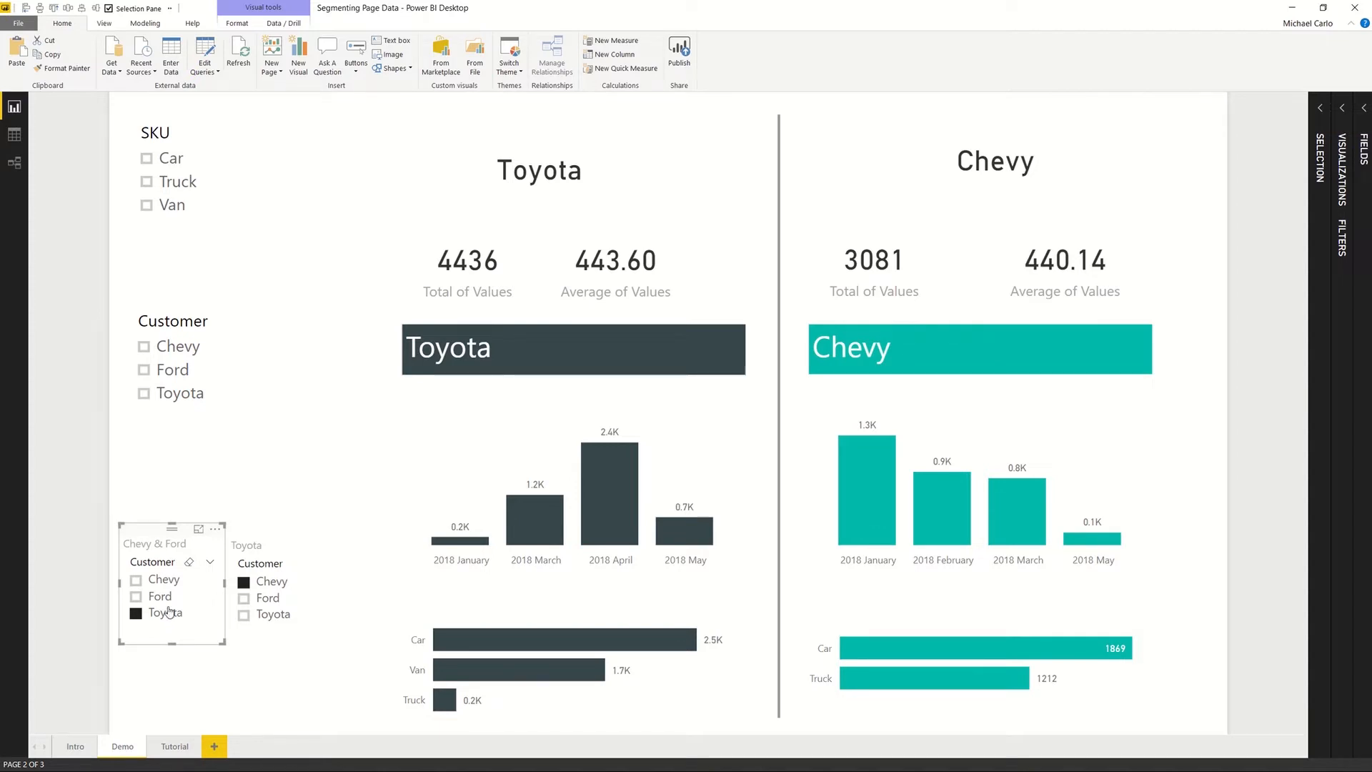
left_click(137, 580)
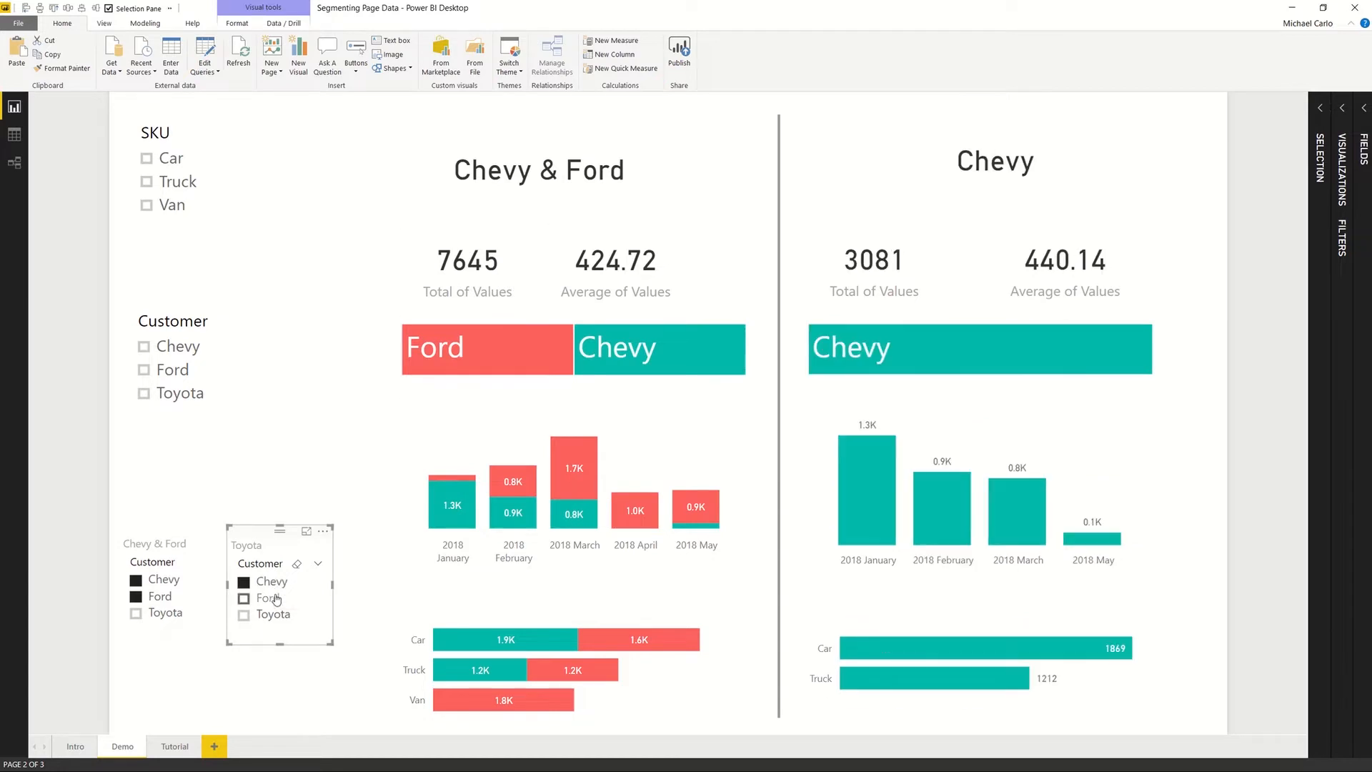
left_click(243, 597)
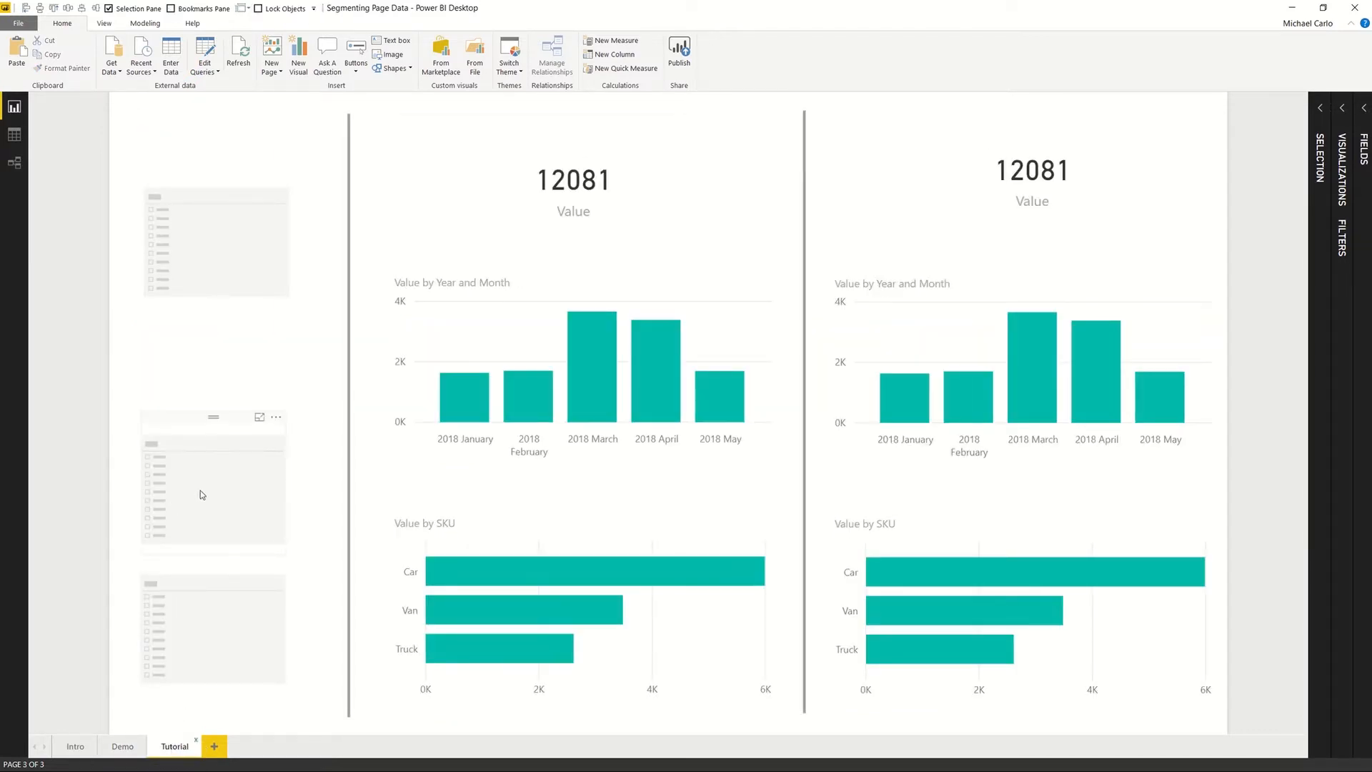
Step: Review the Data table of Date, Customer, SKU and Value, then return to the Tutorial report view
left_click(1362, 108)
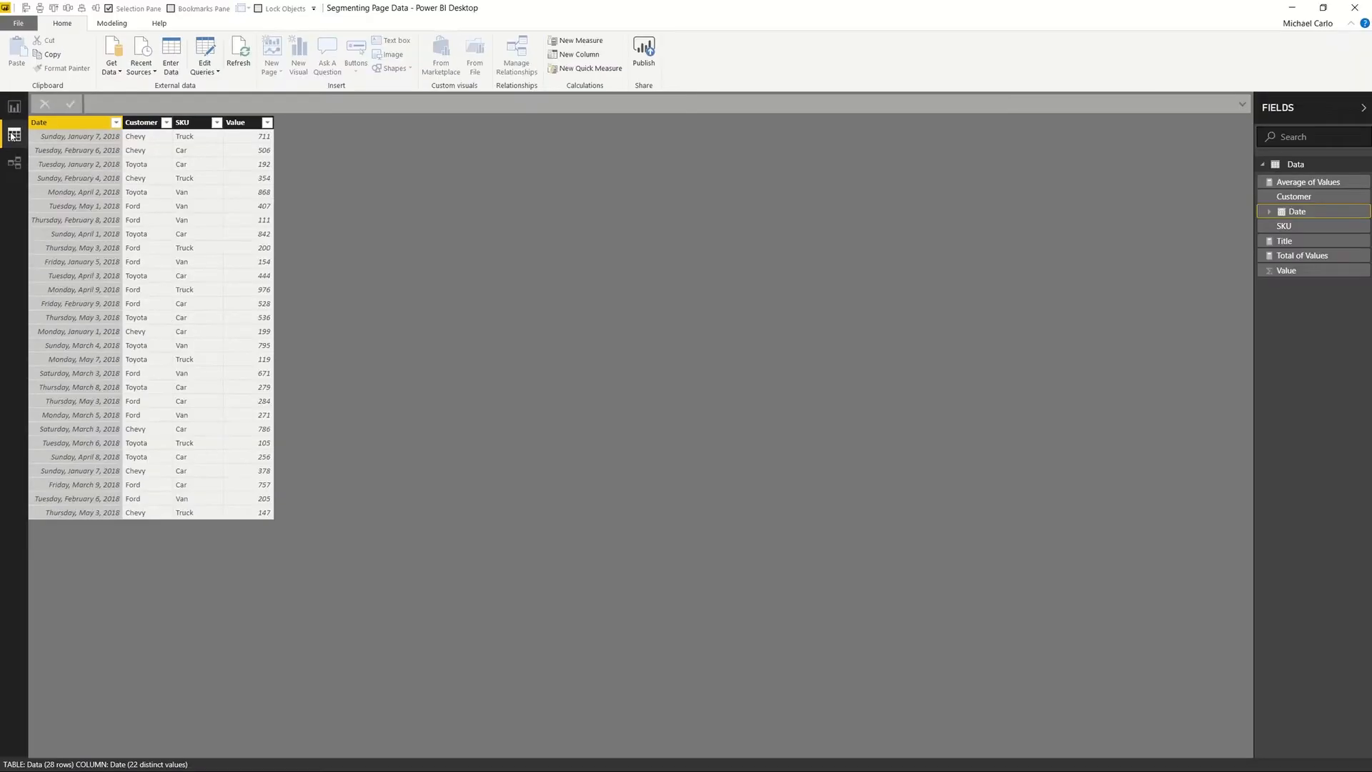
left_click(14, 107)
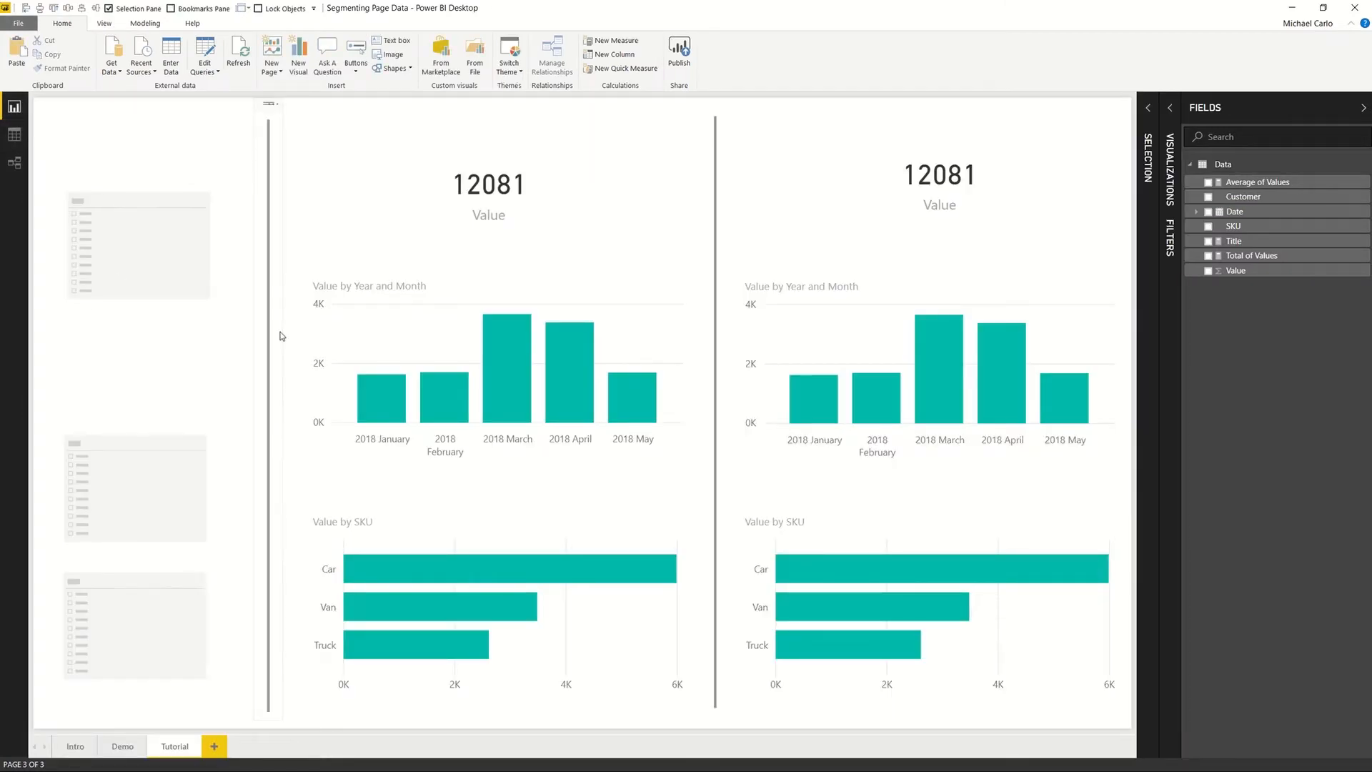
mouse_move(144, 430)
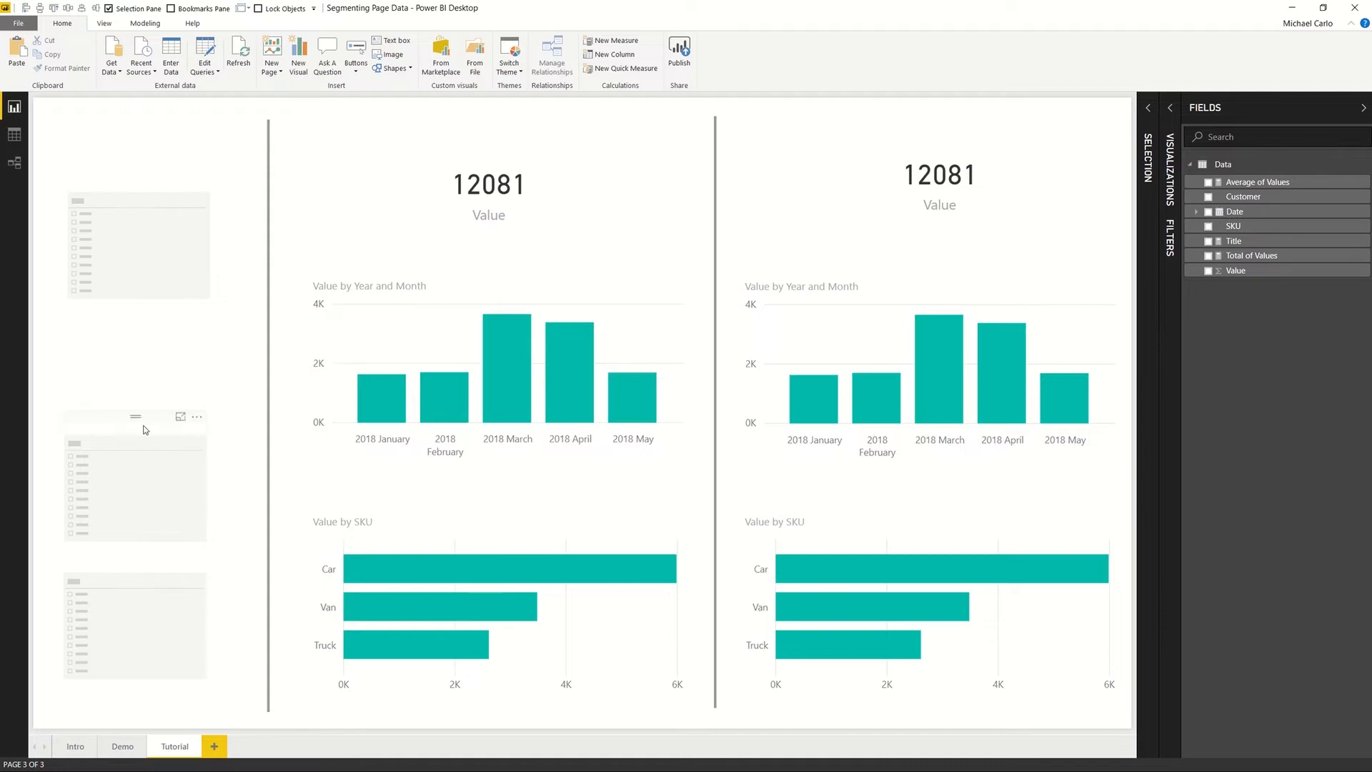
mouse_move(173, 438)
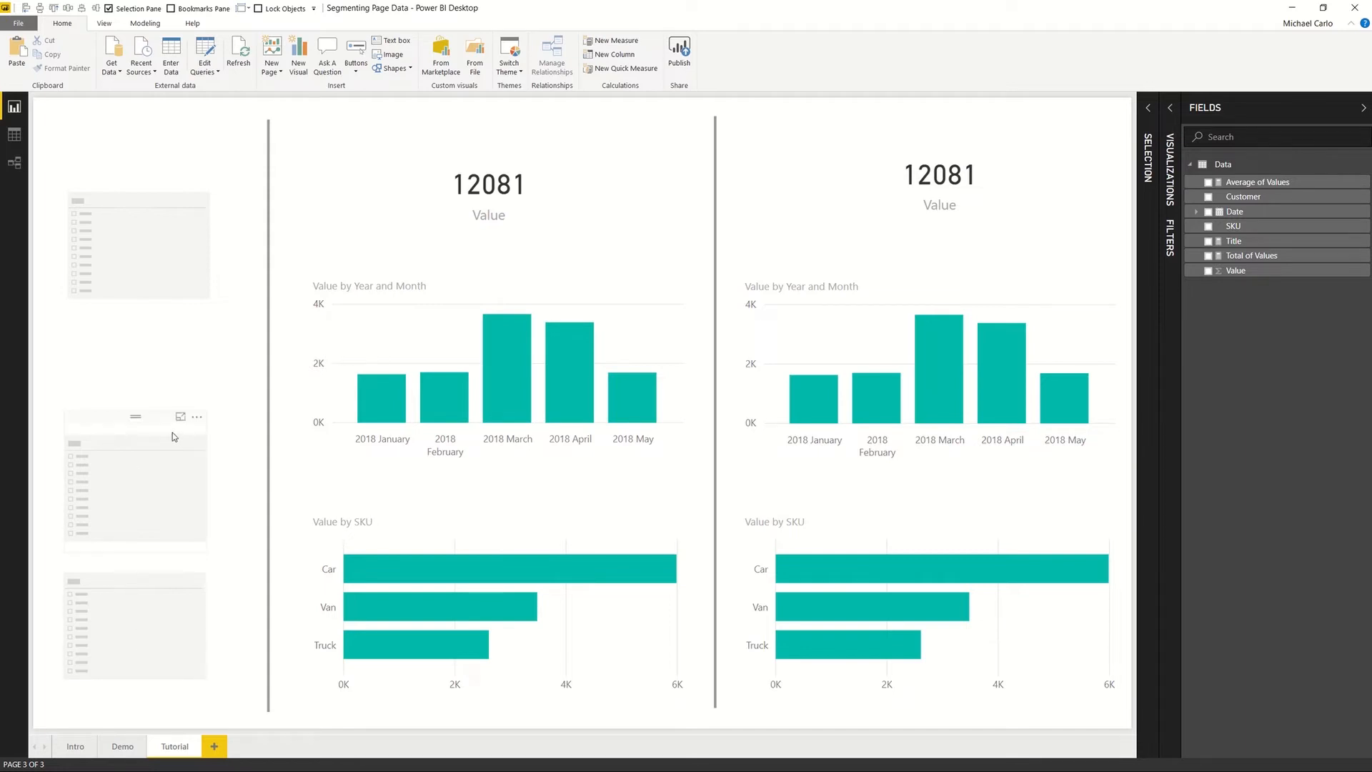
mouse_move(123, 427)
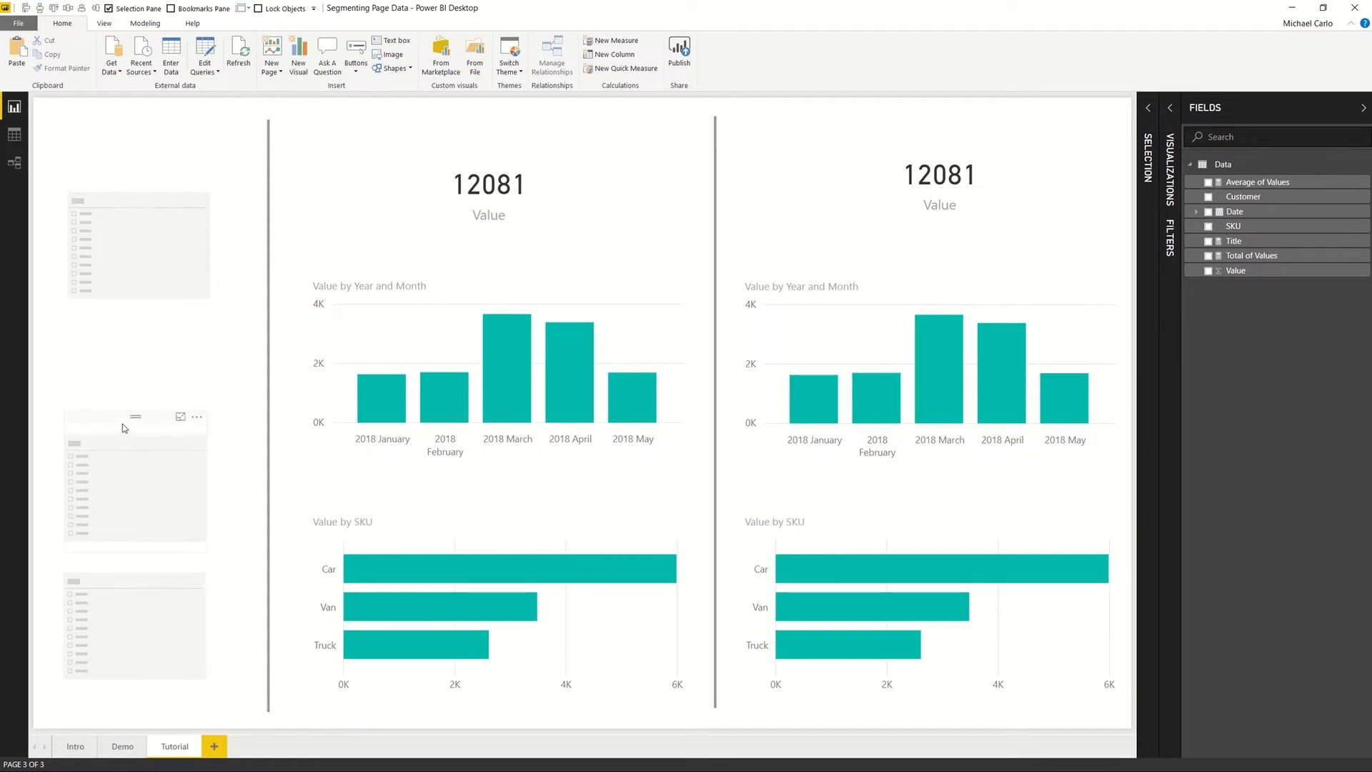
mouse_move(102, 587)
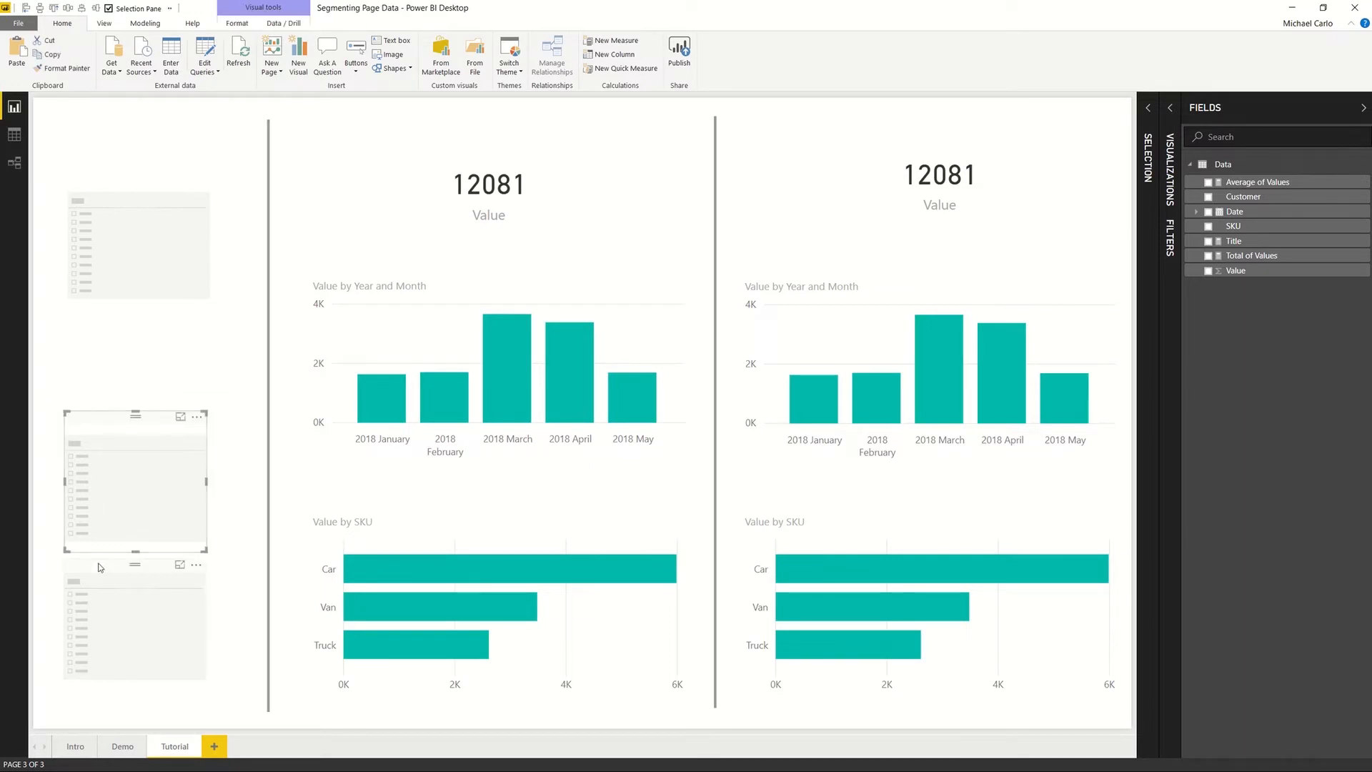
Step: Fill the lower slicers with the Customer field and choose Chevy, filtering both halves to 3081
left_click(134, 622)
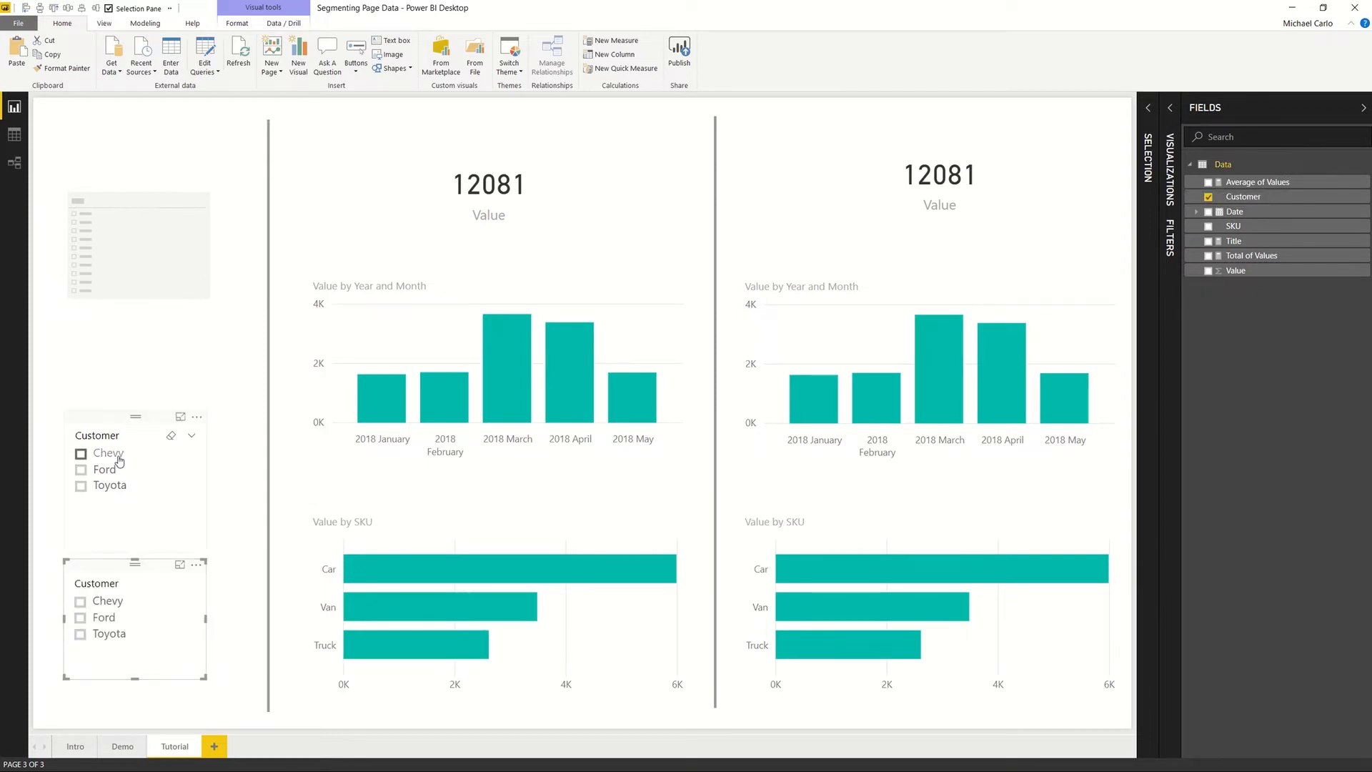
left_click(80, 453)
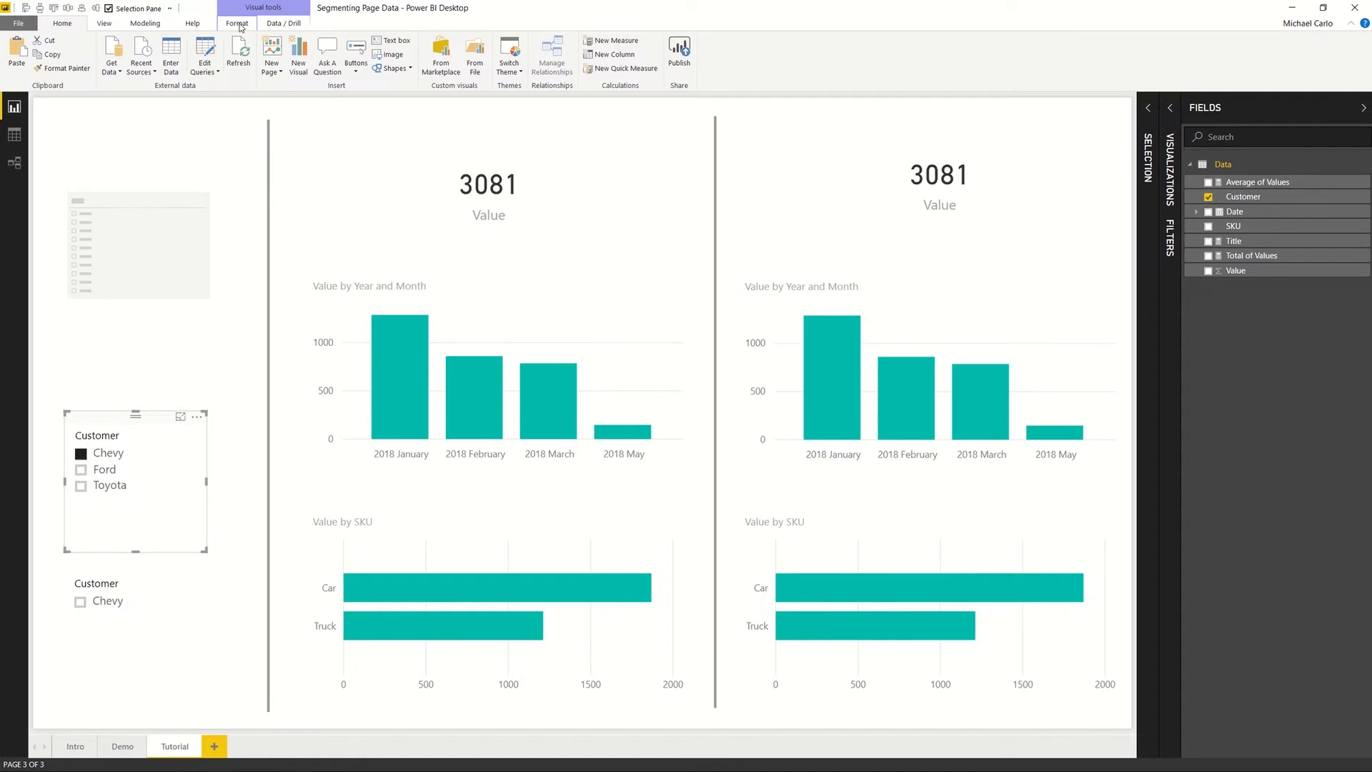
Step: Turn on Edit interactions from the Format tab and select the upper customer slicer
left_click(236, 23)
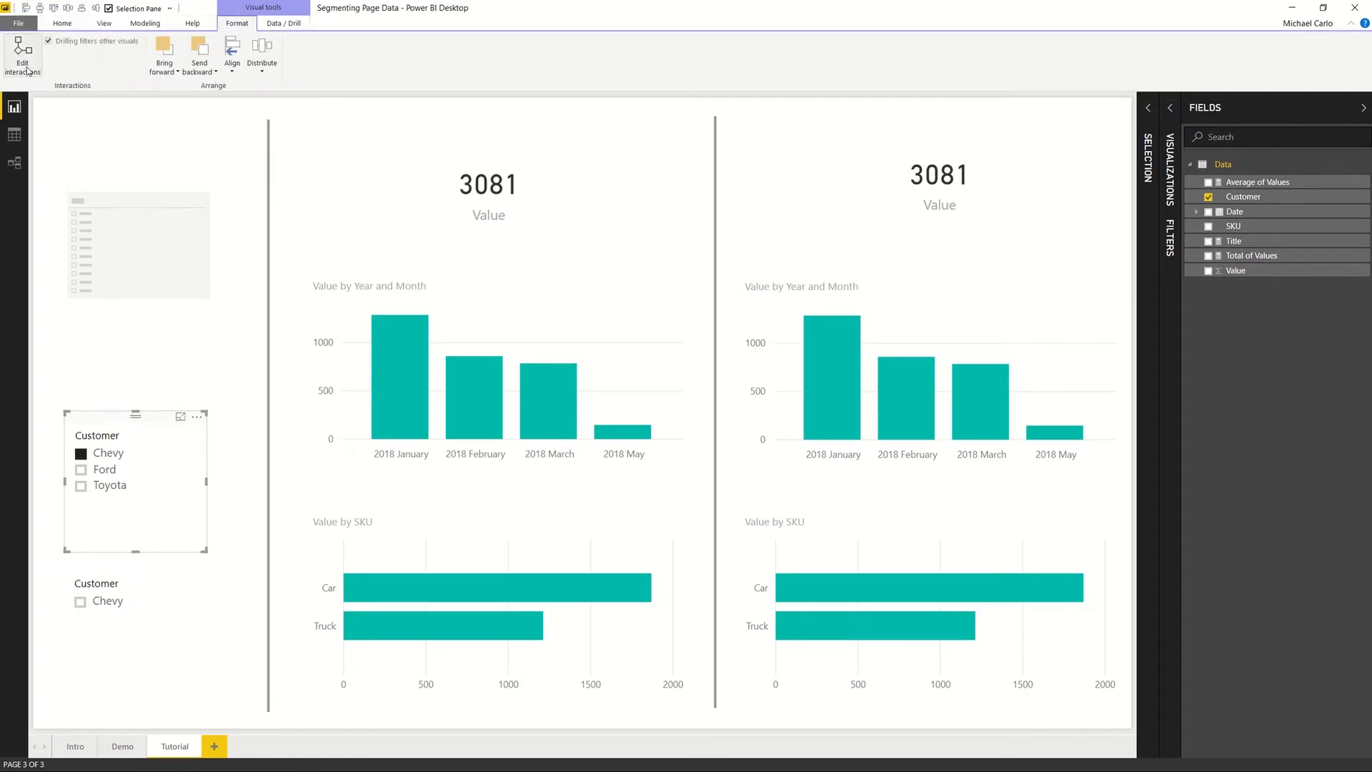
left_click(21, 54)
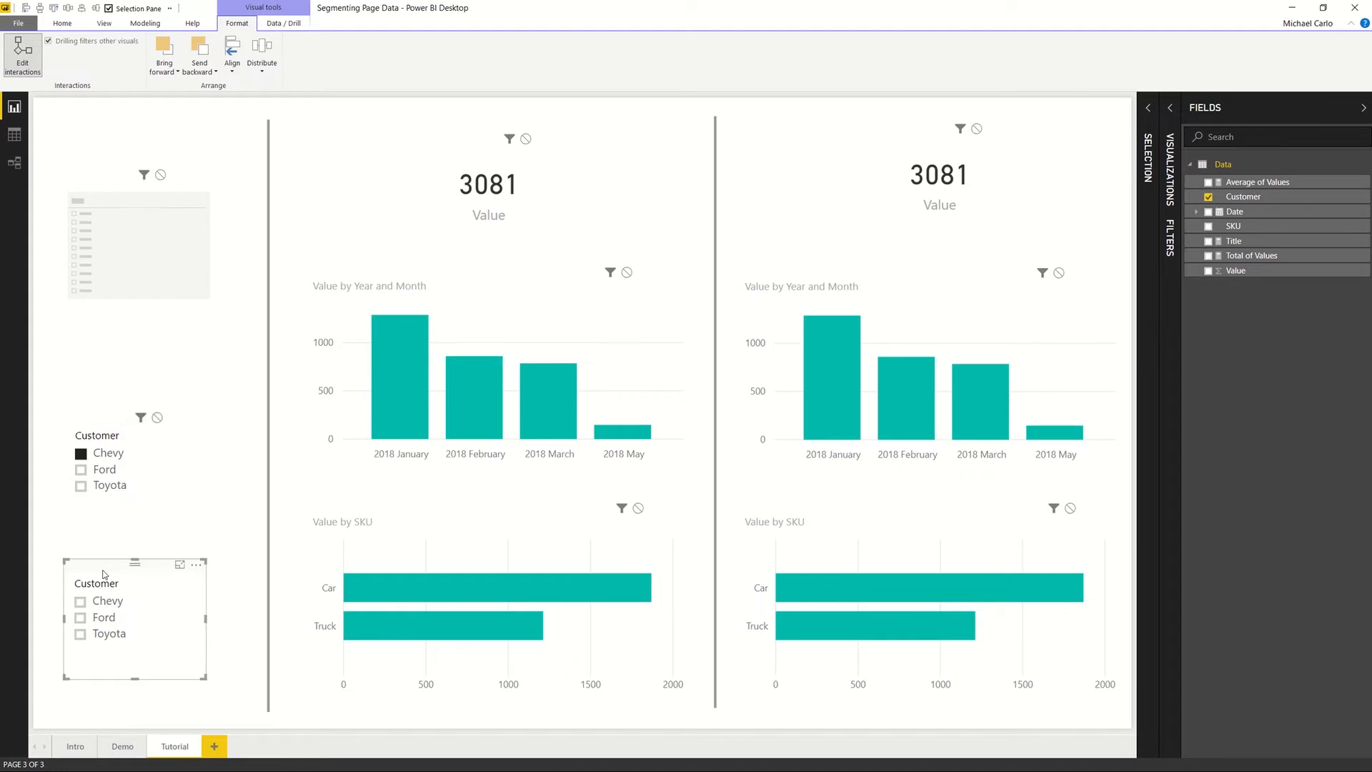
left_click(104, 618)
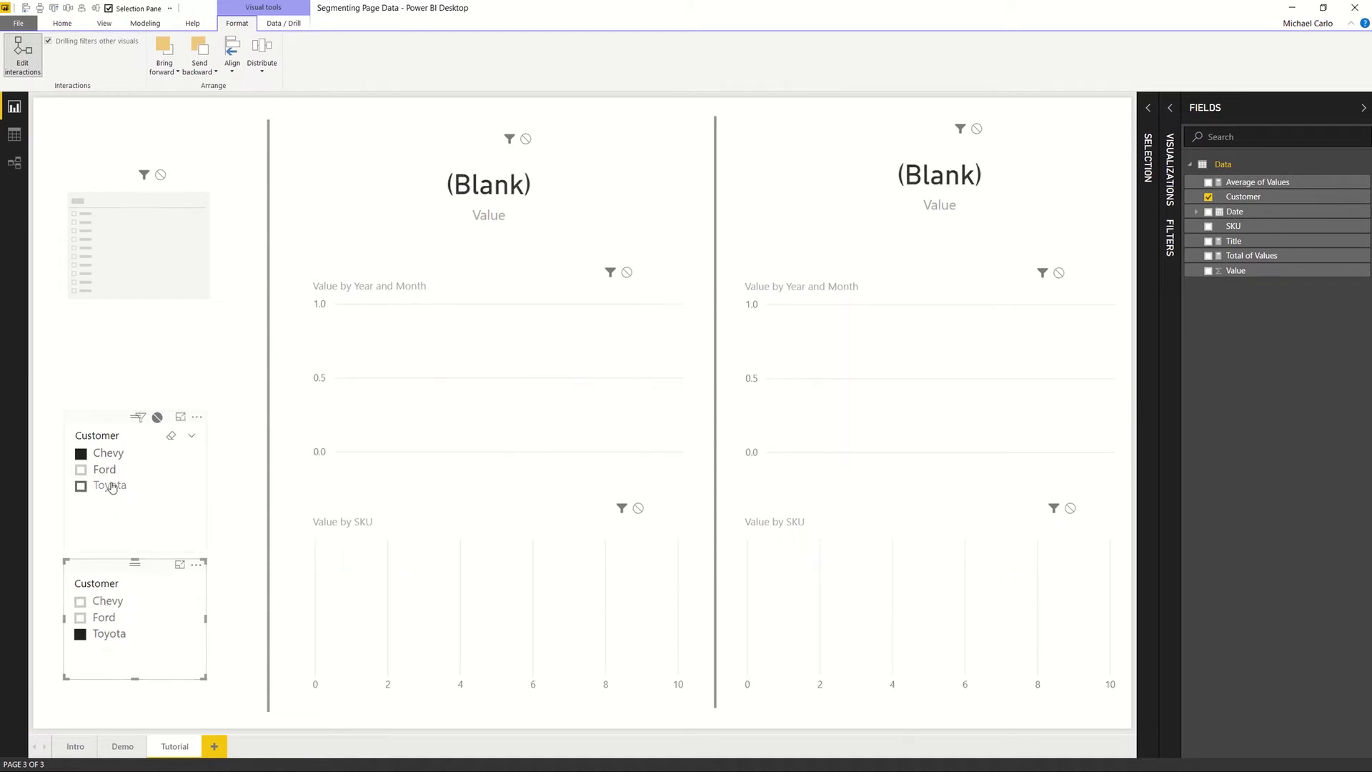
left_click(104, 473)
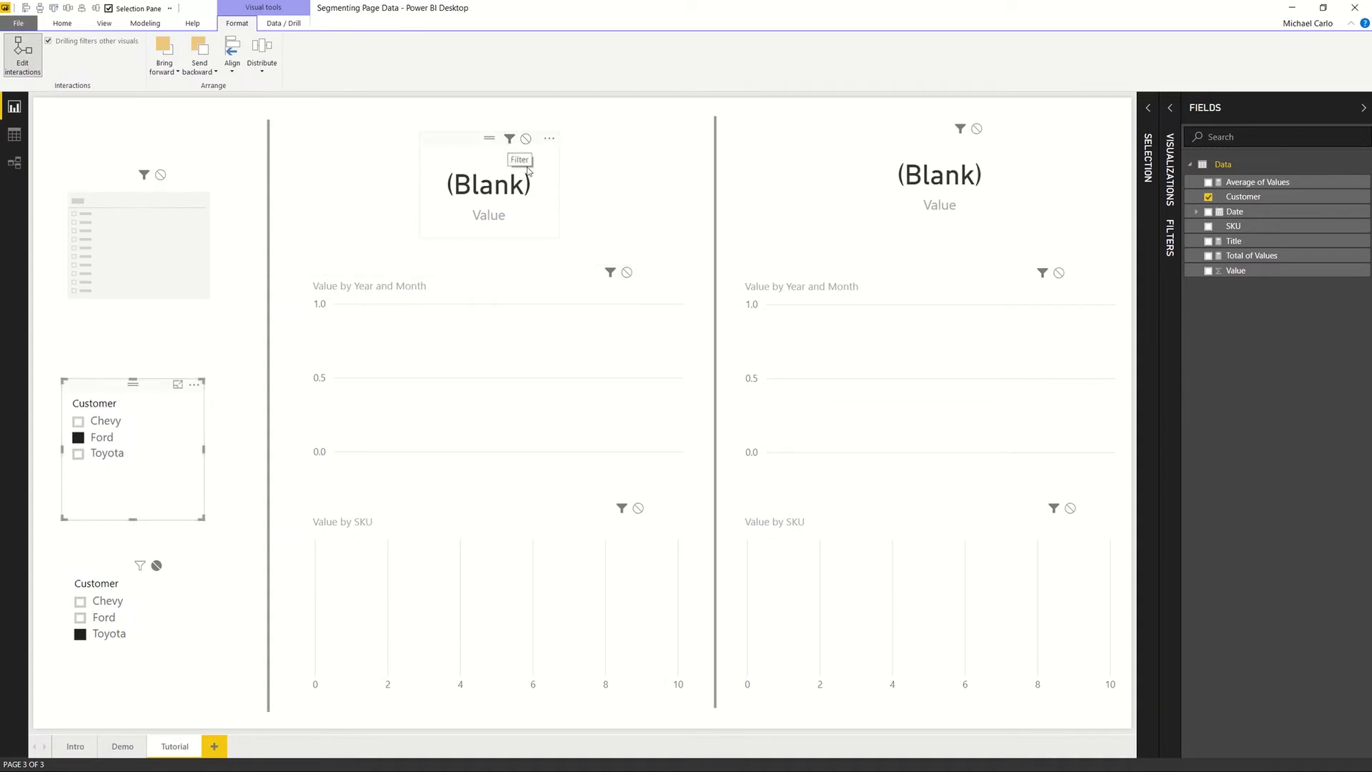
mouse_move(585, 254)
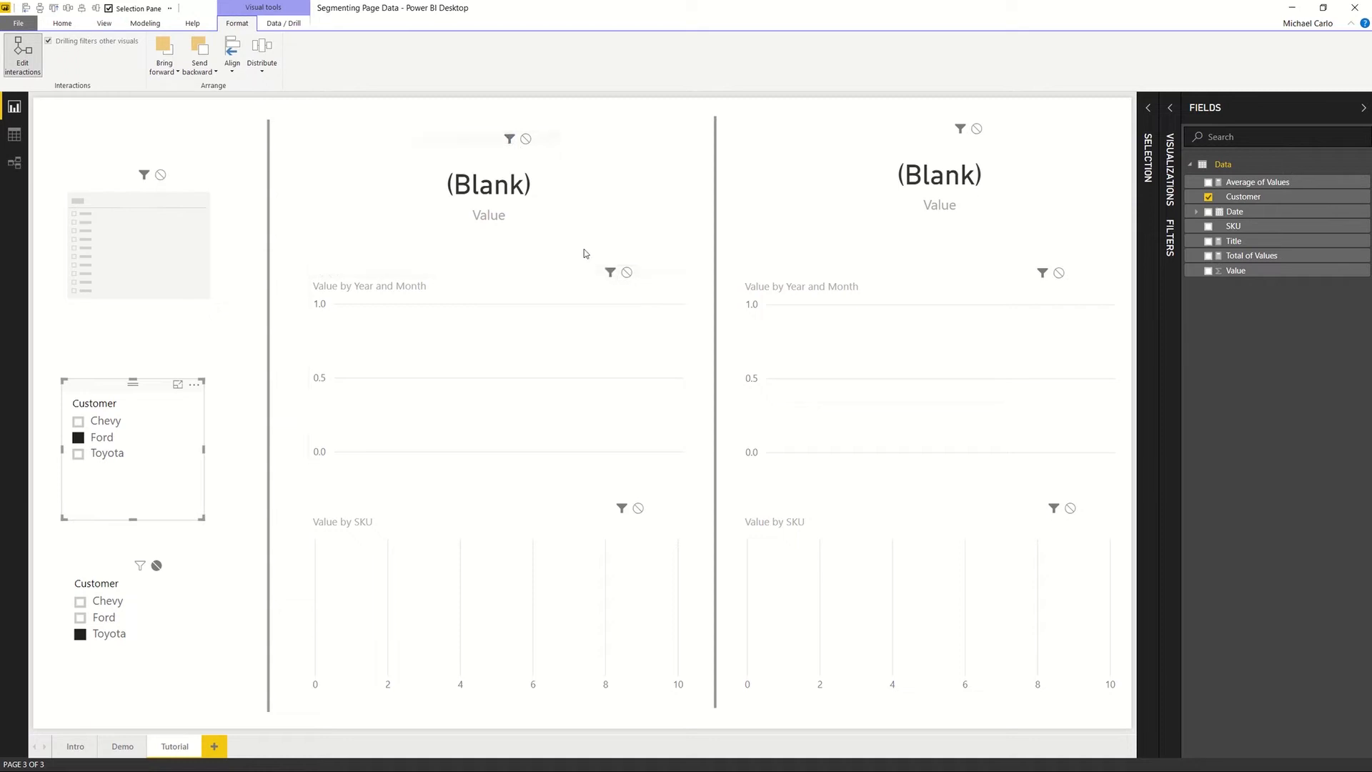
mouse_move(624, 510)
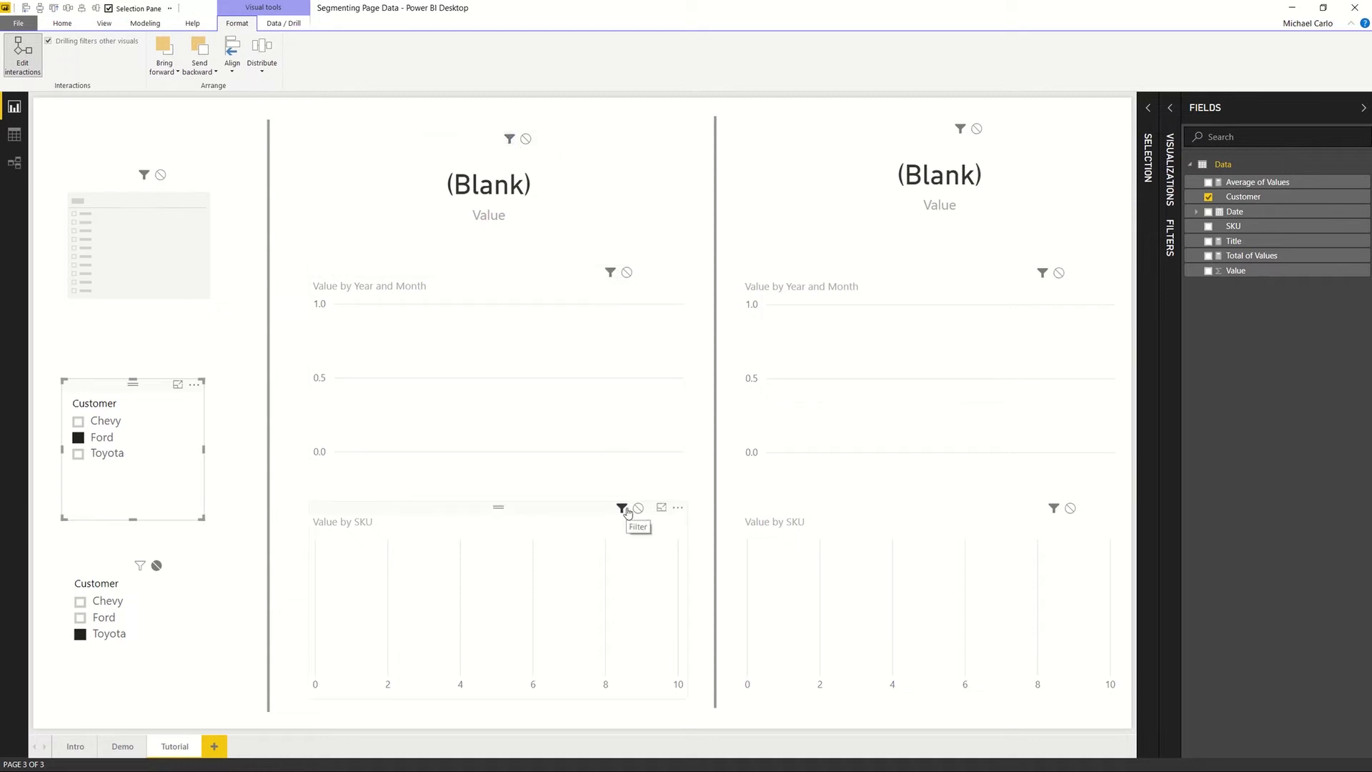
mouse_move(143, 394)
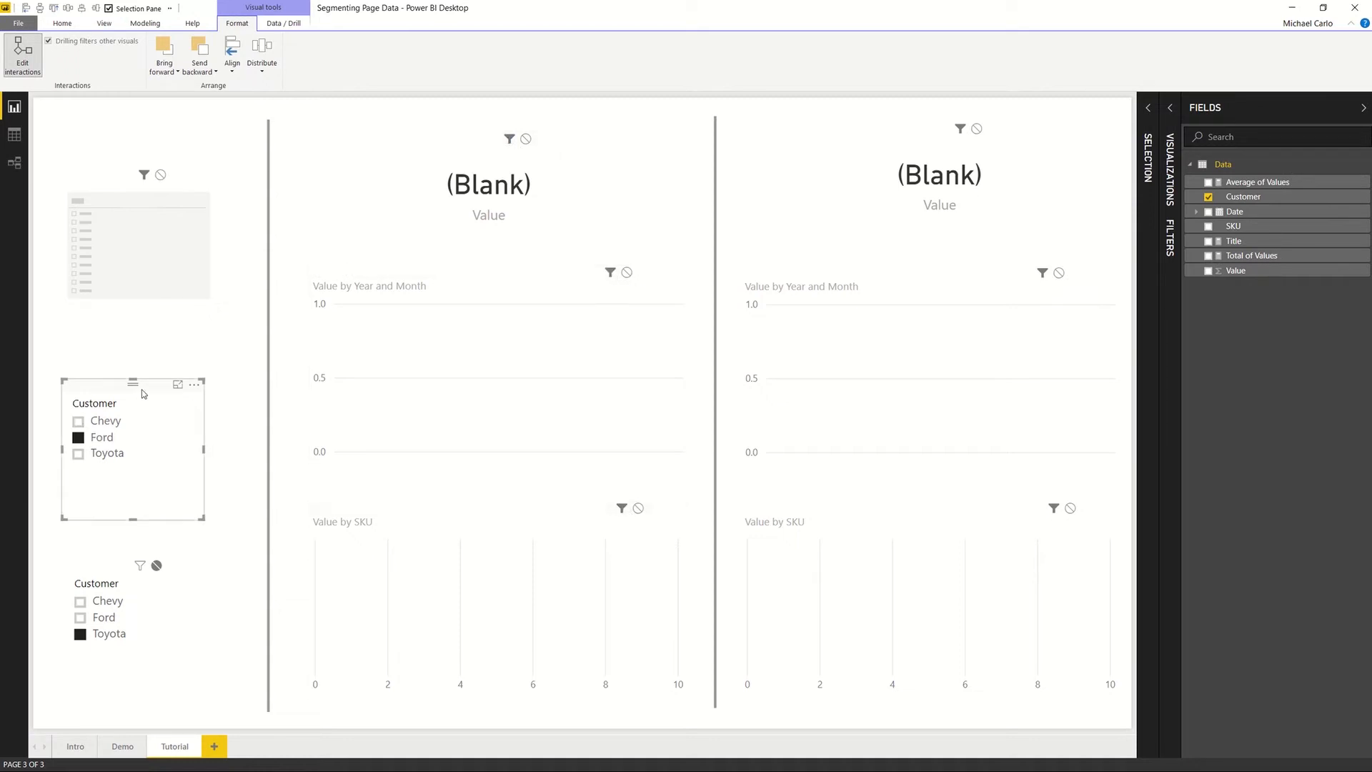
Step: Set the upper slicer's interaction to None on the right half's card and monthly chart
left_click(939, 173)
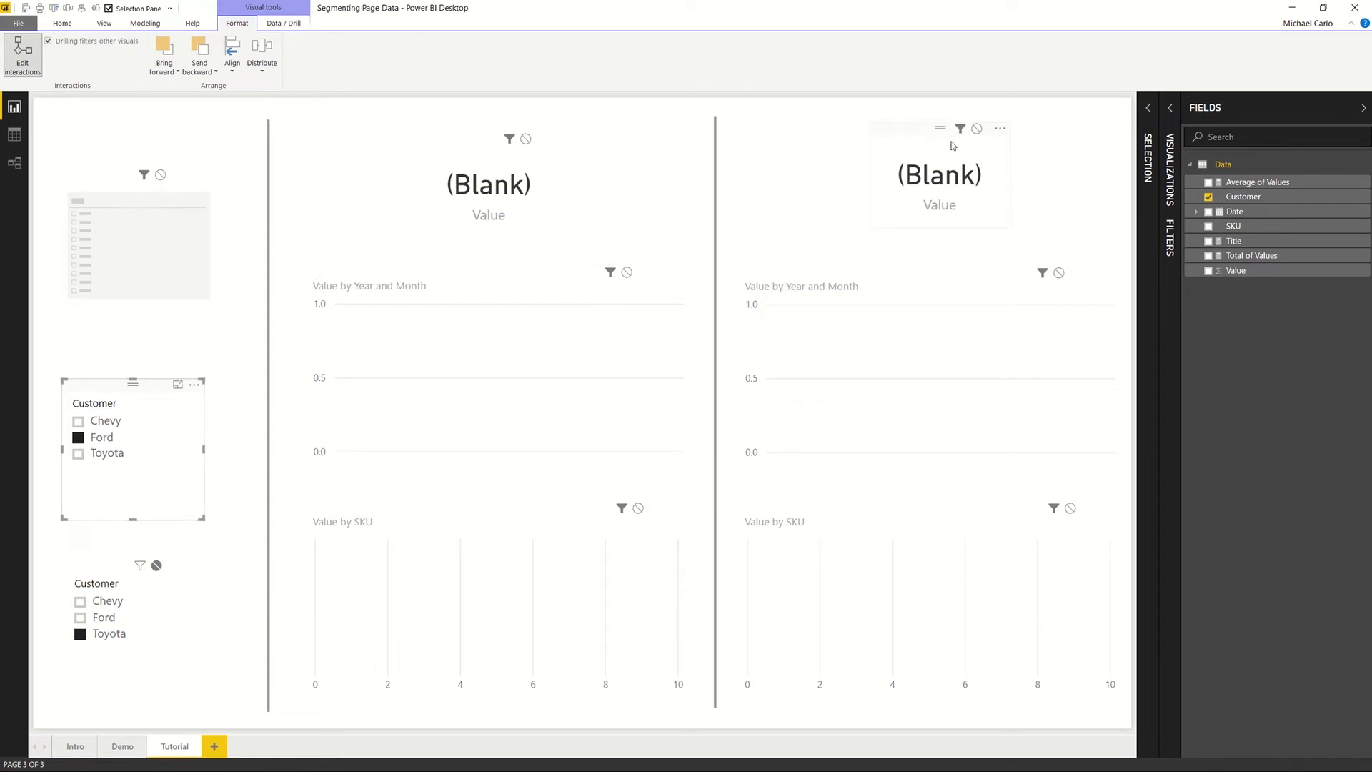
mouse_move(976, 129)
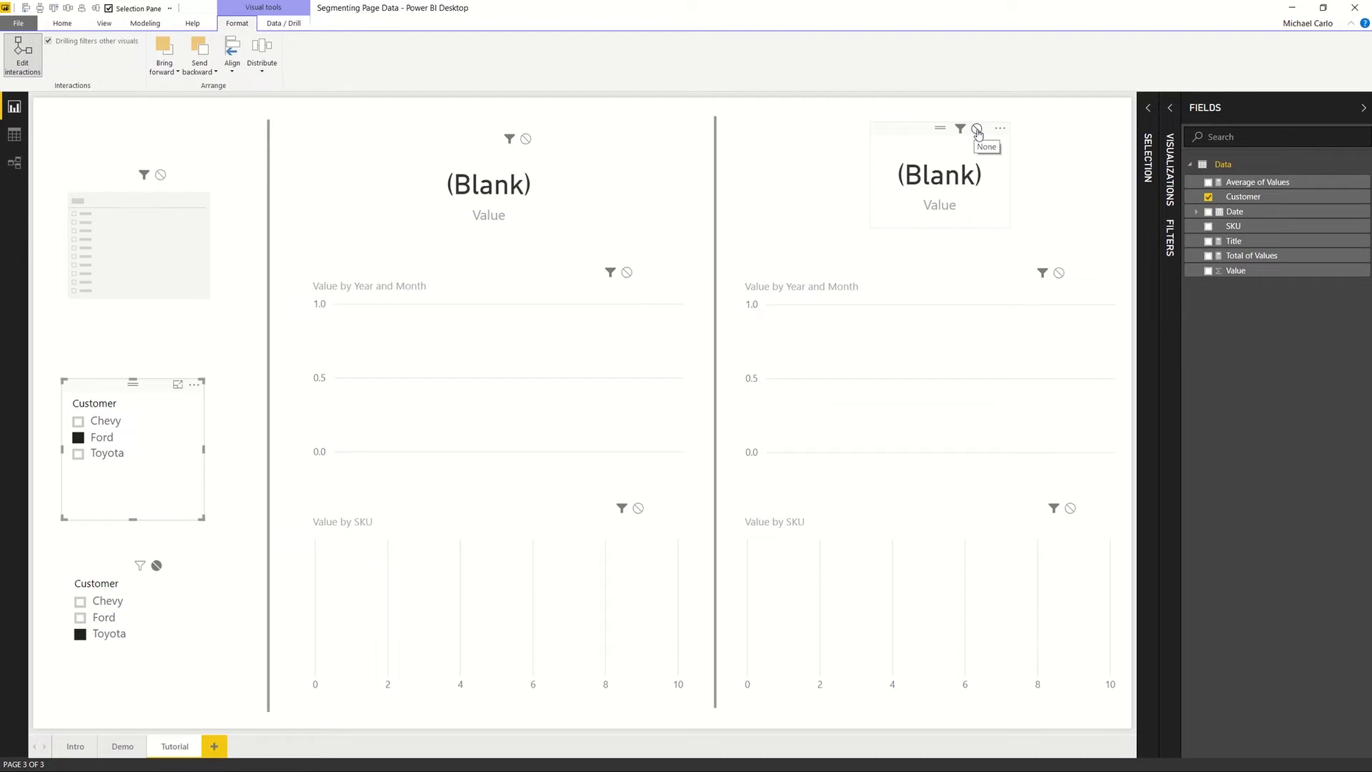
left_click(976, 129)
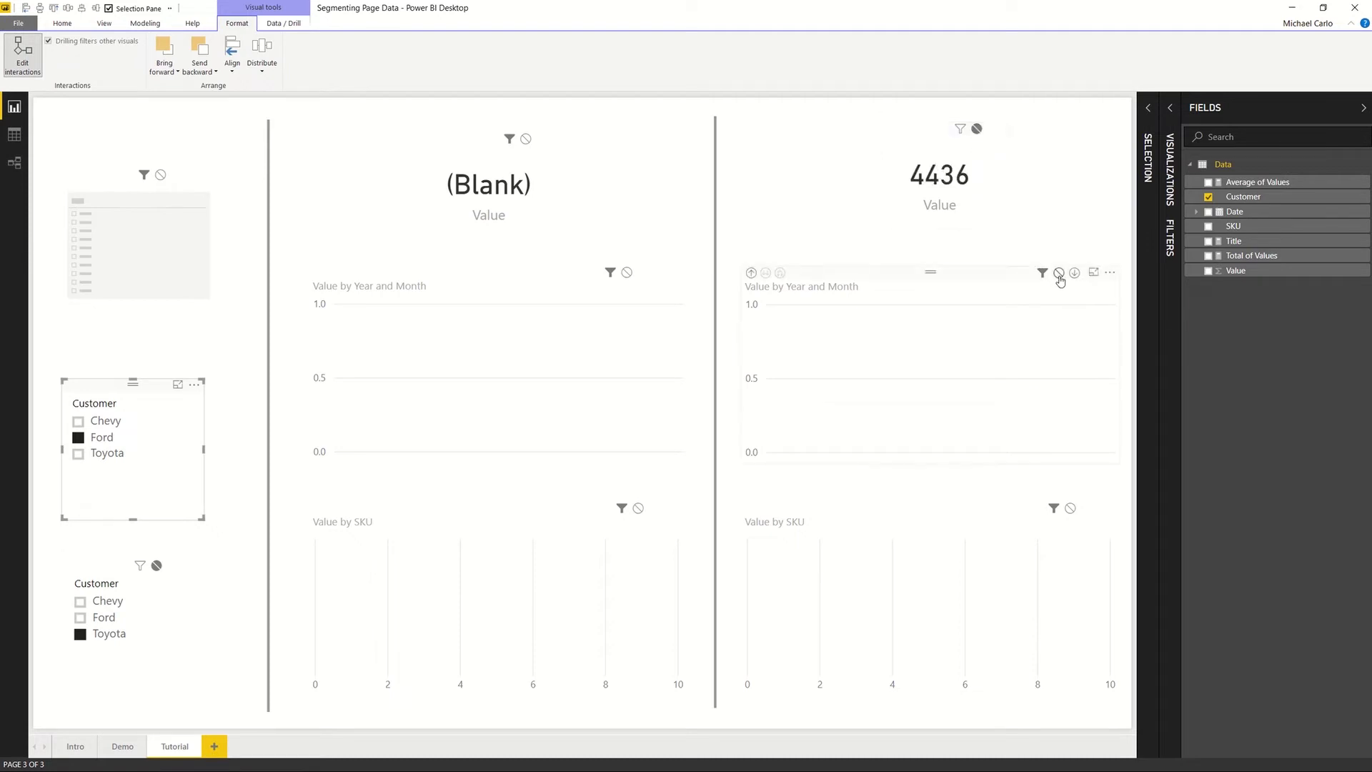
left_click(1057, 272)
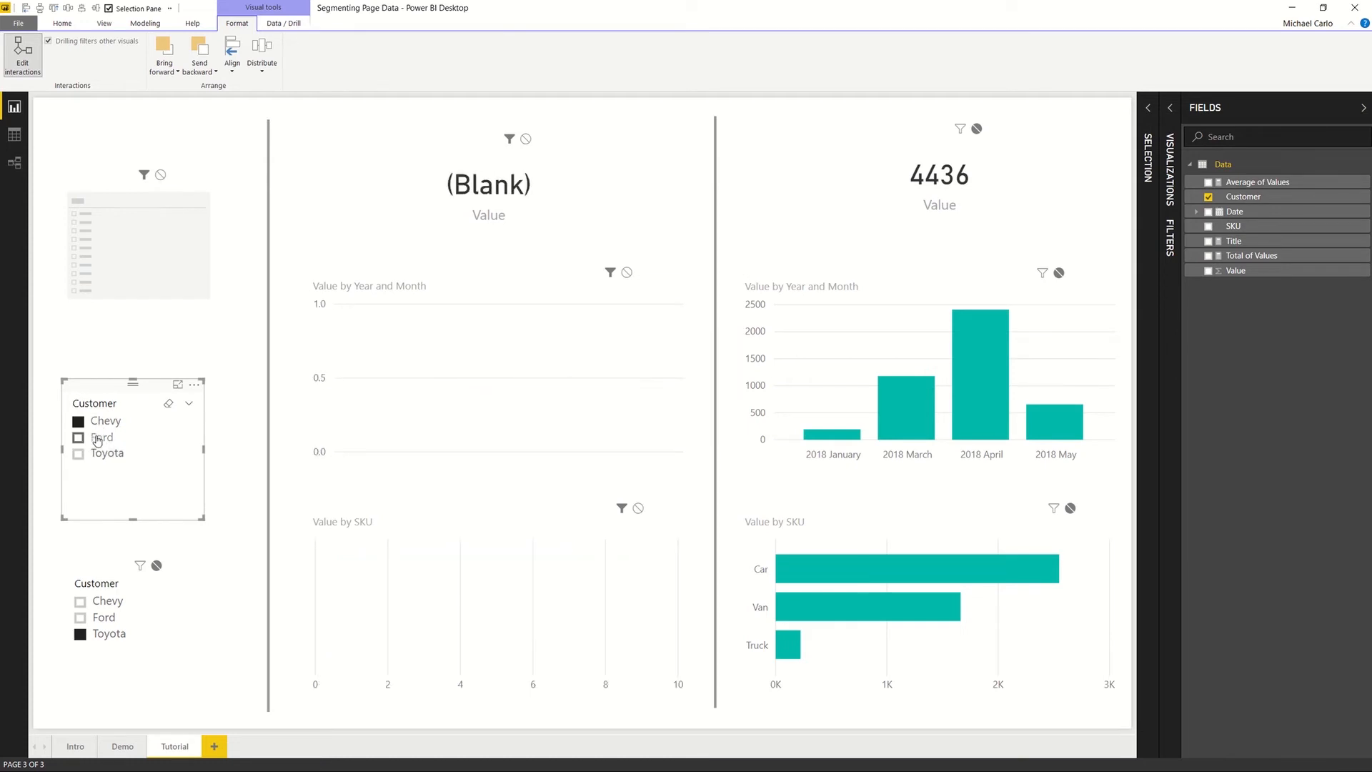
Step: Select the lower slicer, then filter the left half to Chevy and switch it to Toyota at 4436
left_click(78, 453)
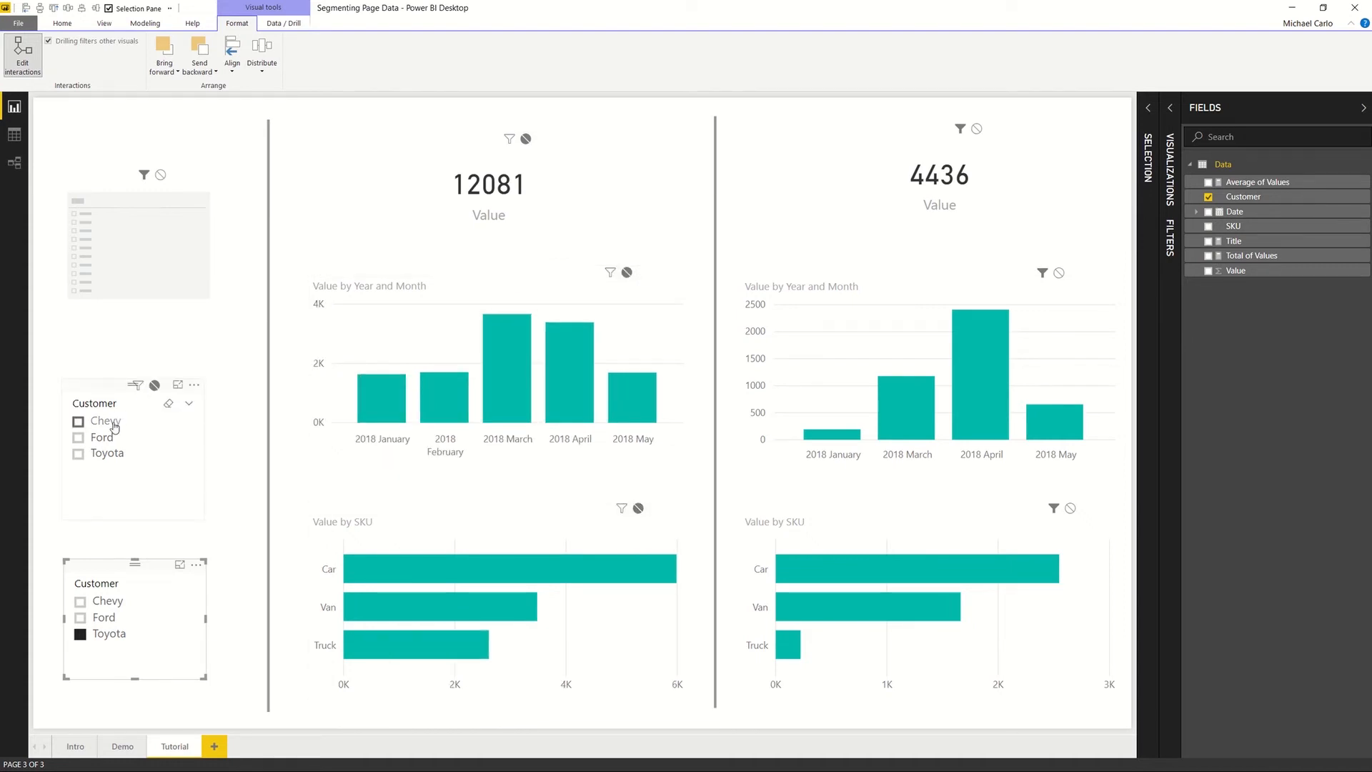
left_click(79, 421)
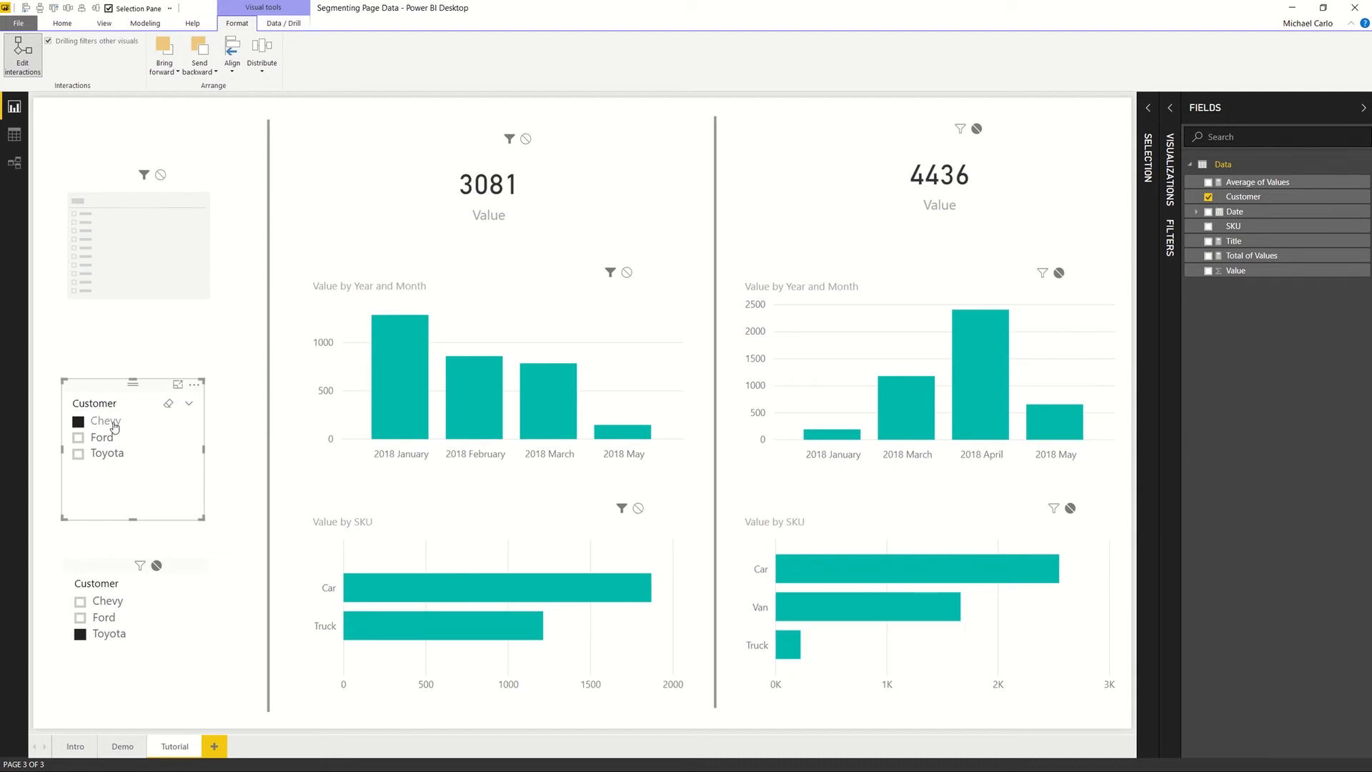
left_click(101, 437)
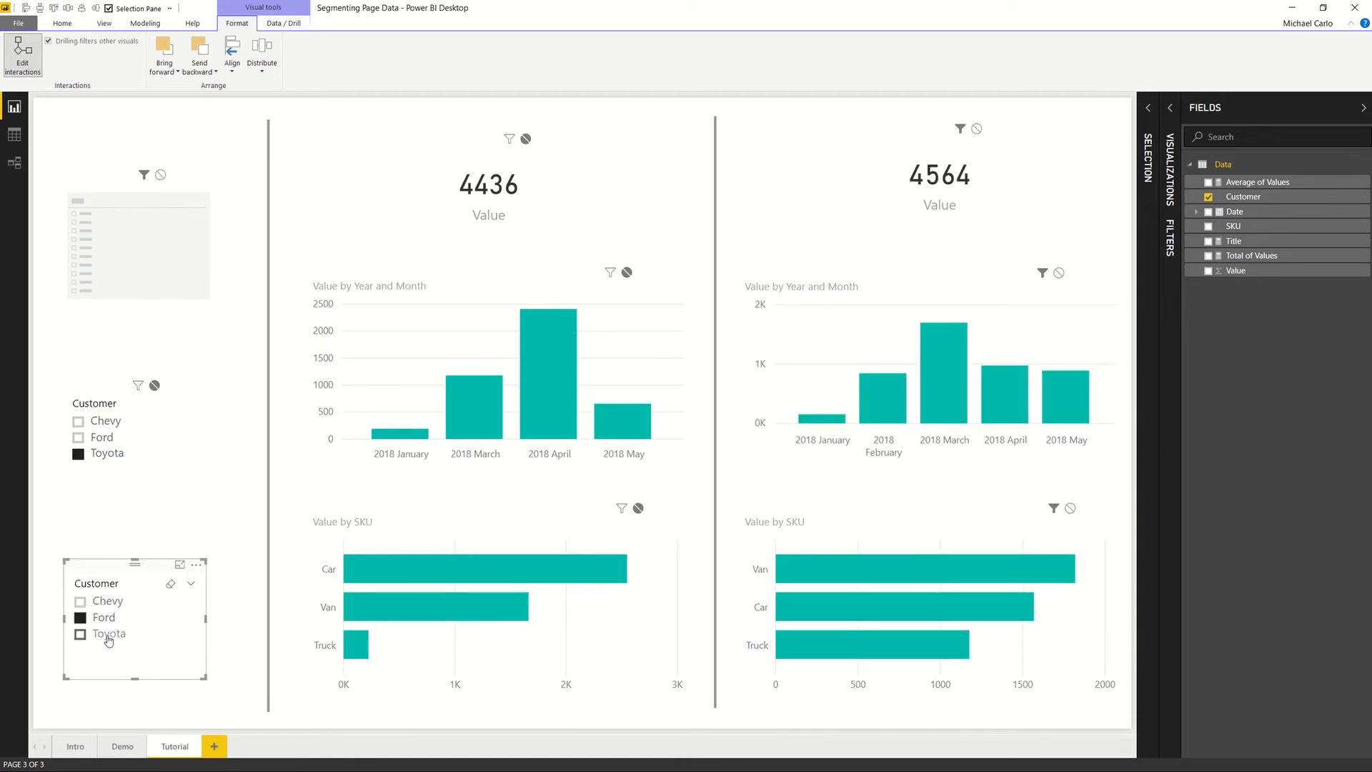
Step: Clear the right half's customer filter and fill the top slicer with SKU values
left_click(80, 633)
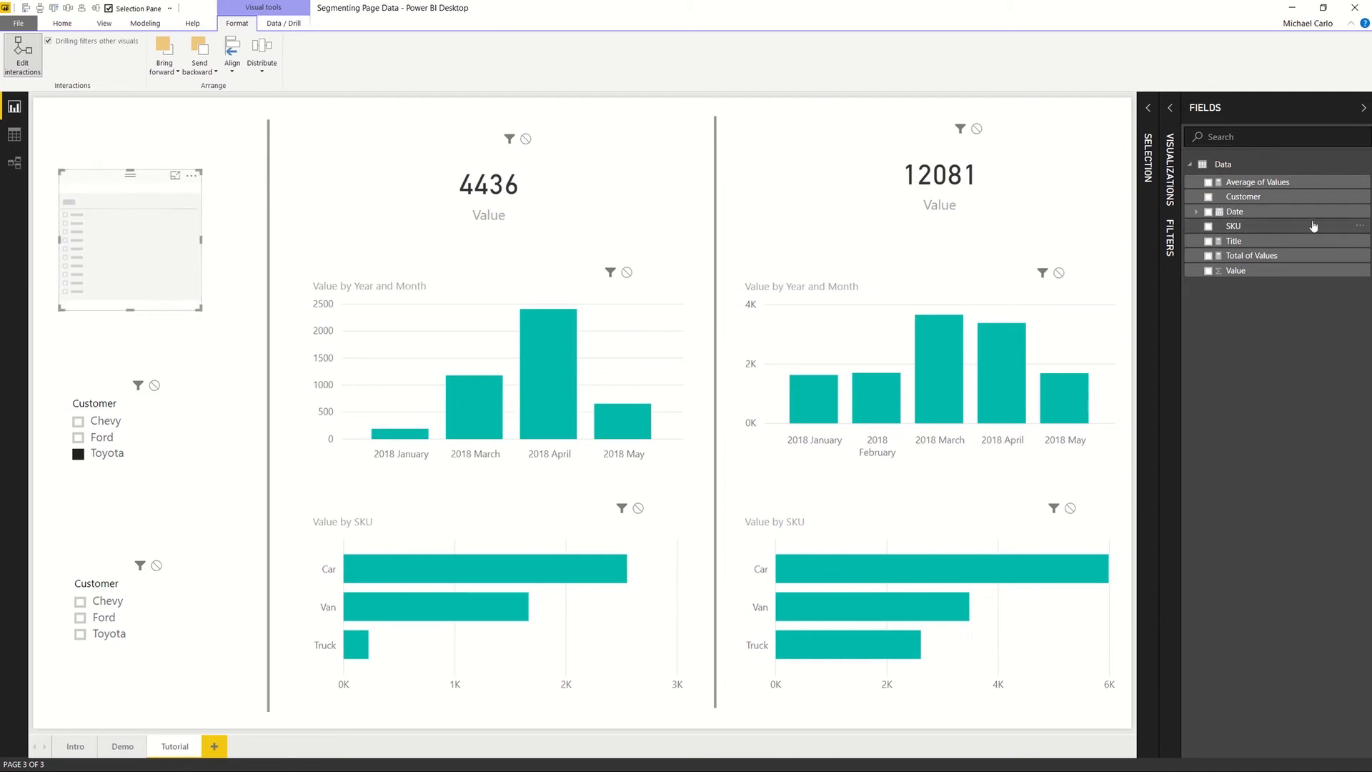
mouse_move(1267, 233)
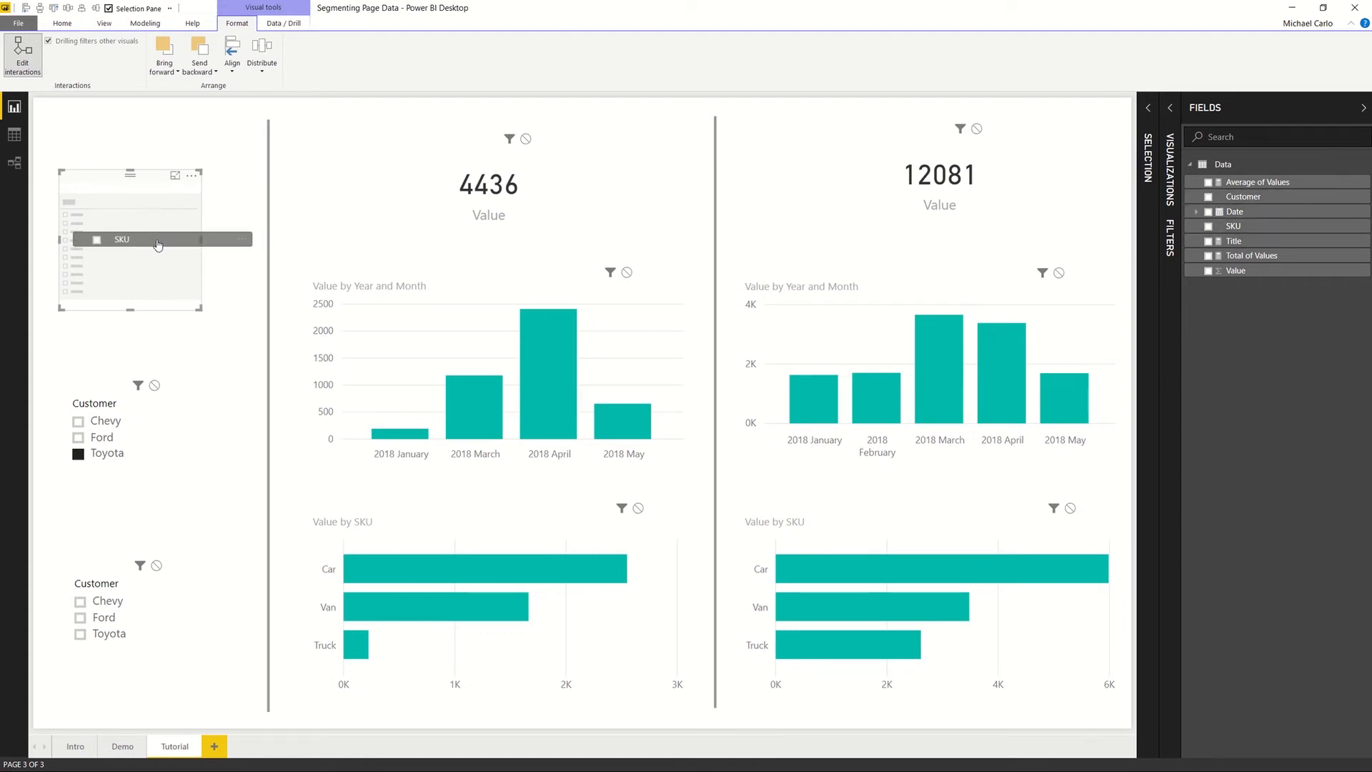
left_click(1208, 226)
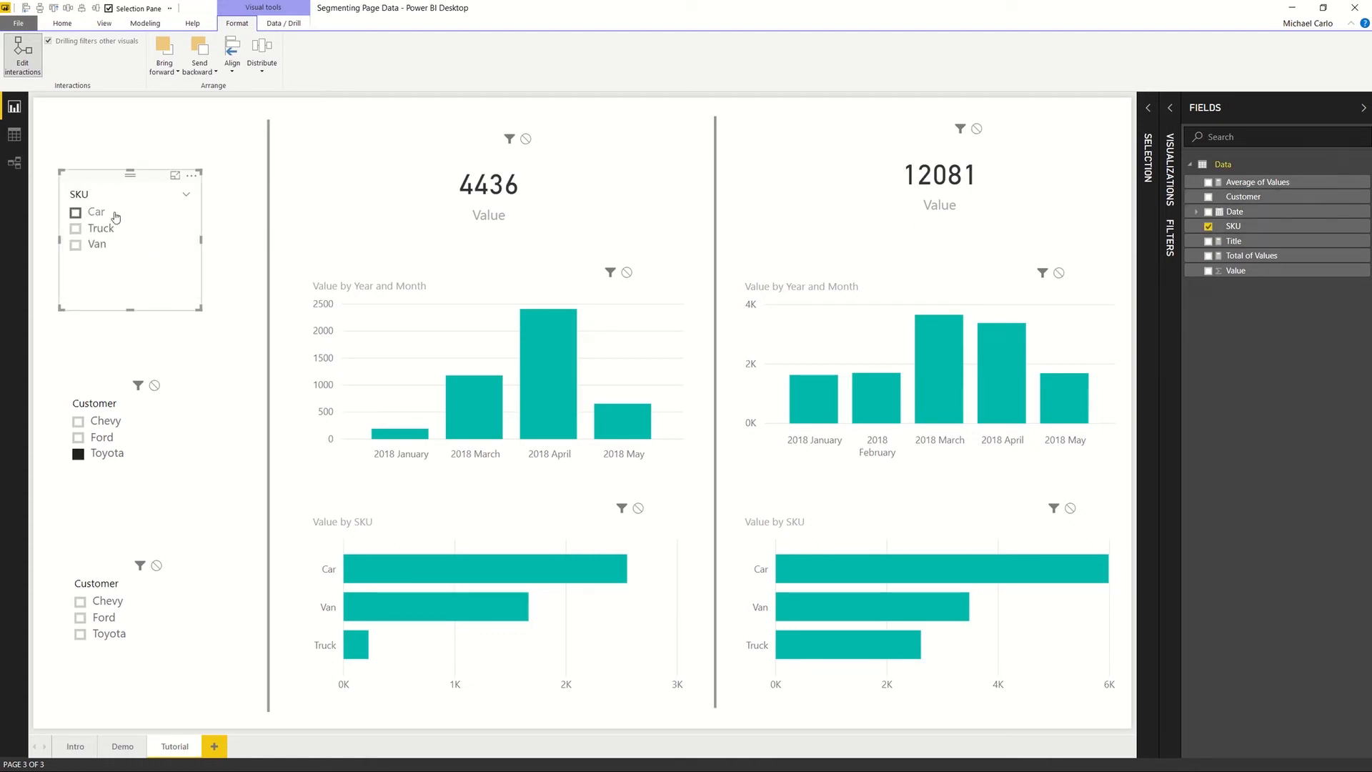
Step: Filter the whole page to Car, Truck and Van in turn, then clear the SKU slicer
left_click(76, 211)
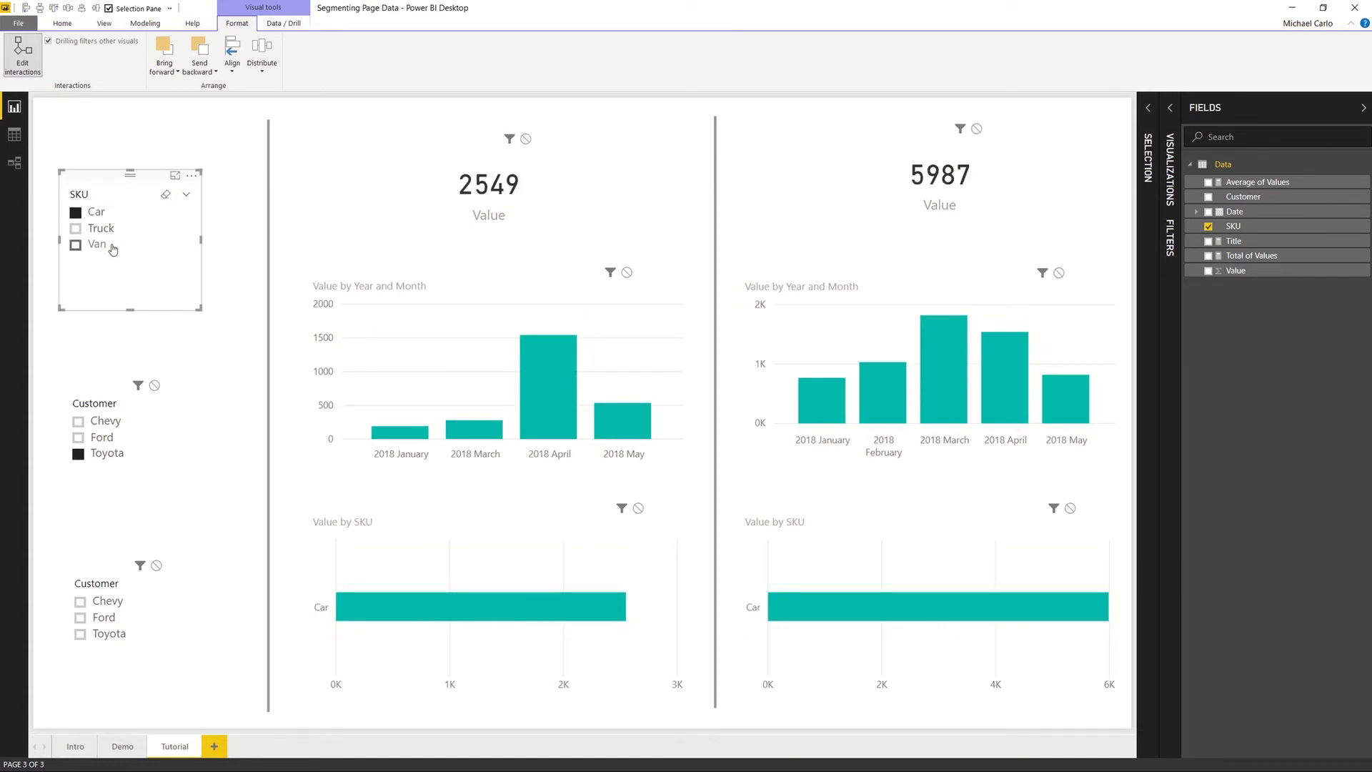
left_click(101, 229)
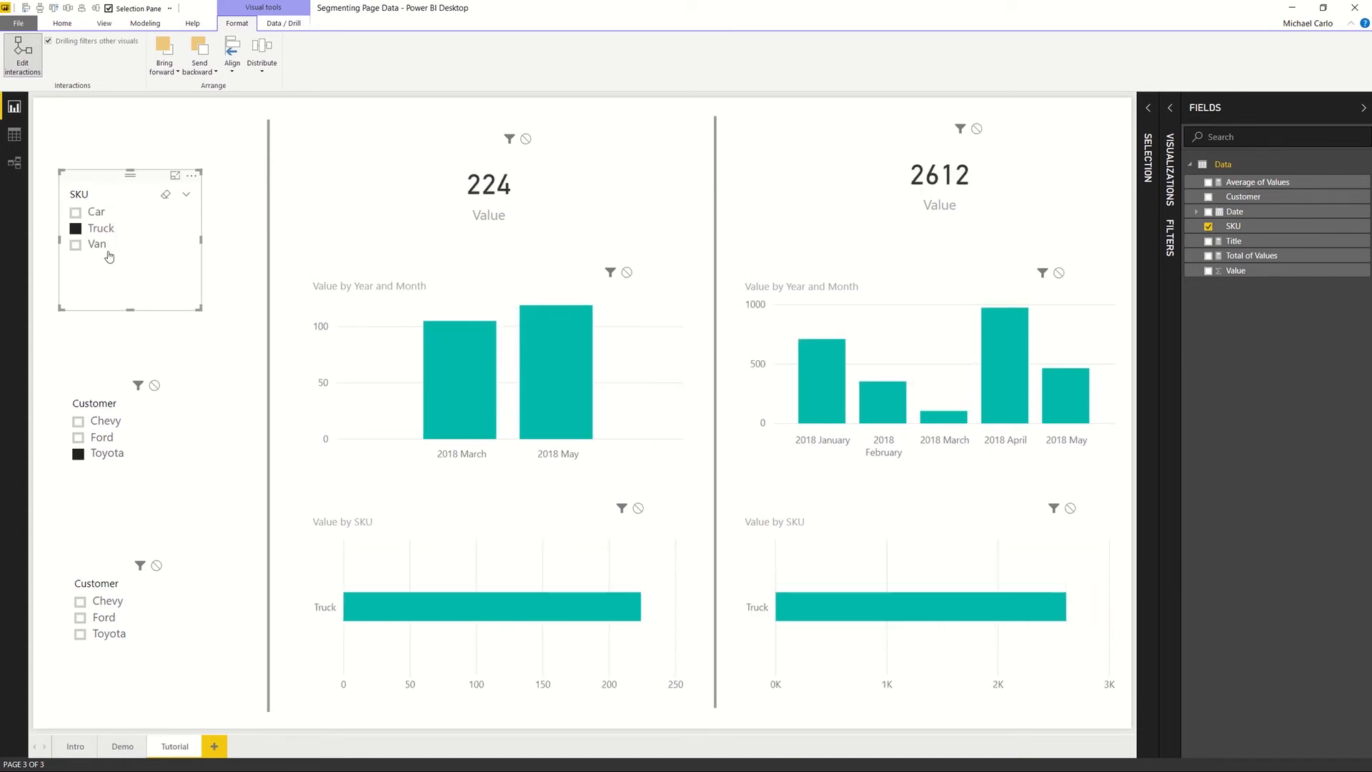
left_click(76, 245)
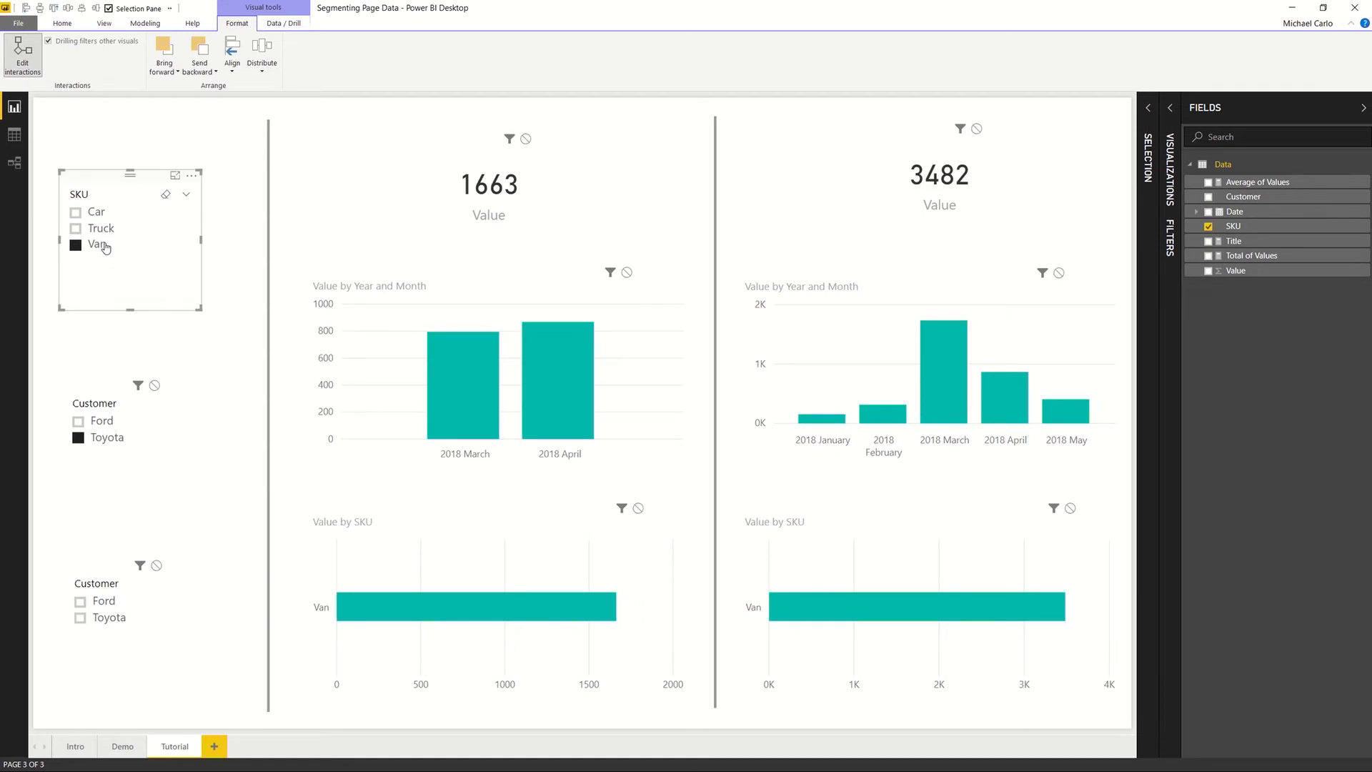
mouse_move(120, 217)
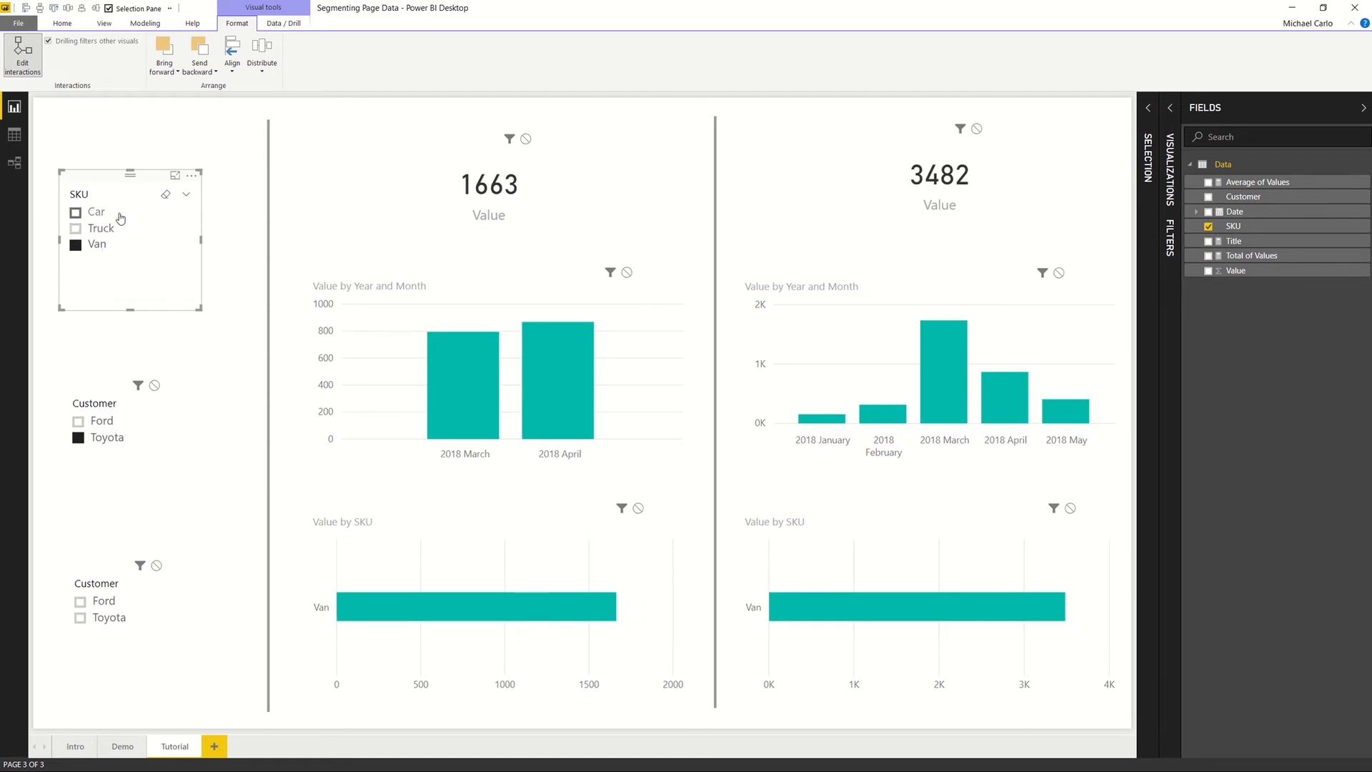
left_click(76, 211)
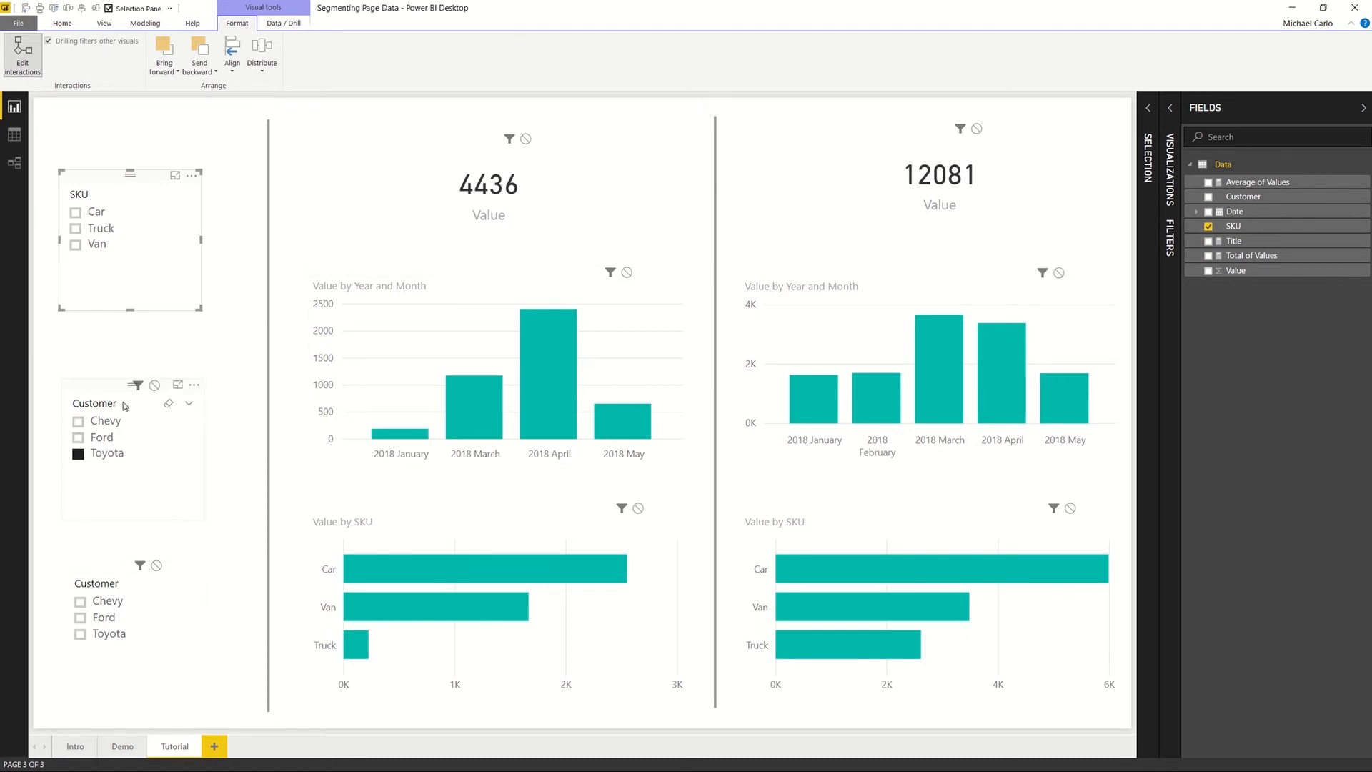
Step: Filter the left half to Chevy and add Customer as the legend on the charts in both halves
left_click(106, 420)
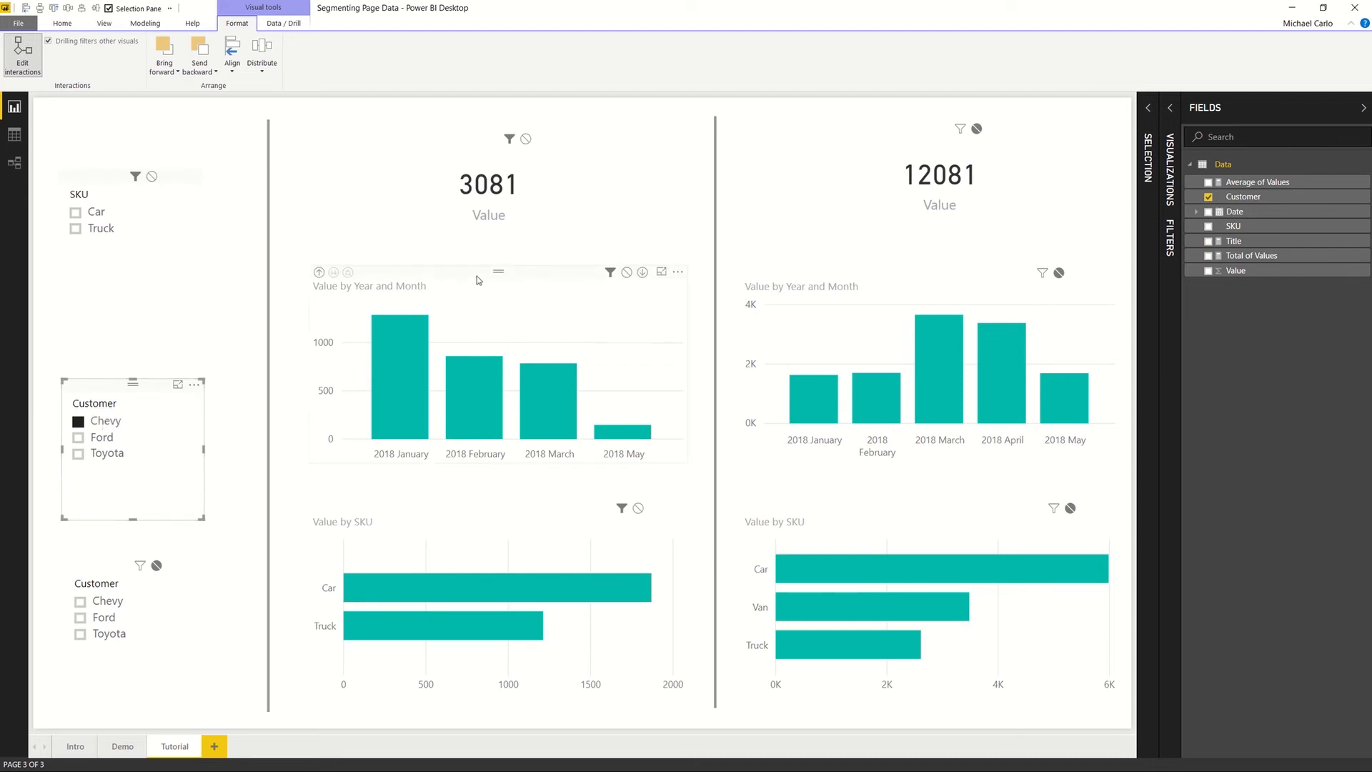
mouse_move(308, 420)
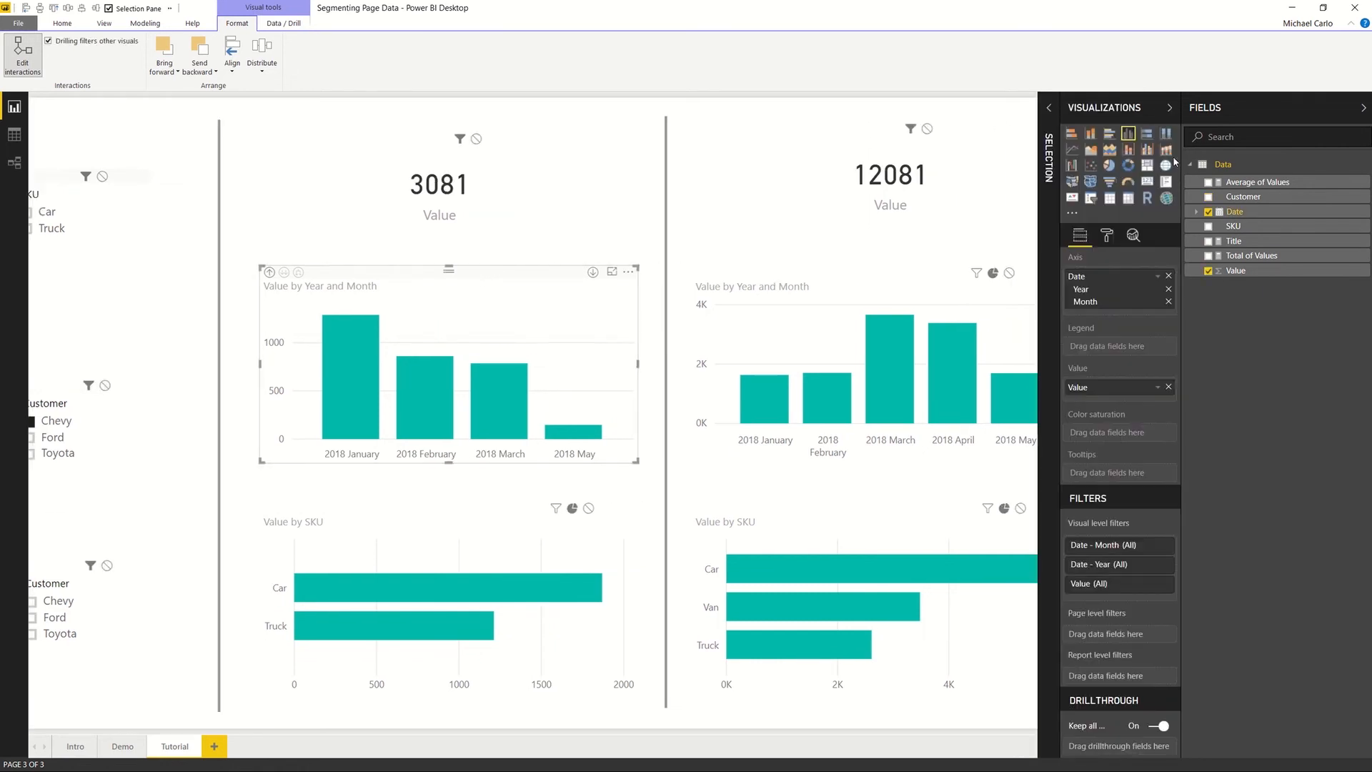
left_click(1106, 235)
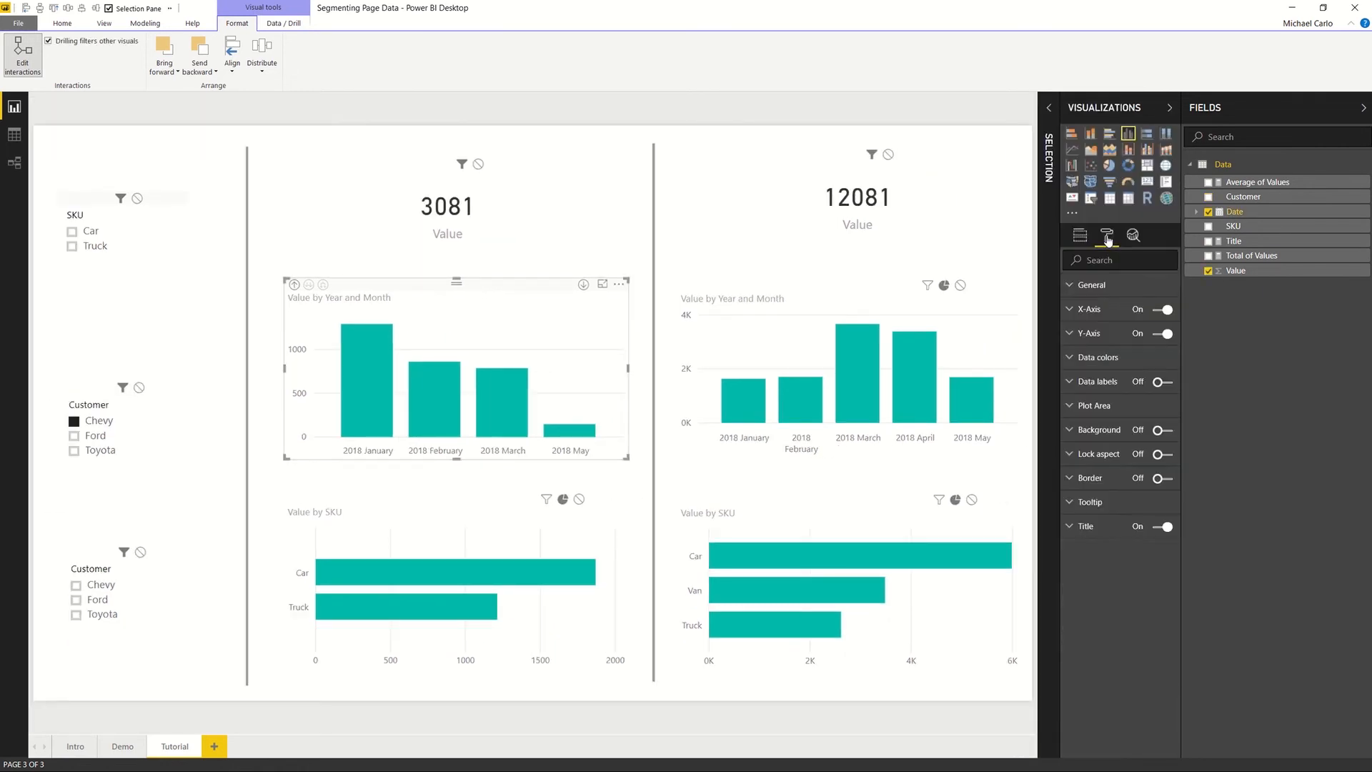
mouse_move(1136, 350)
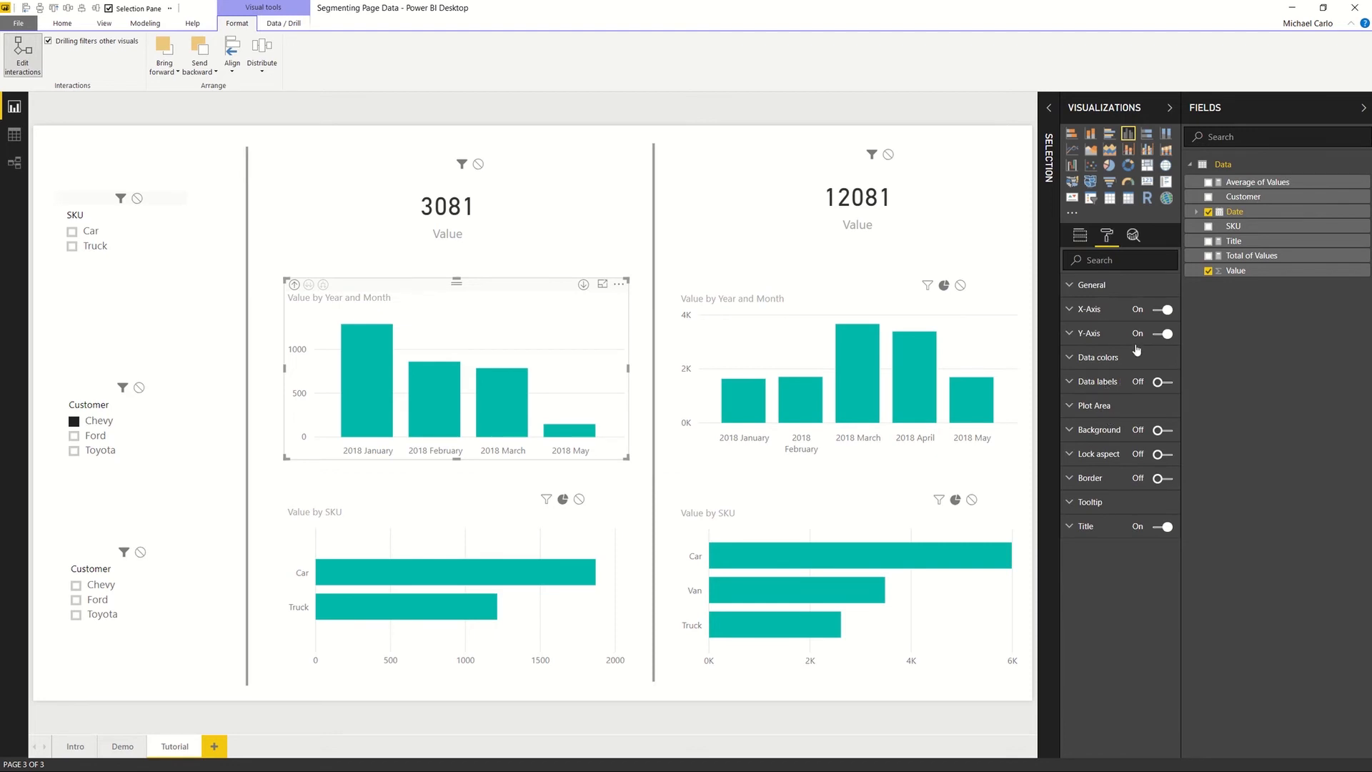
left_click(1080, 236)
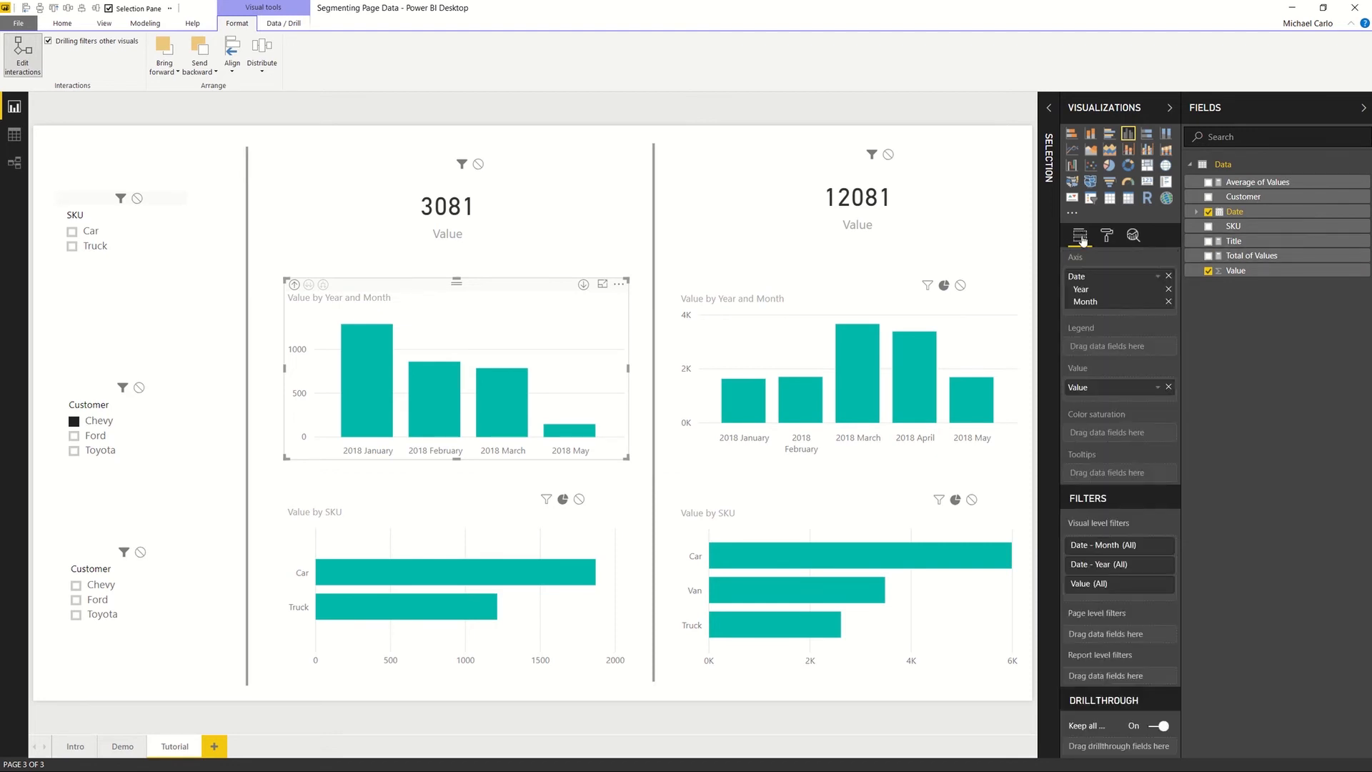
mouse_move(550, 337)
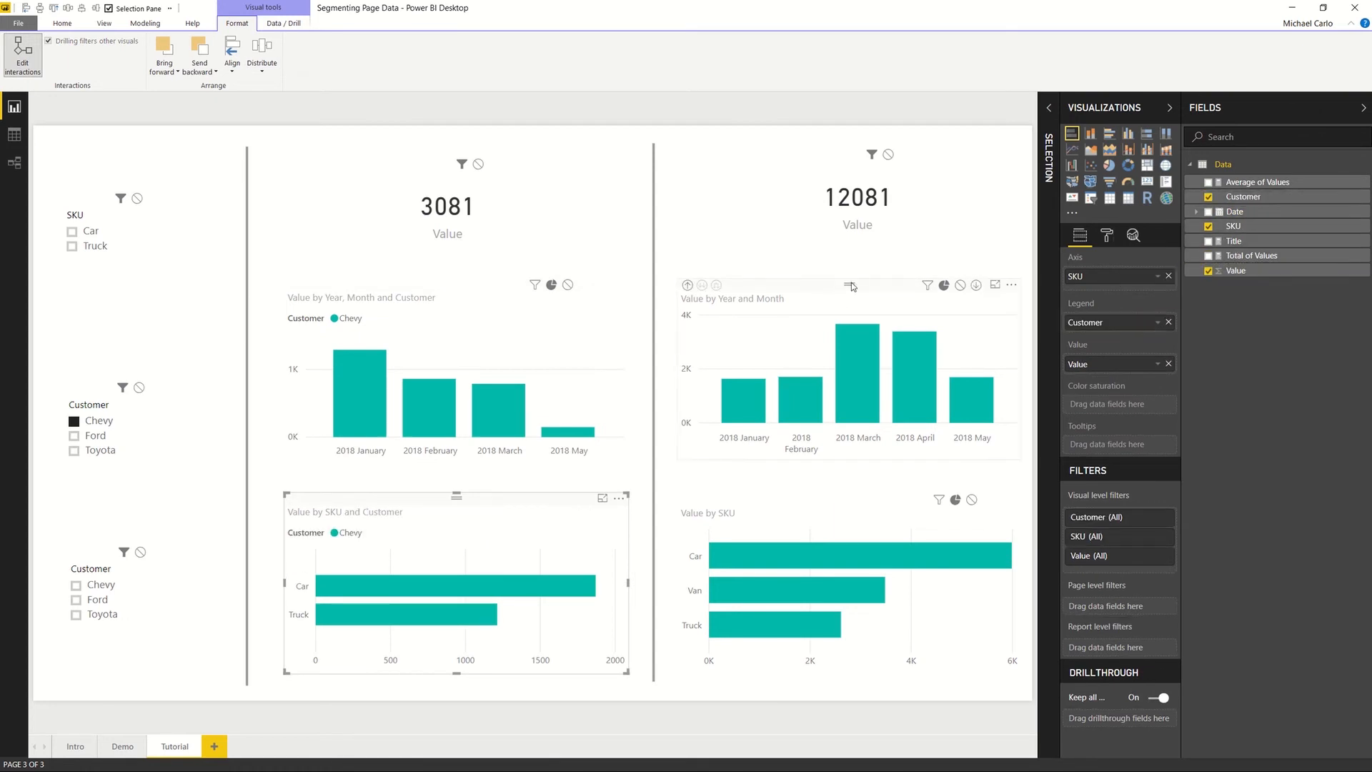
left_click(1209, 212)
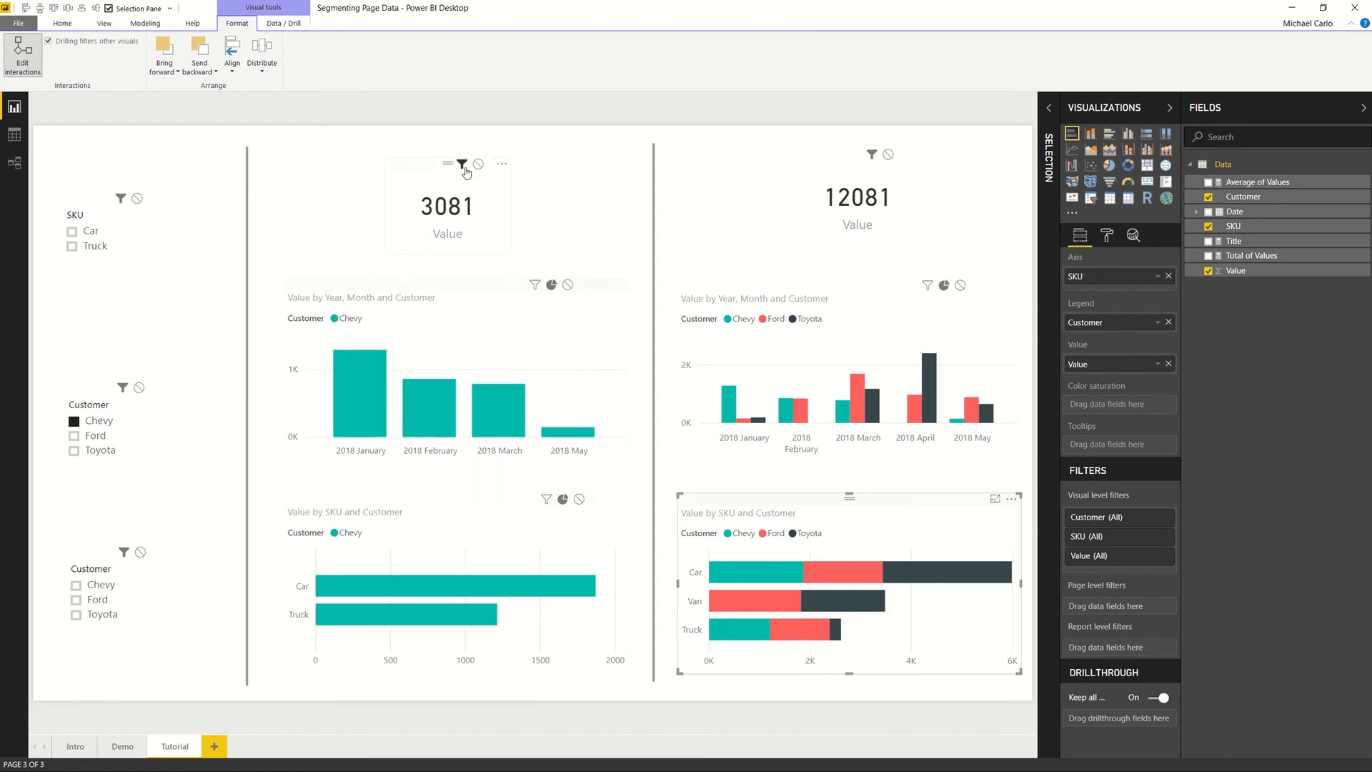
Step: Insert a tree map above the left half's charts, built from the Customer field
left_click(452, 182)
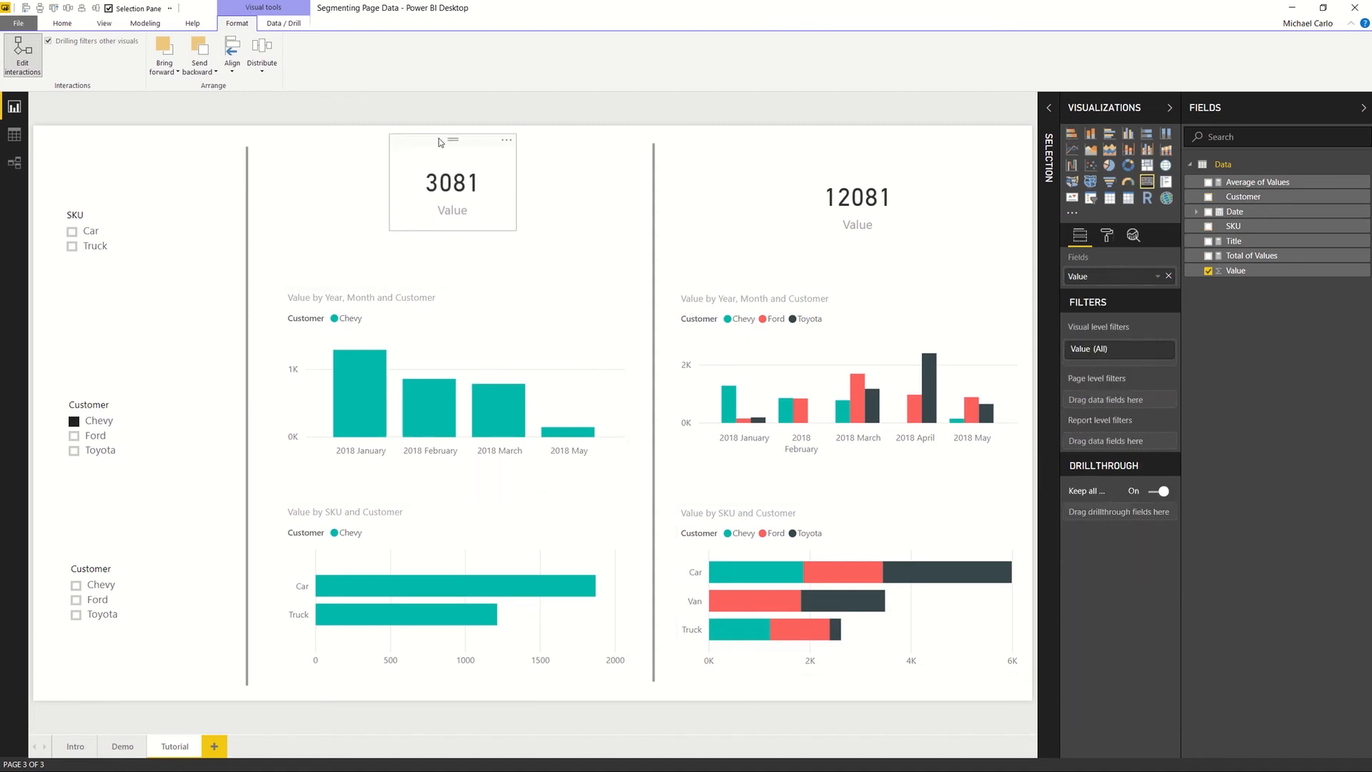
left_click(857, 174)
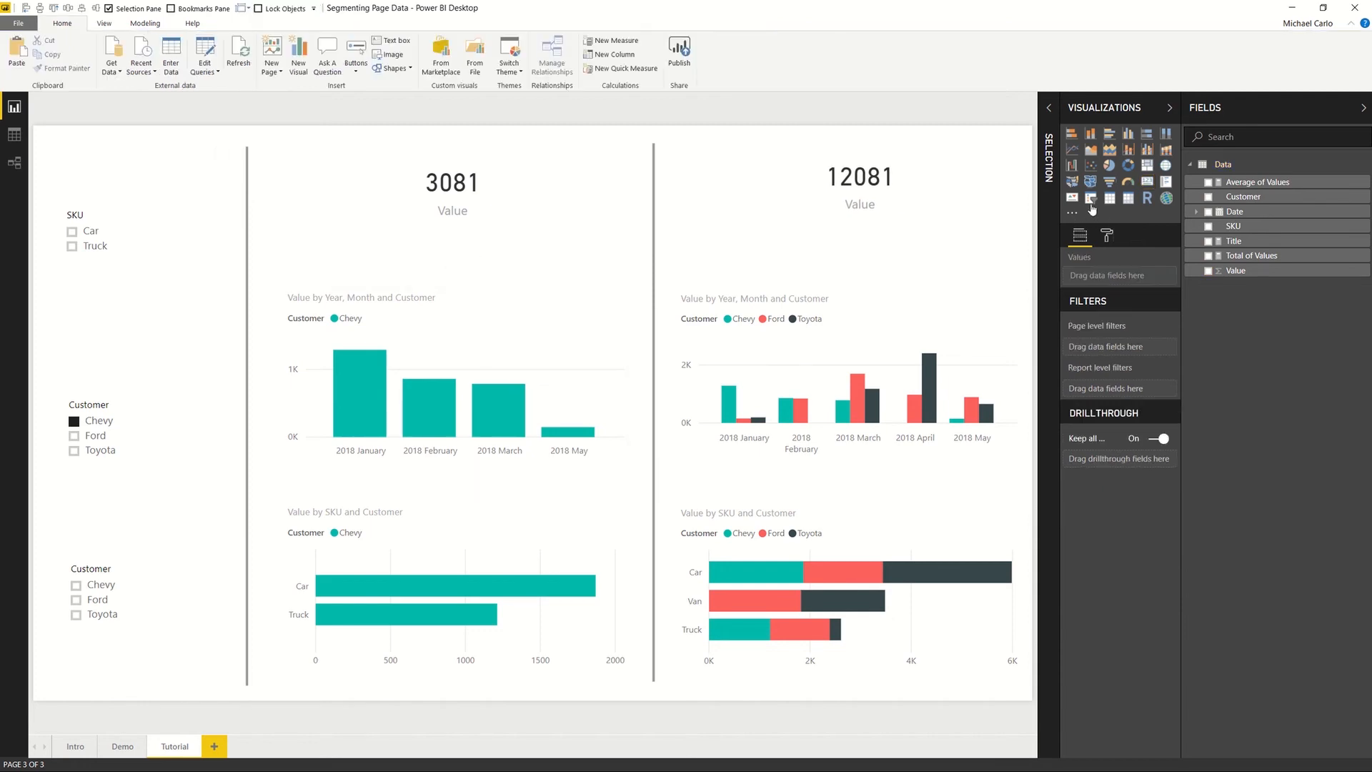
mouse_move(1123, 210)
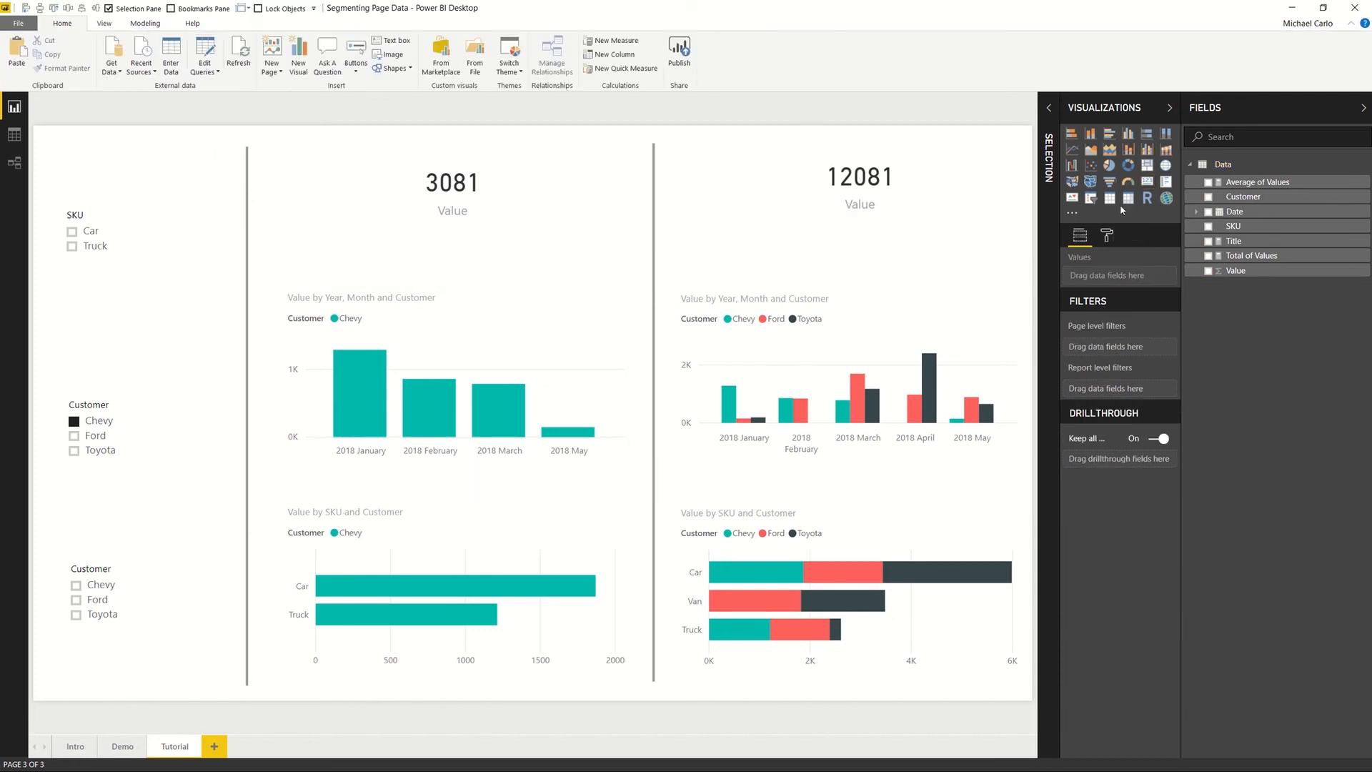
left_click(451, 184)
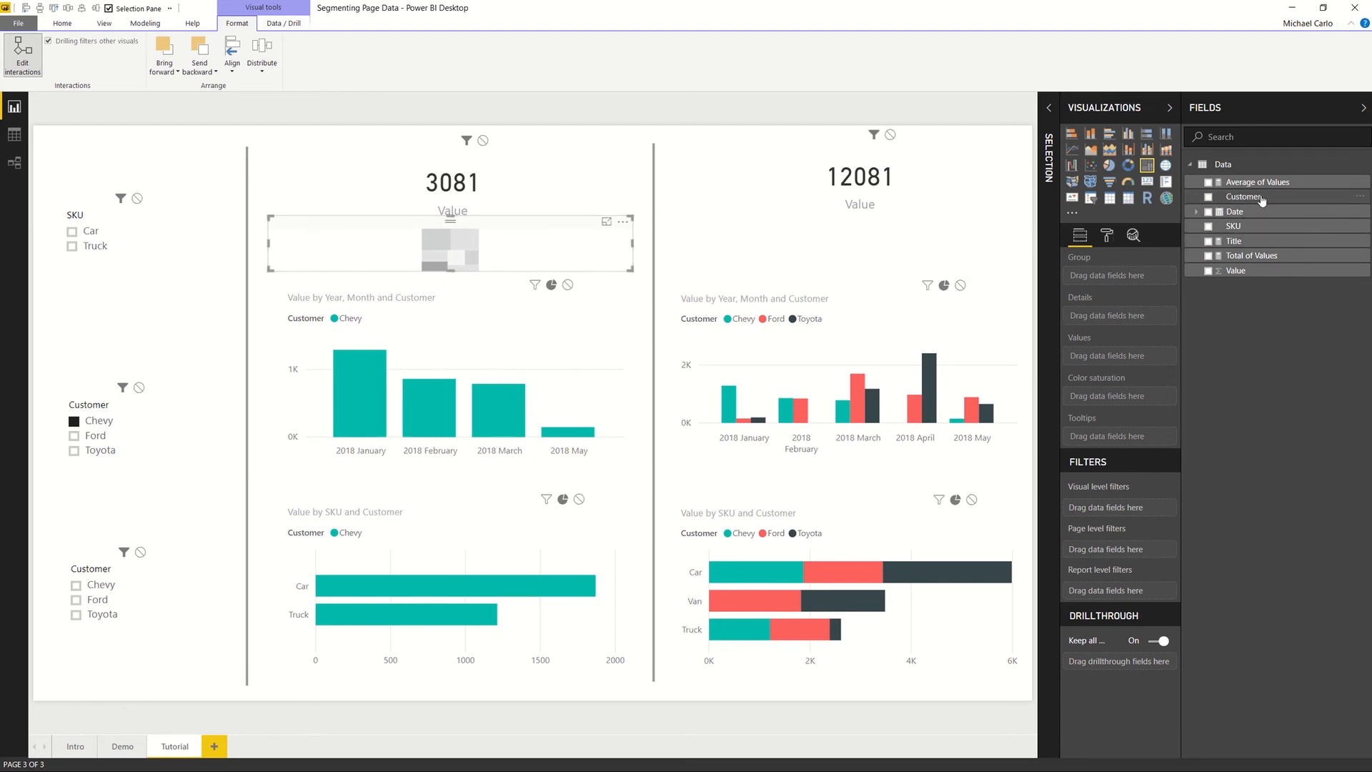
left_click_drag(1242, 196, 1137, 355)
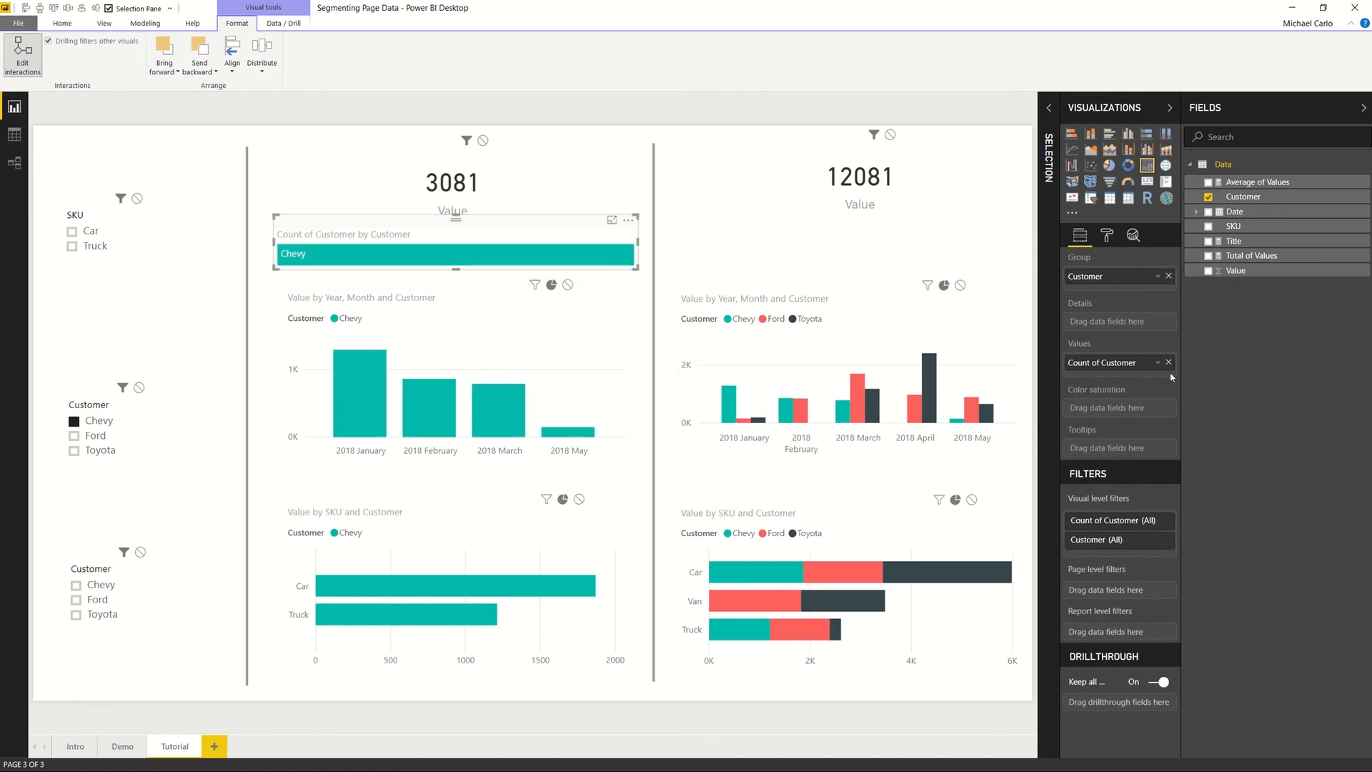
mouse_move(1199, 412)
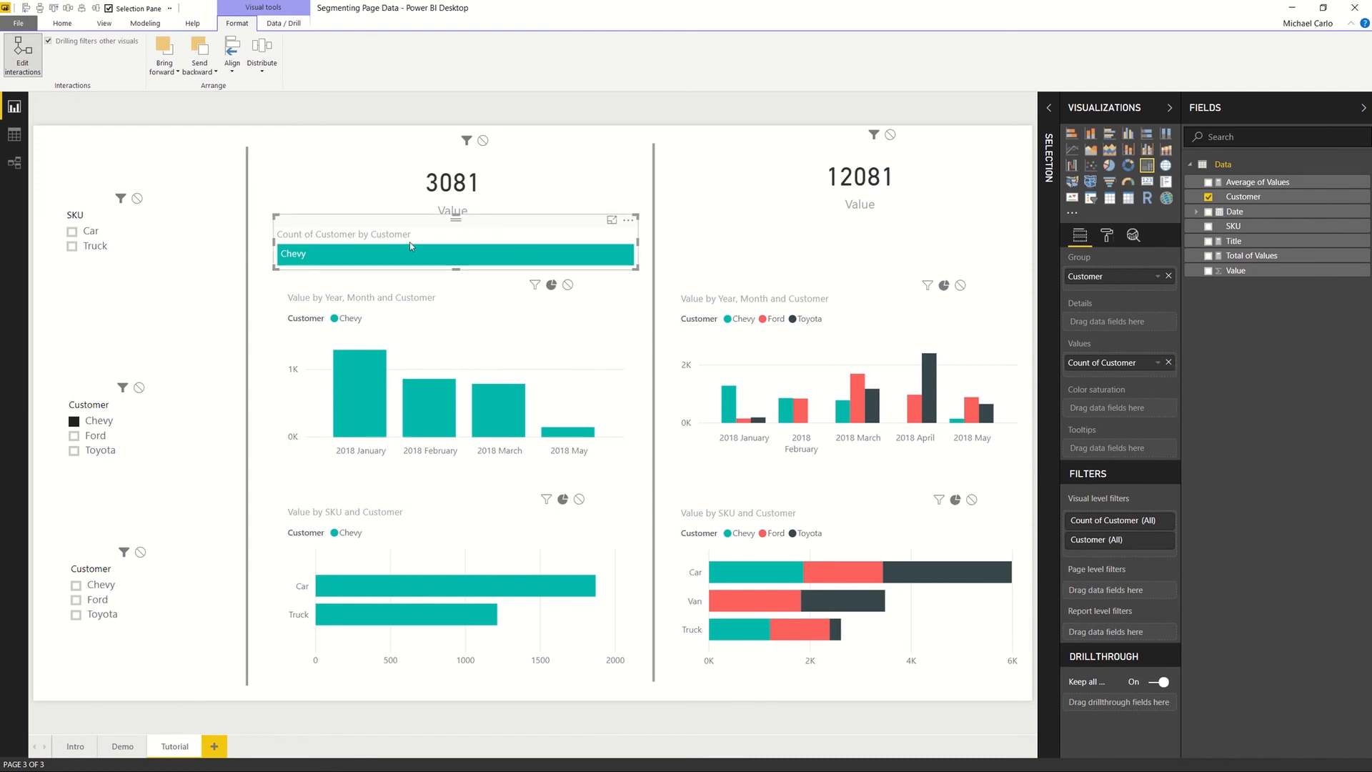
Step: Set how the Count of Customer value is aggregated in the tree map
left_click(1167, 362)
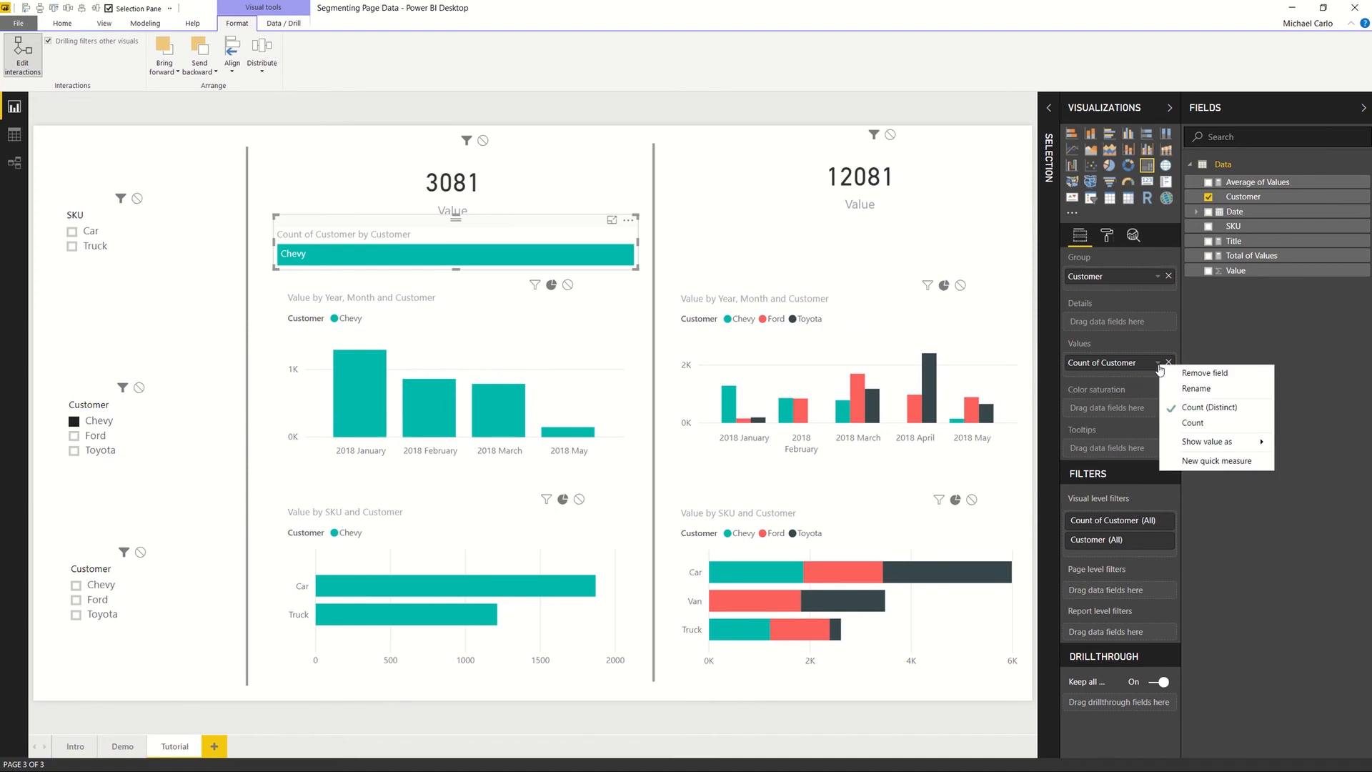
left_click(1195, 415)
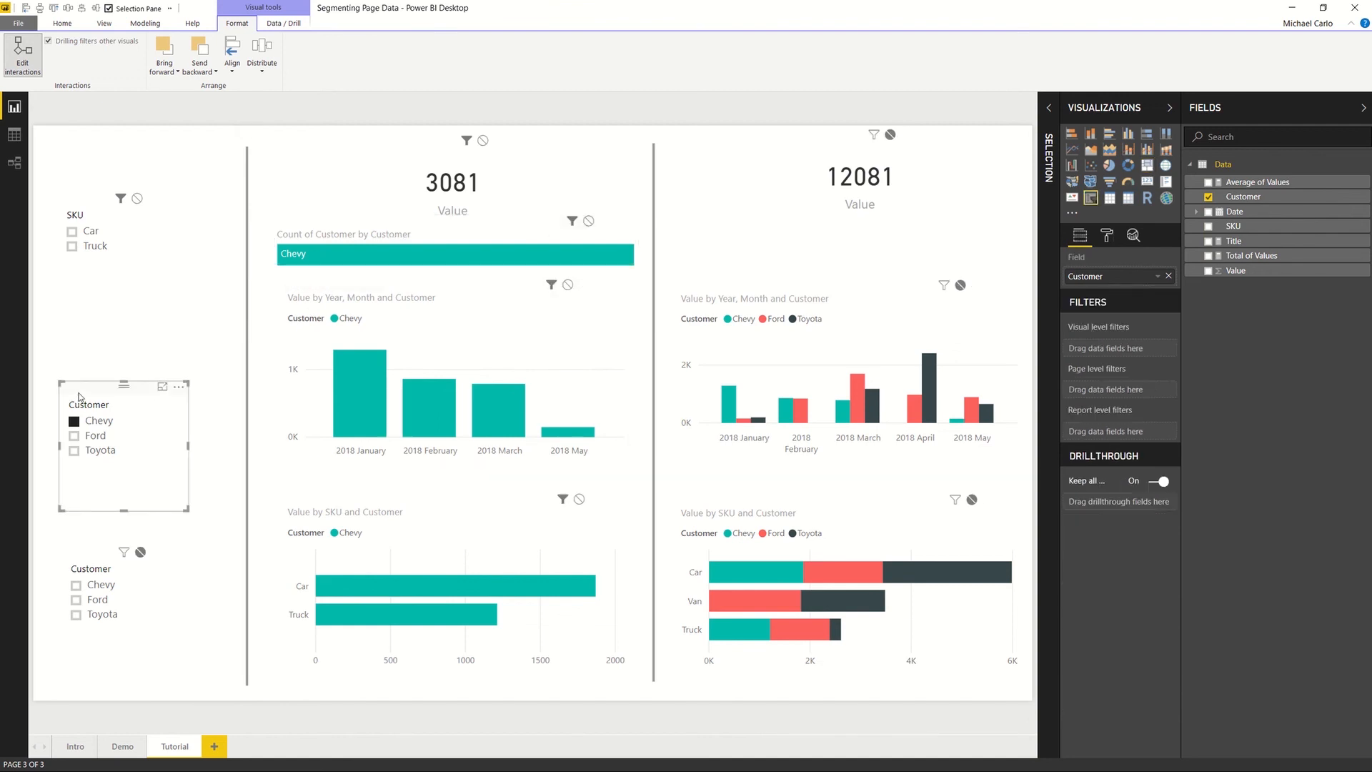
mouse_move(84, 396)
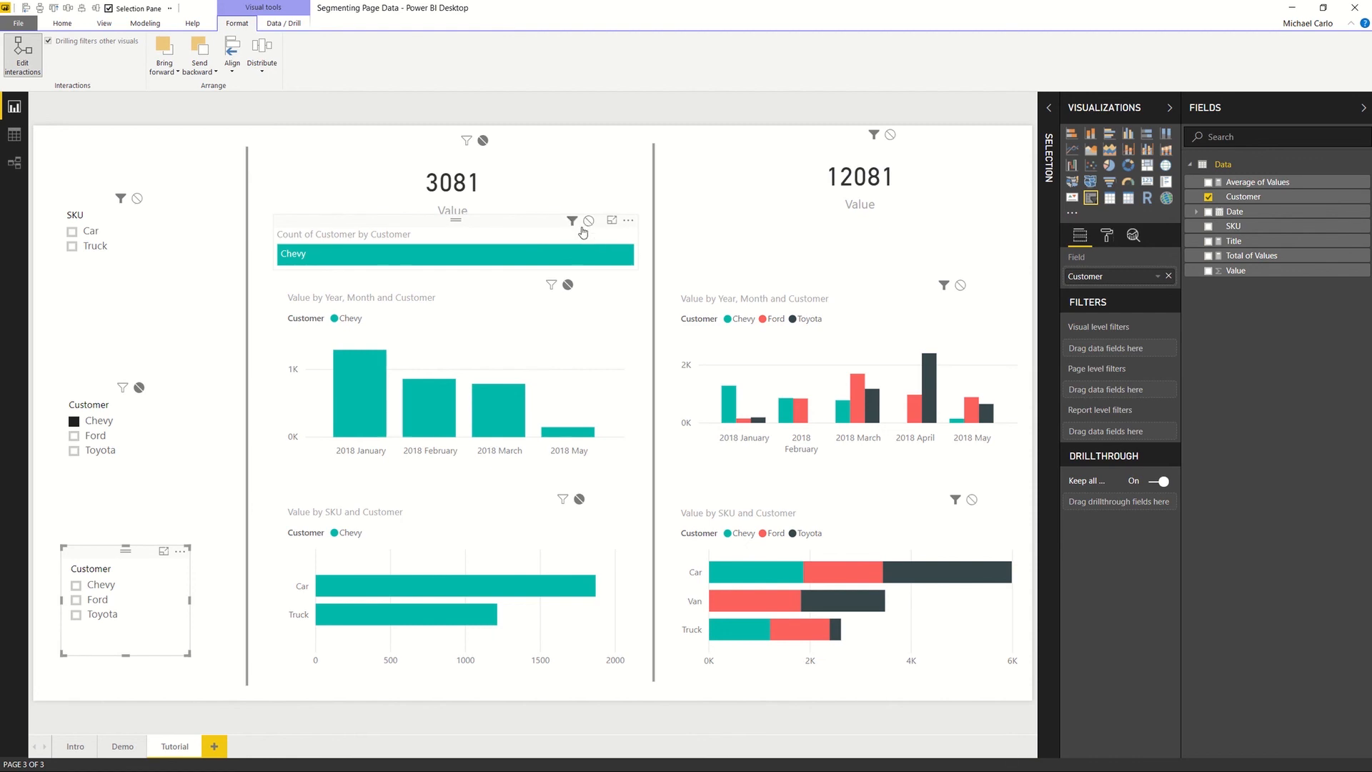
mouse_move(578, 236)
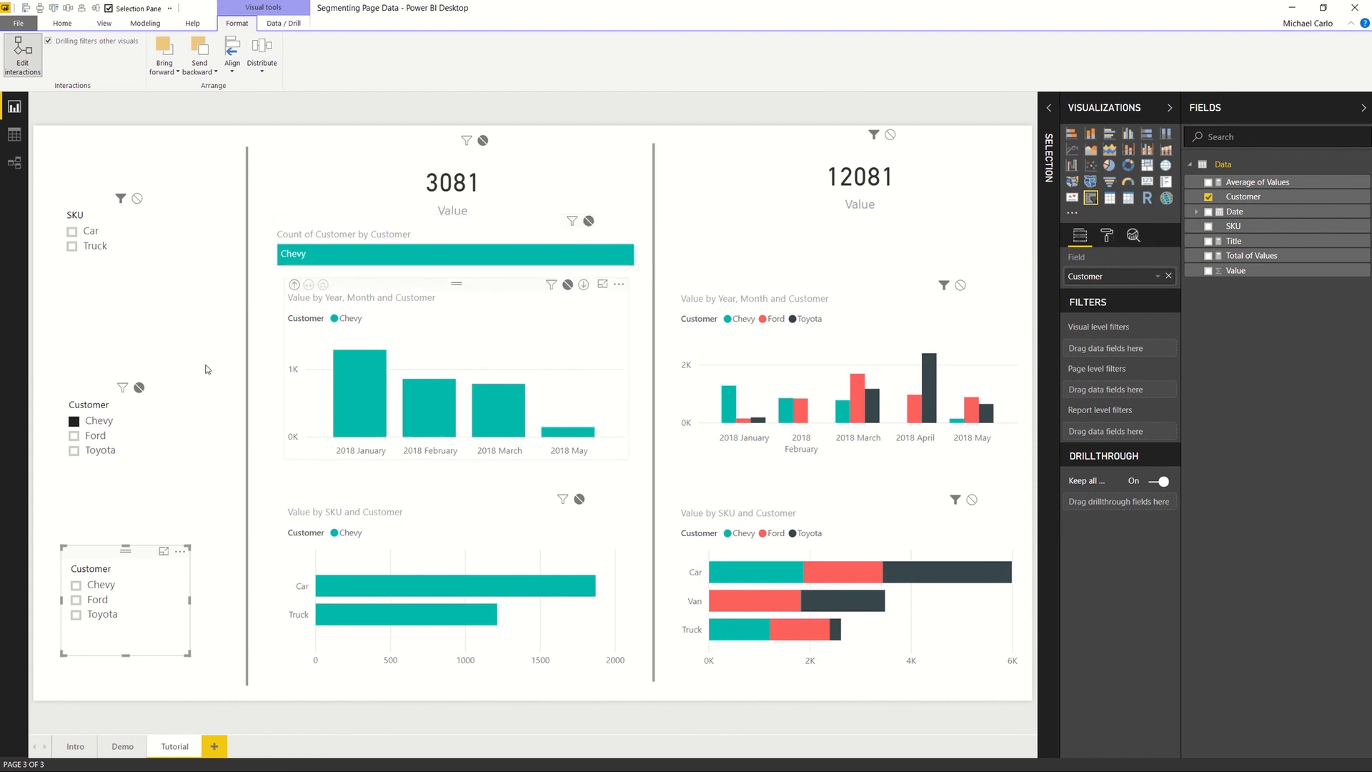
Step: Test the upper Customer slicer with Ford, clear it, and select the left tree map
left_click(96, 434)
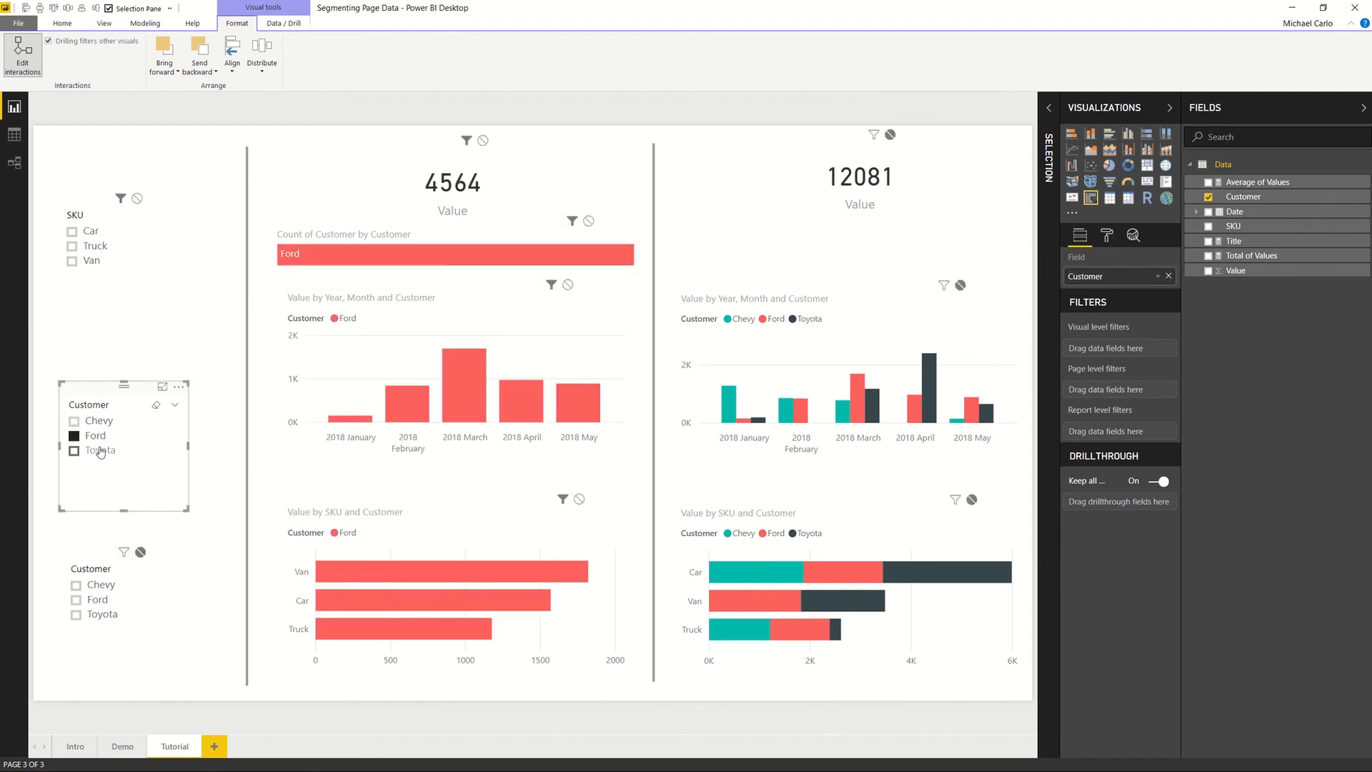
left_click(75, 450)
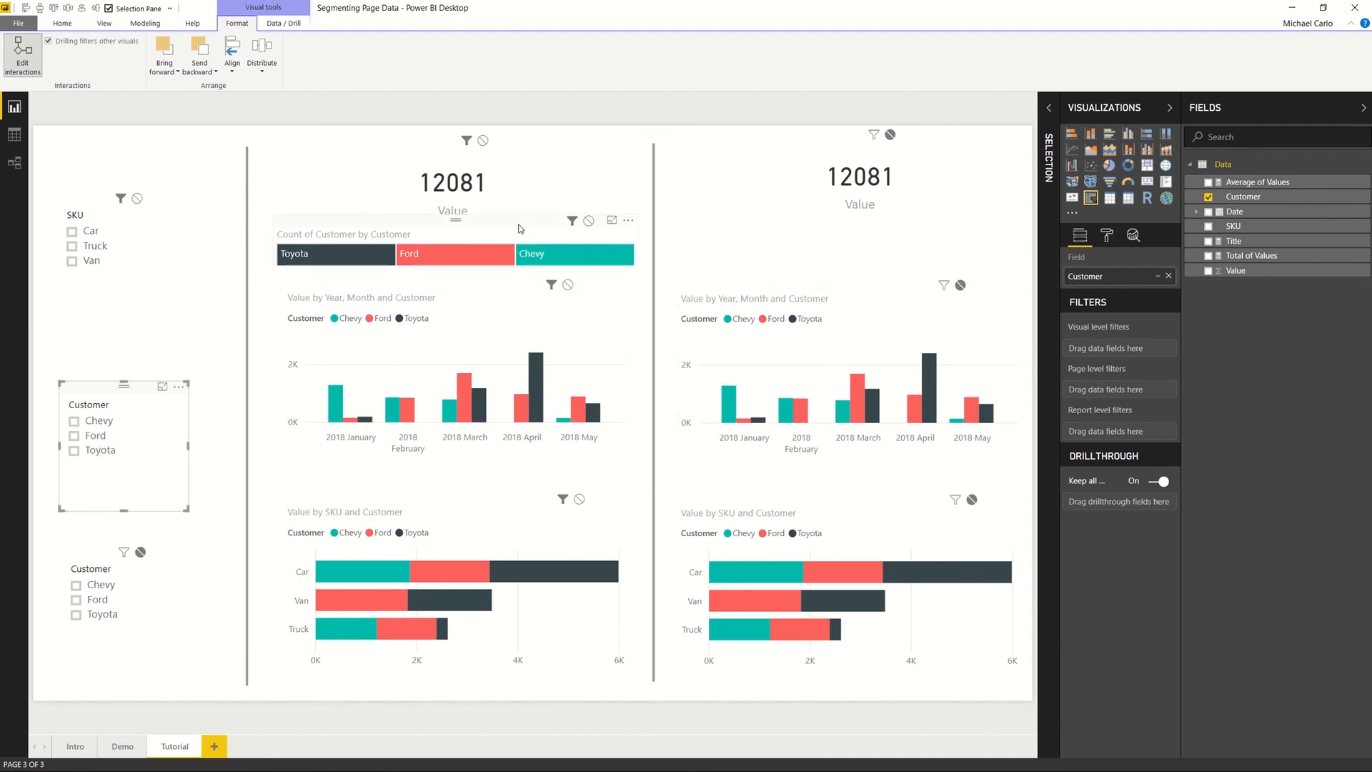
left_click(428, 254)
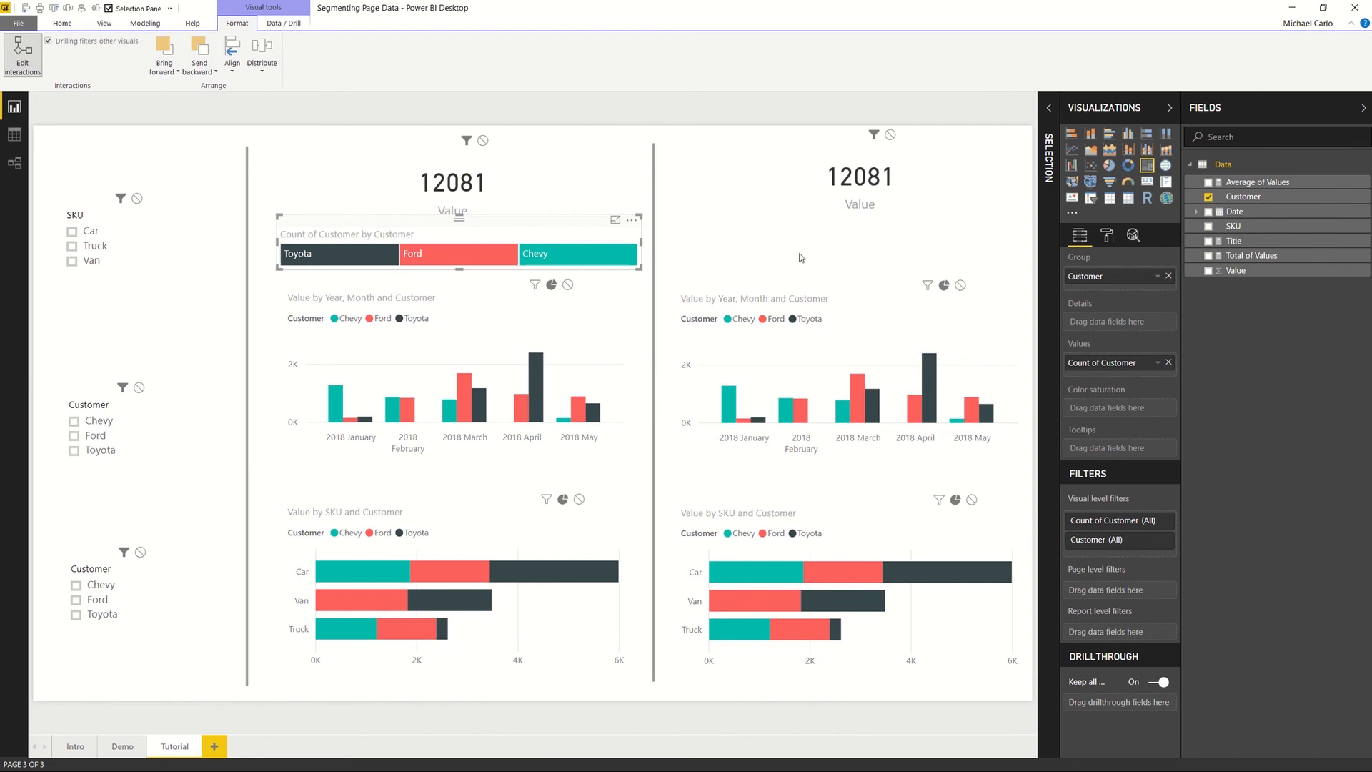
Step: Paste a matching tree map into the right half and filter the lower Customer slicer to Toyota
left_click(62, 22)
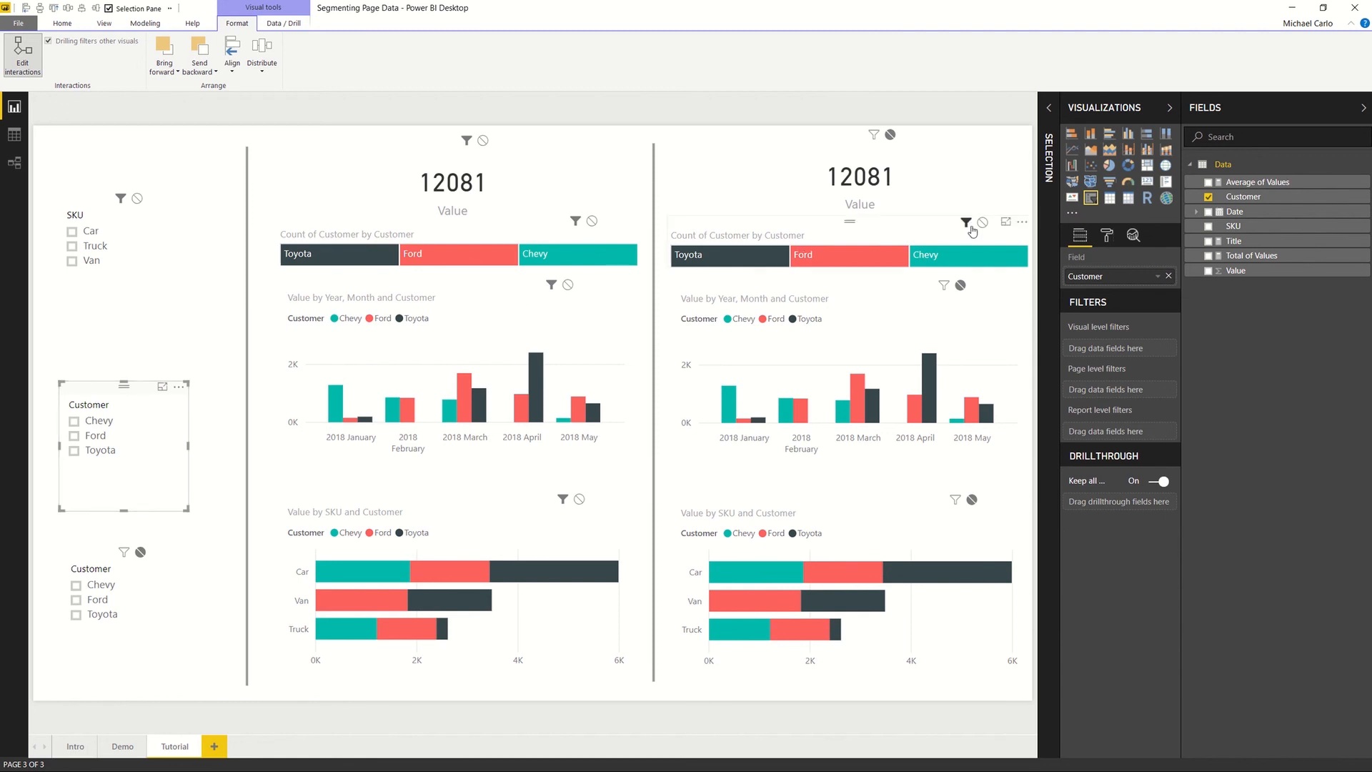
mouse_move(489, 235)
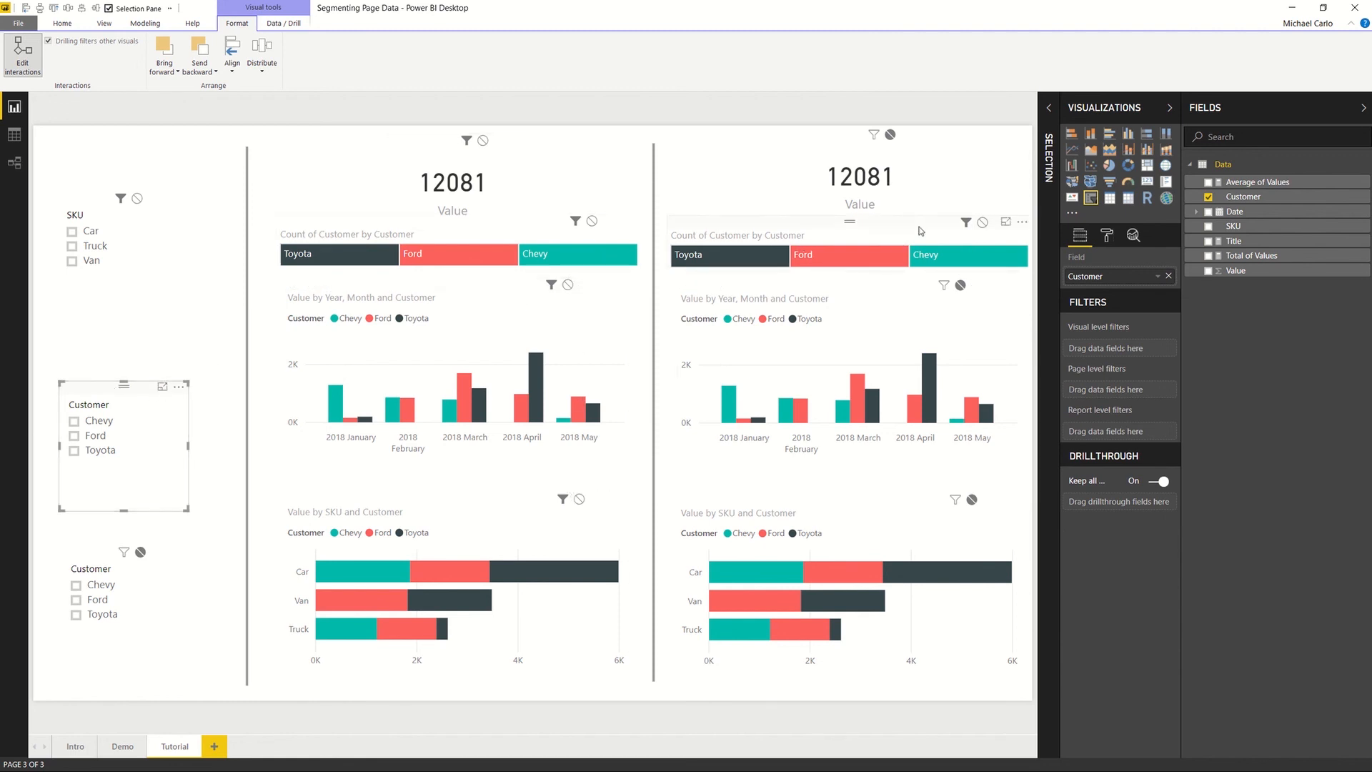
mouse_move(981, 227)
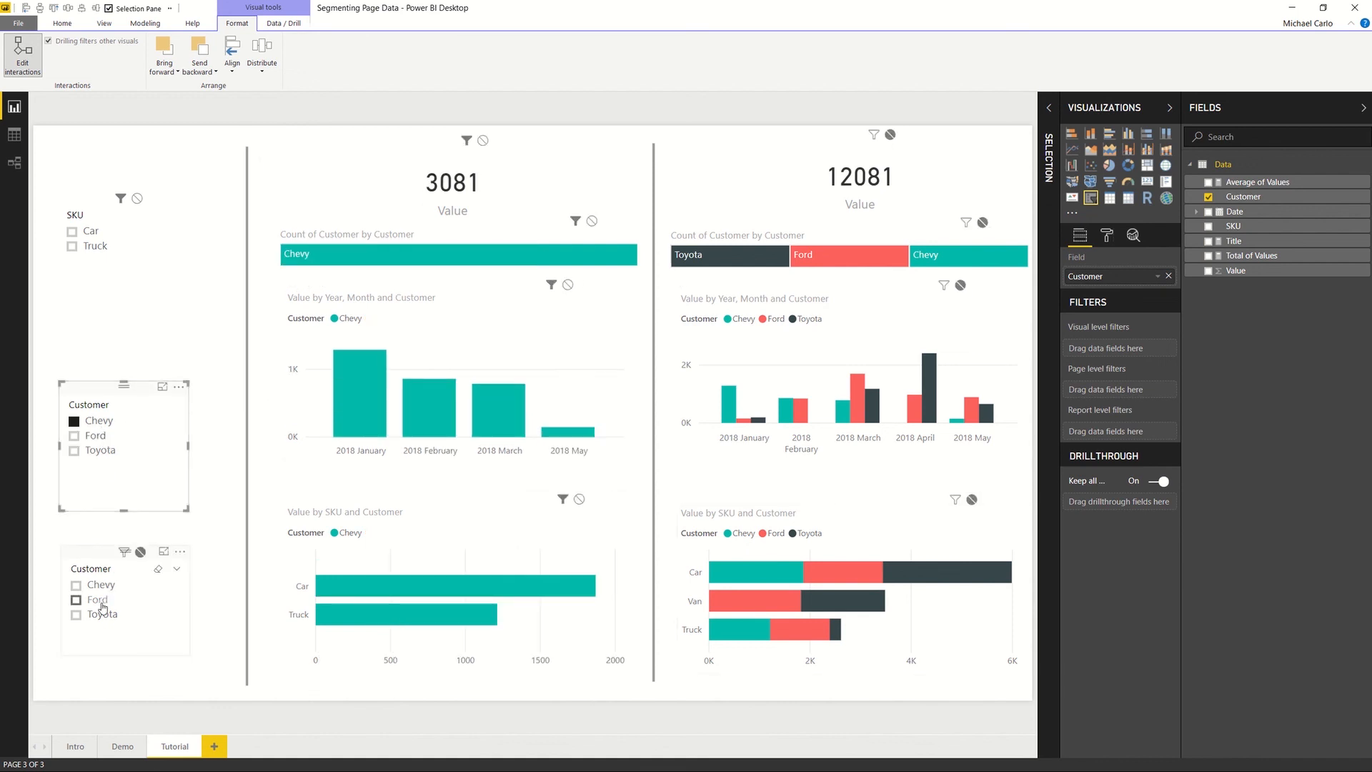
left_click(75, 599)
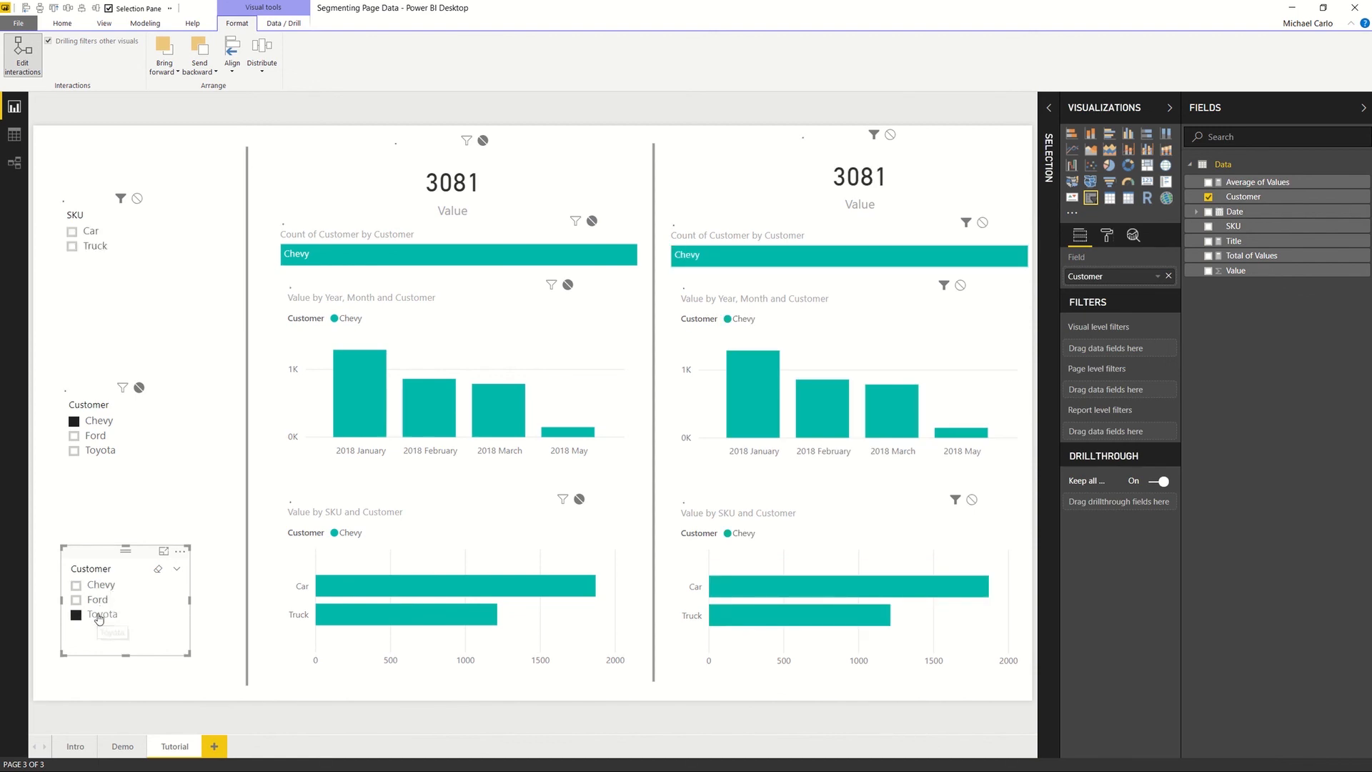
left_click(103, 614)
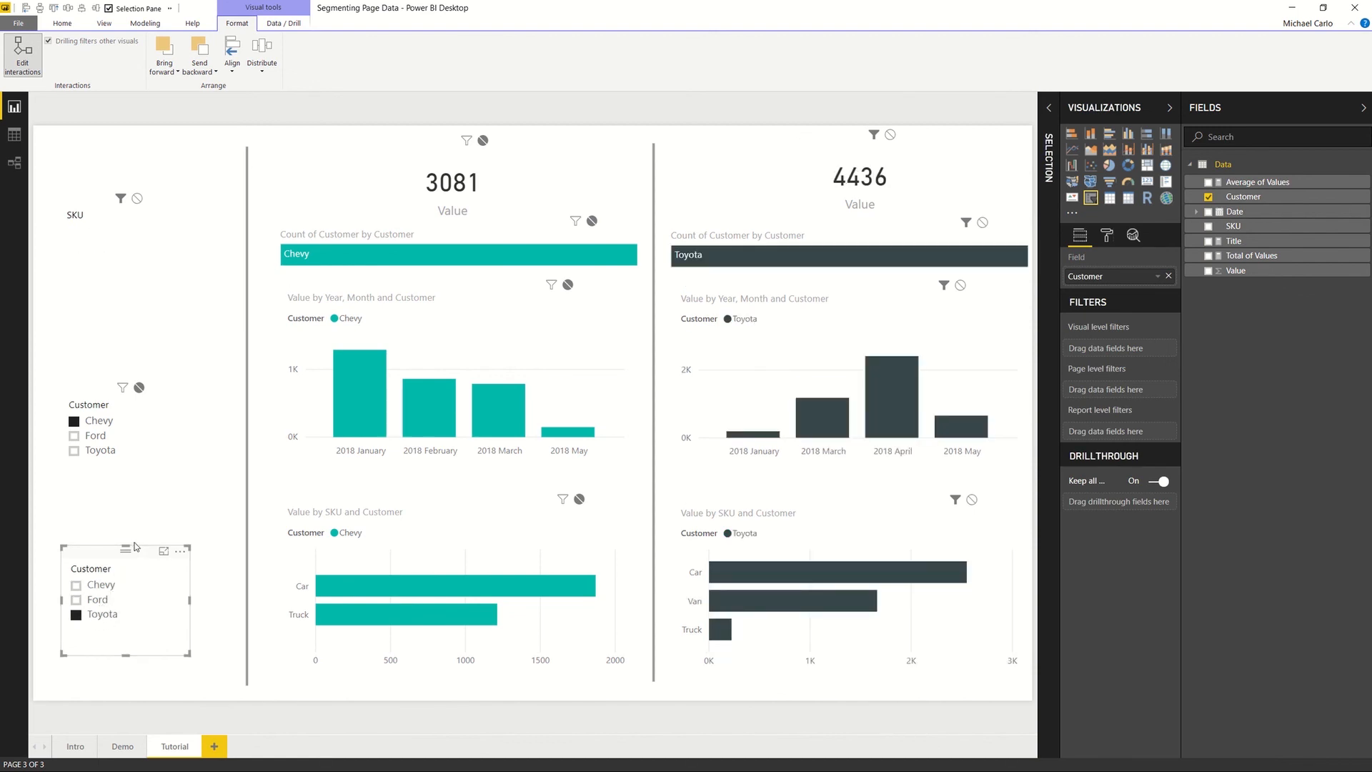